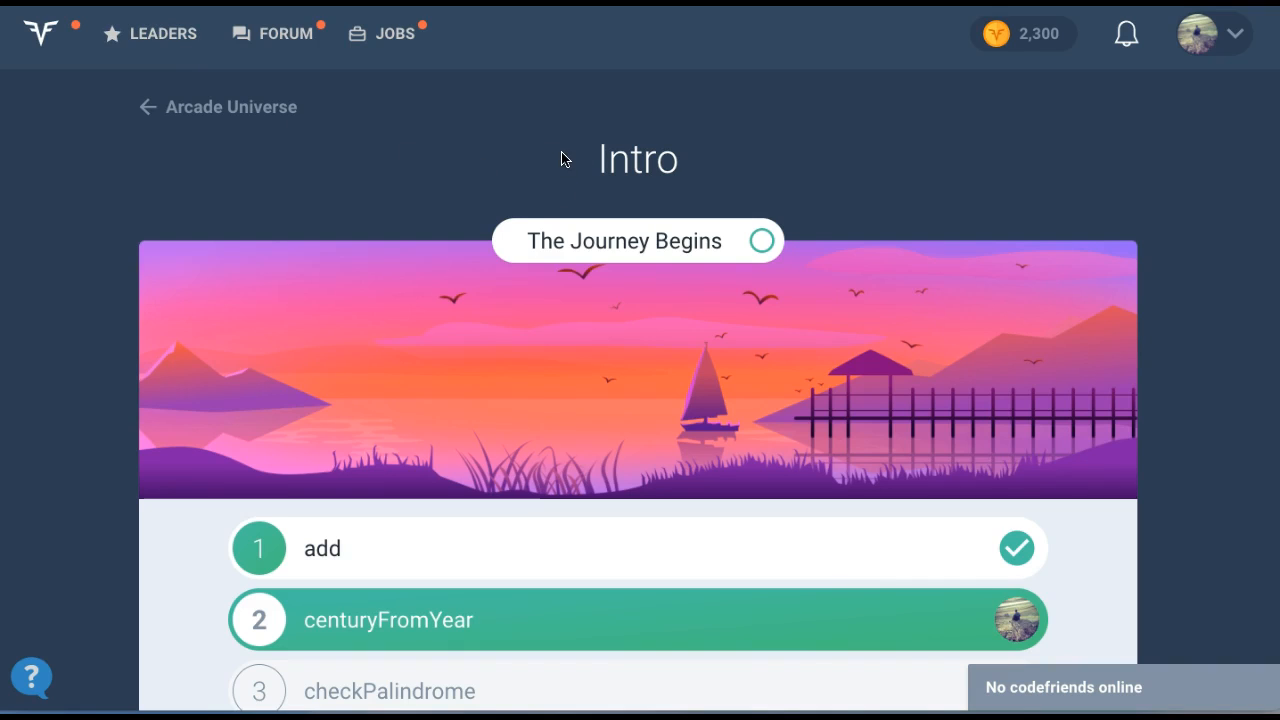
mouse_move(408, 162)
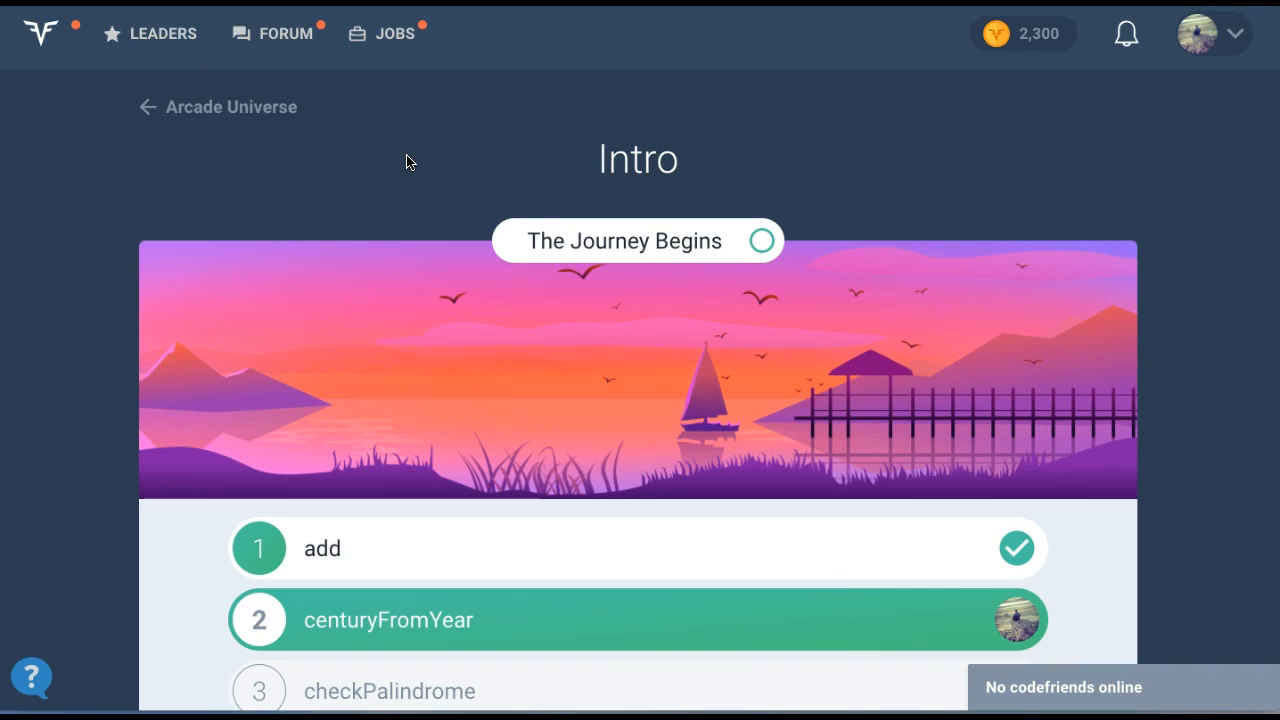
mouse_move(458, 148)
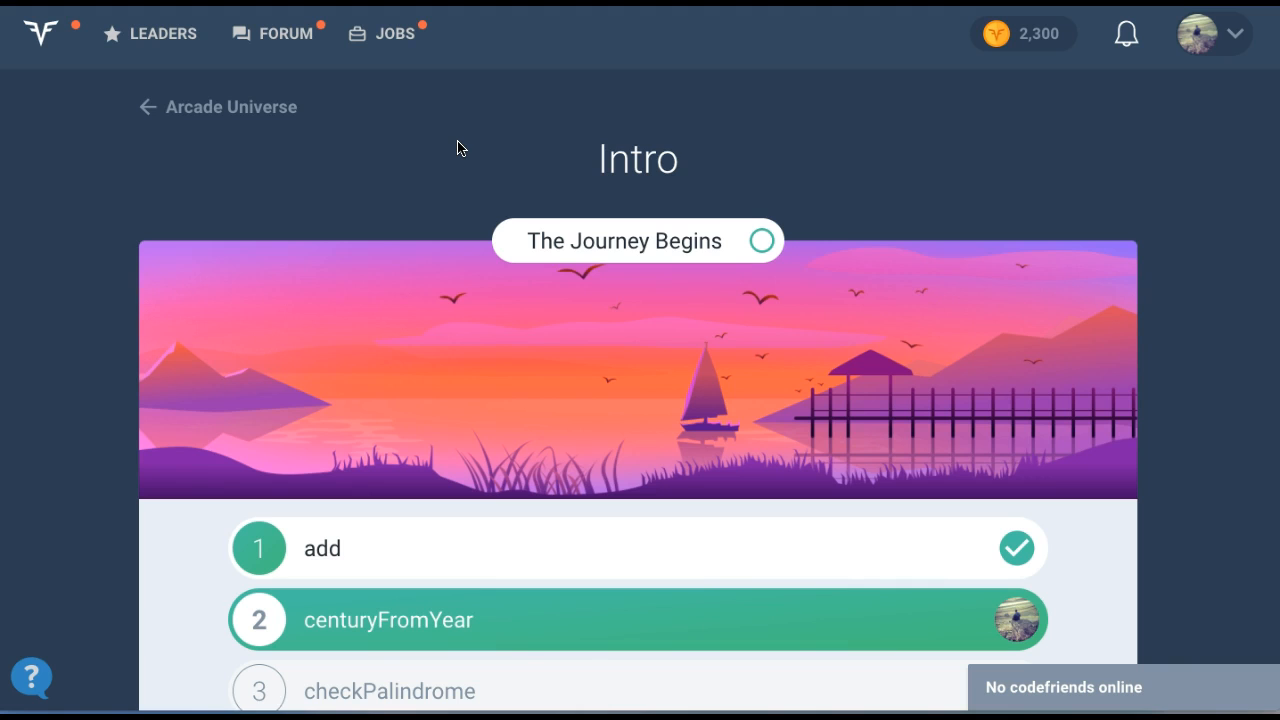
- Scroll down the Arcade Intro page to reach the centuryFromYear level
scroll("down", 3)
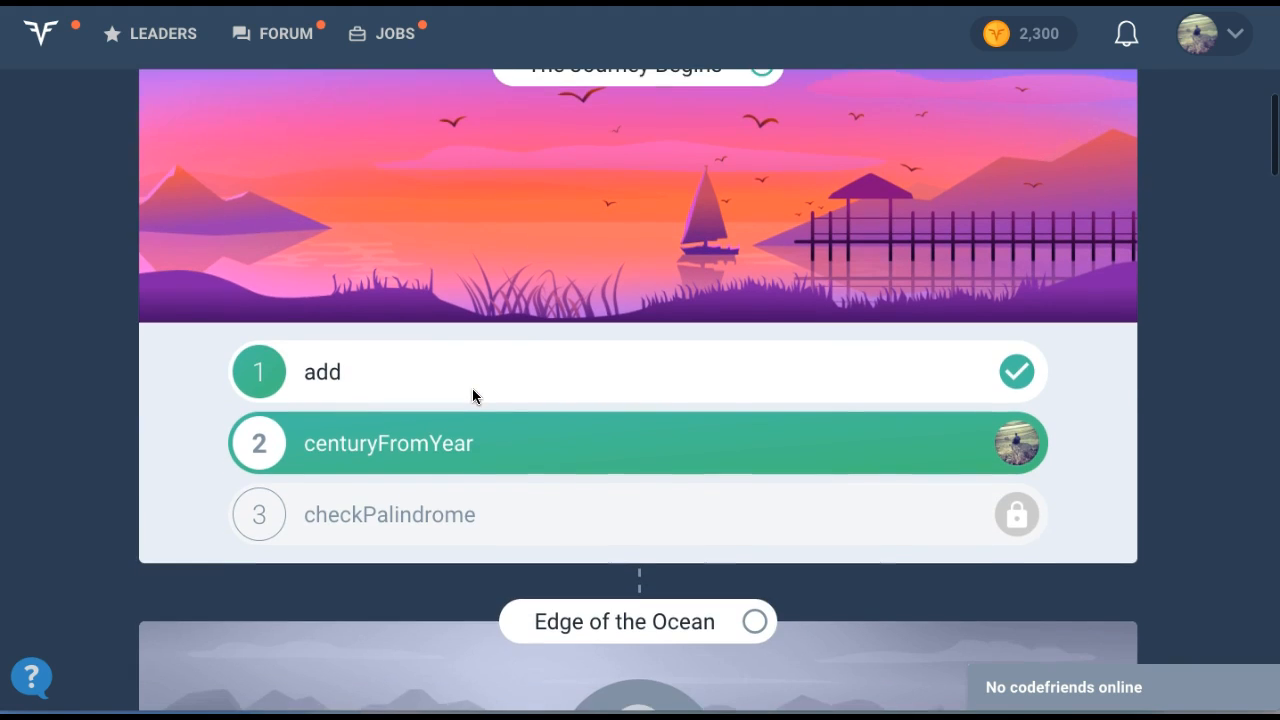
mouse_move(482, 464)
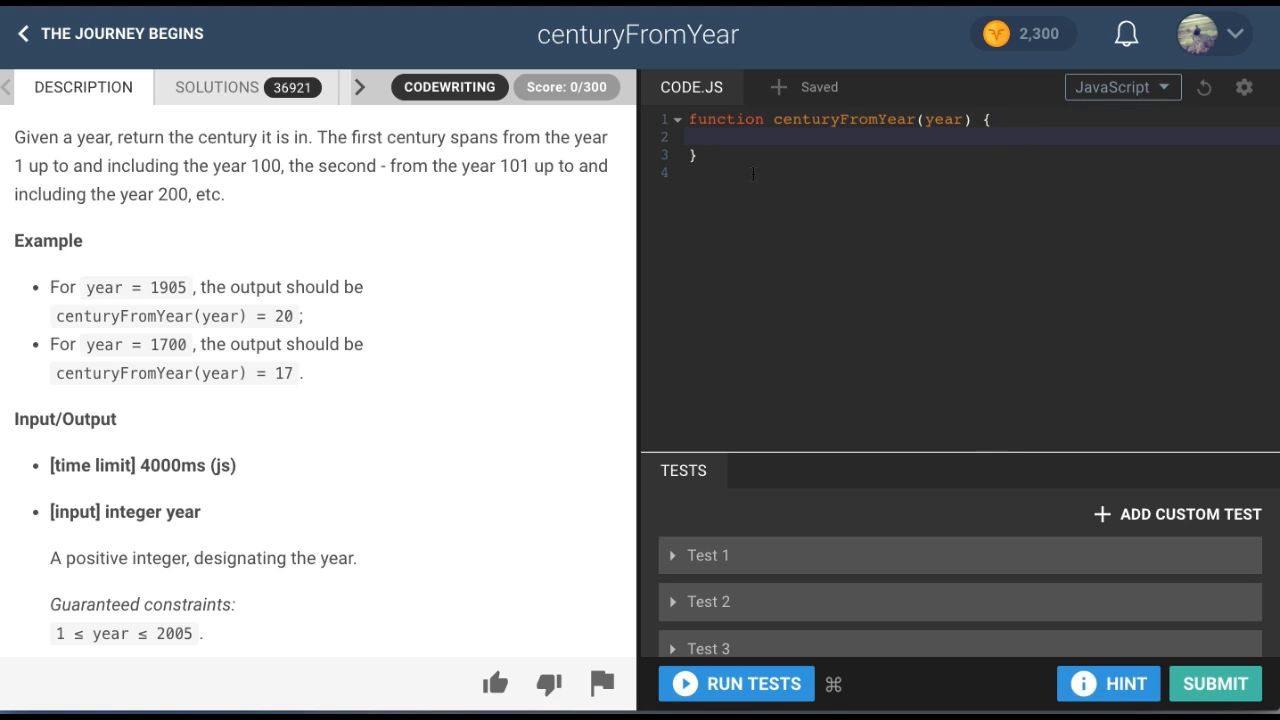
left_click(716, 136)
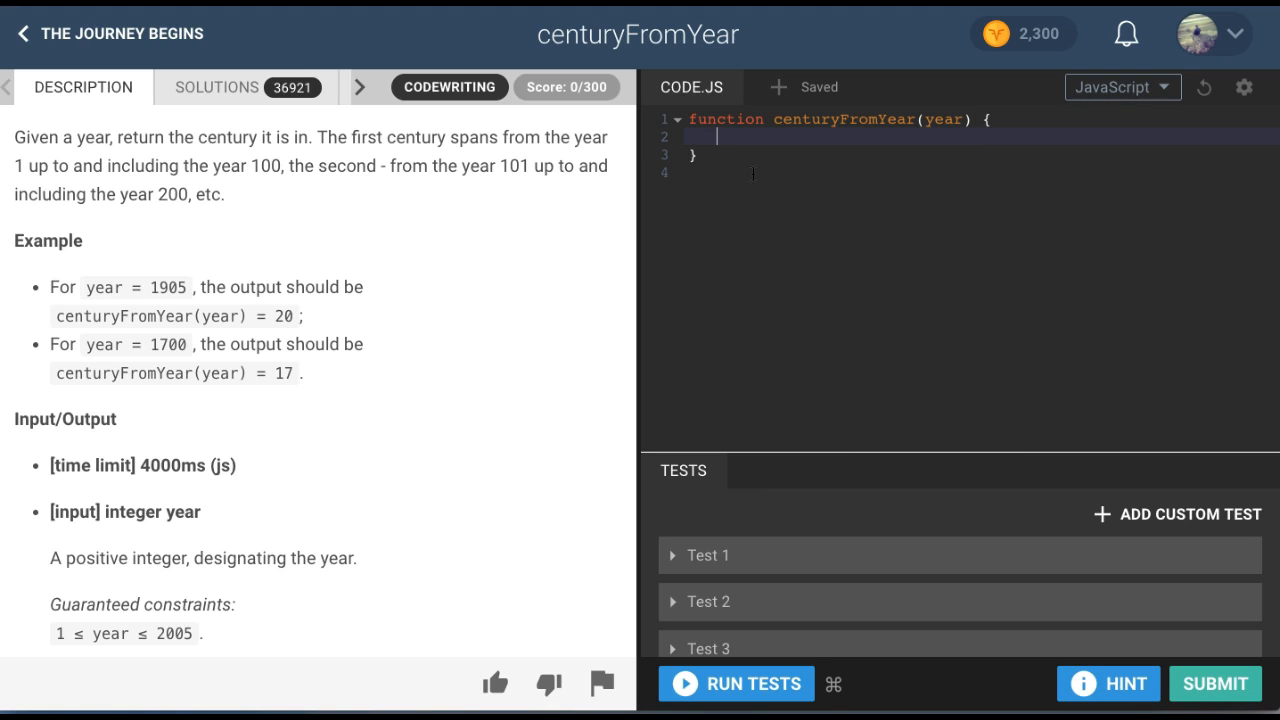
mouse_move(208, 204)
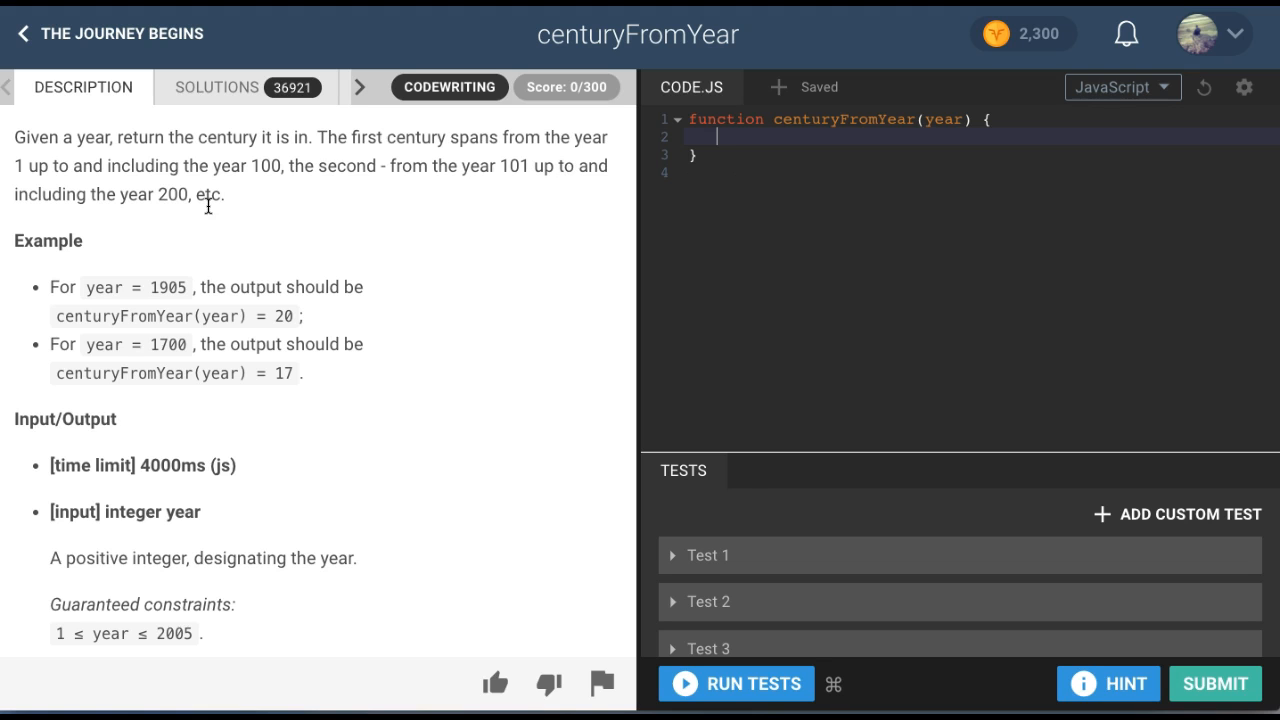
mouse_move(104, 132)
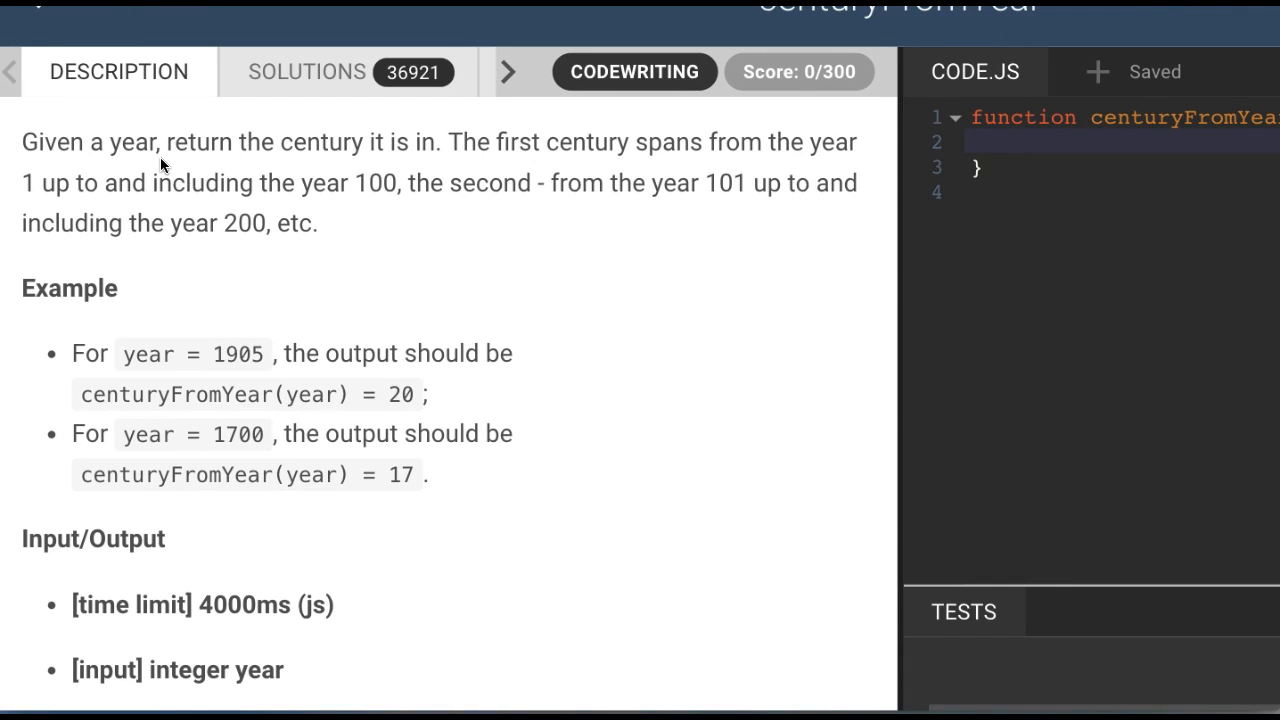
mouse_move(352, 152)
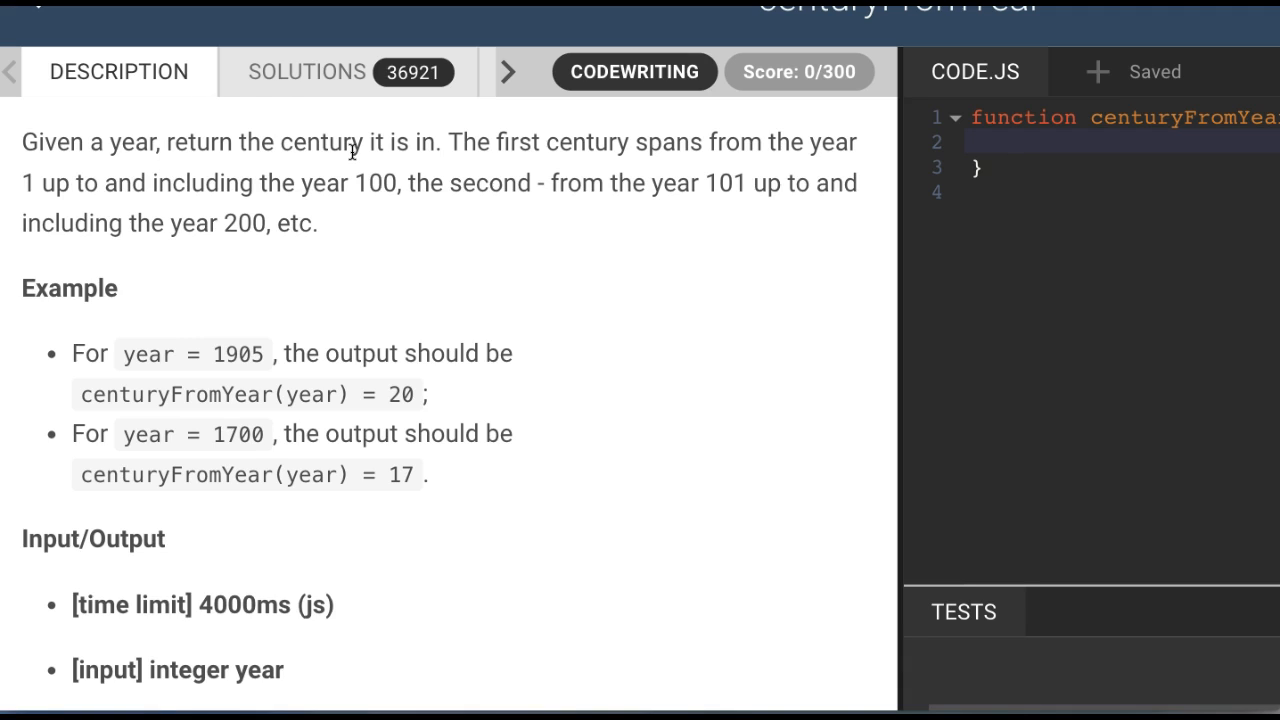
mouse_move(508, 176)
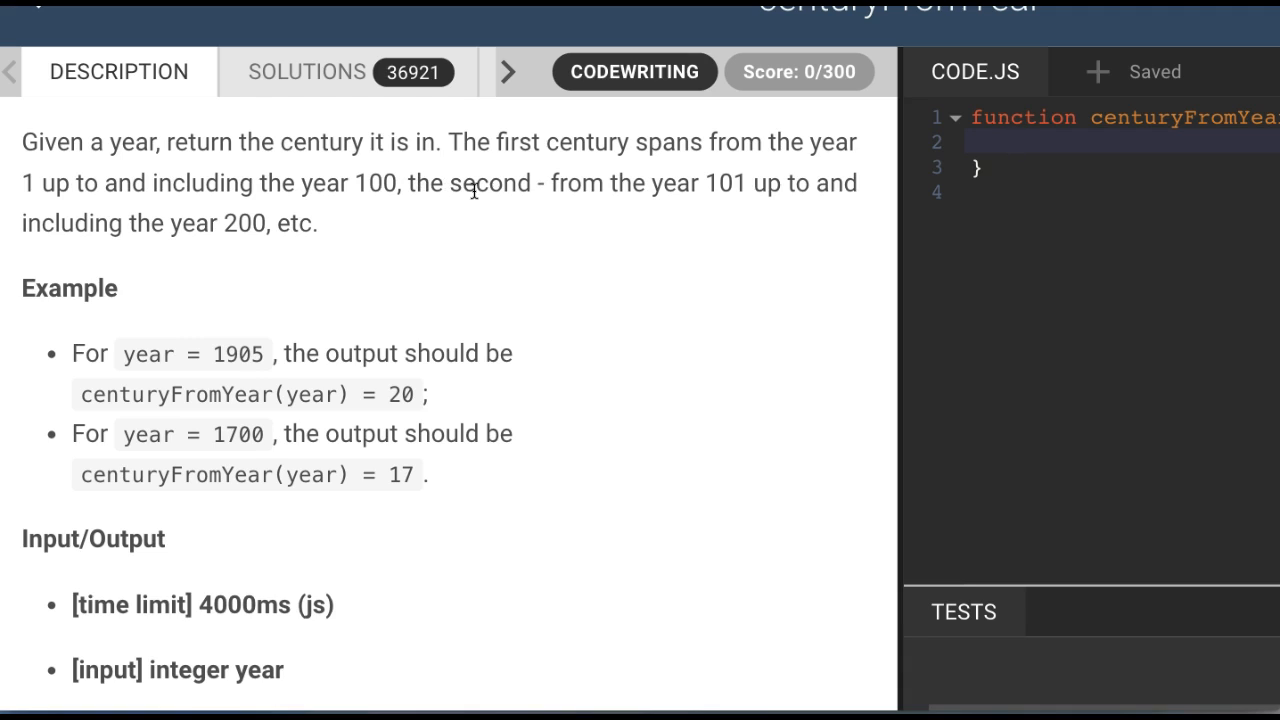
left_click(1010, 140)
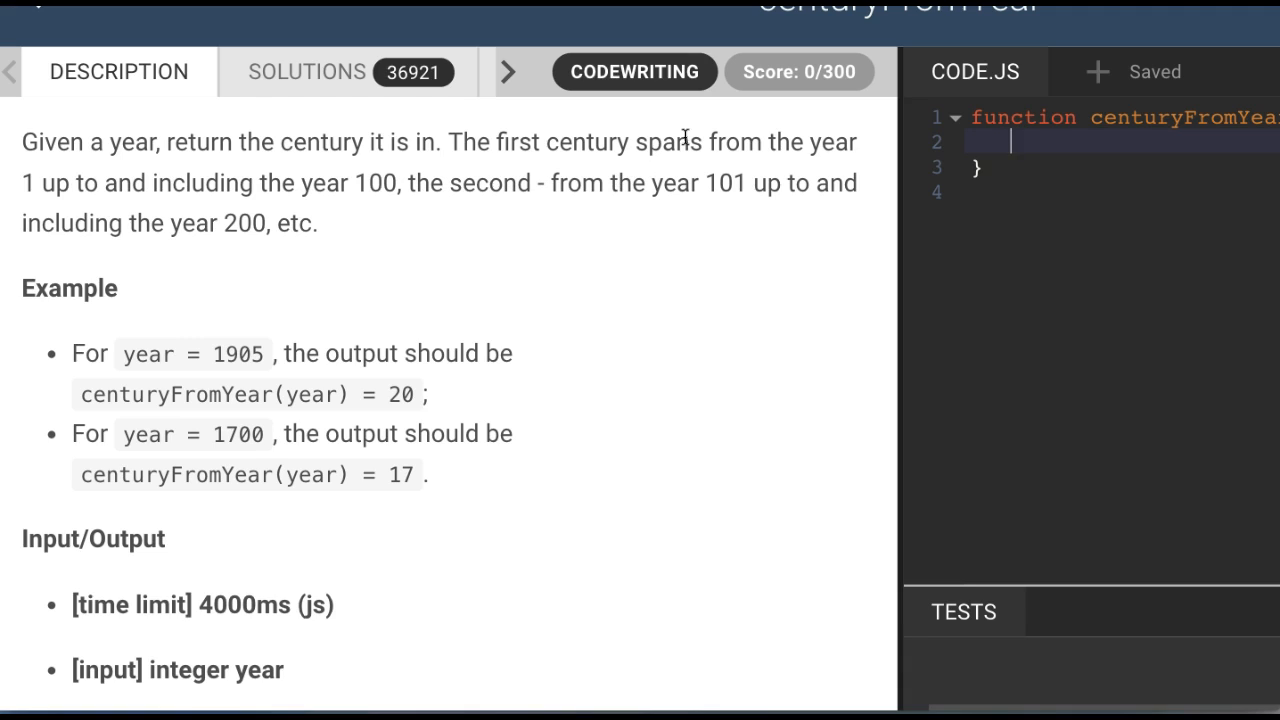
mouse_move(462, 172)
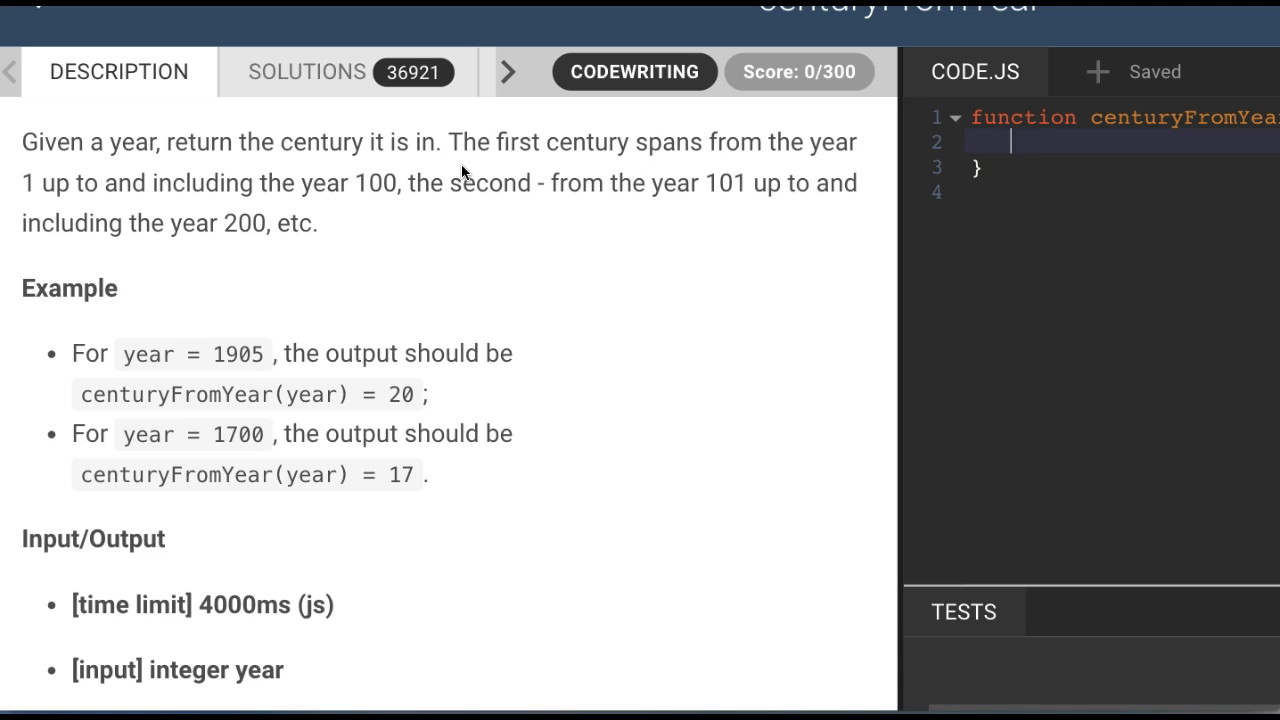
mouse_move(342, 264)
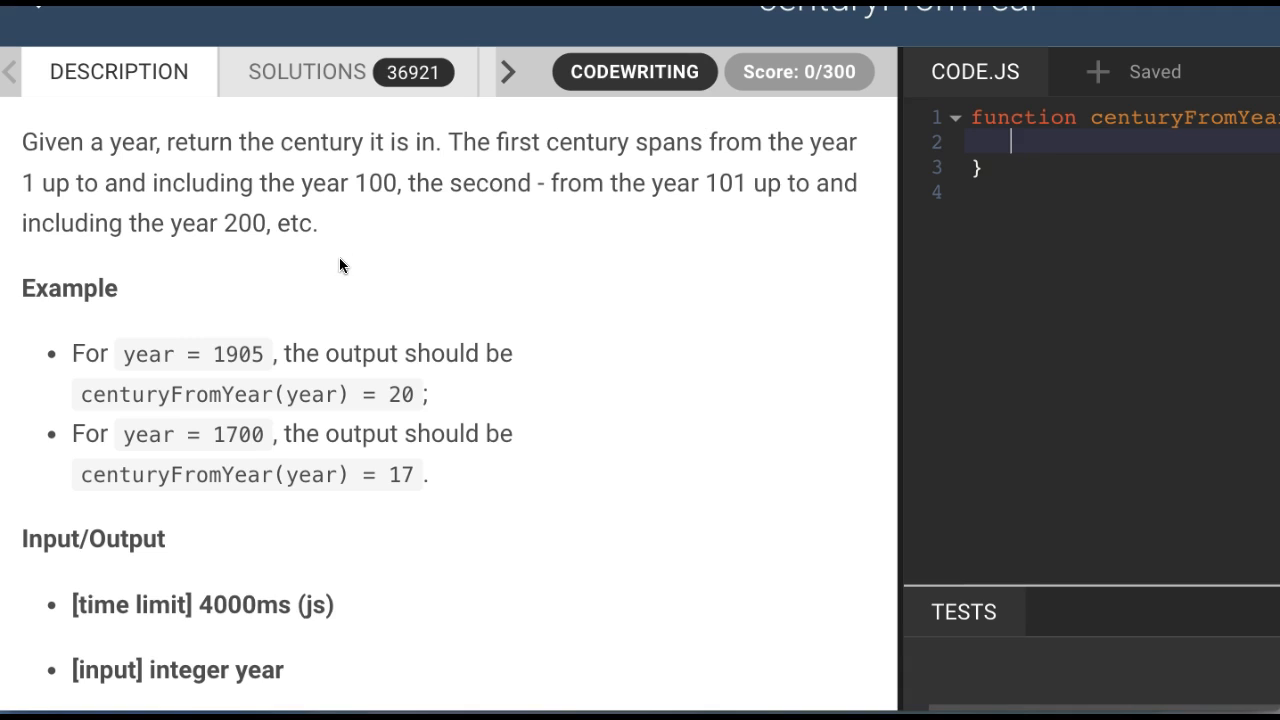
scroll("down", 3)
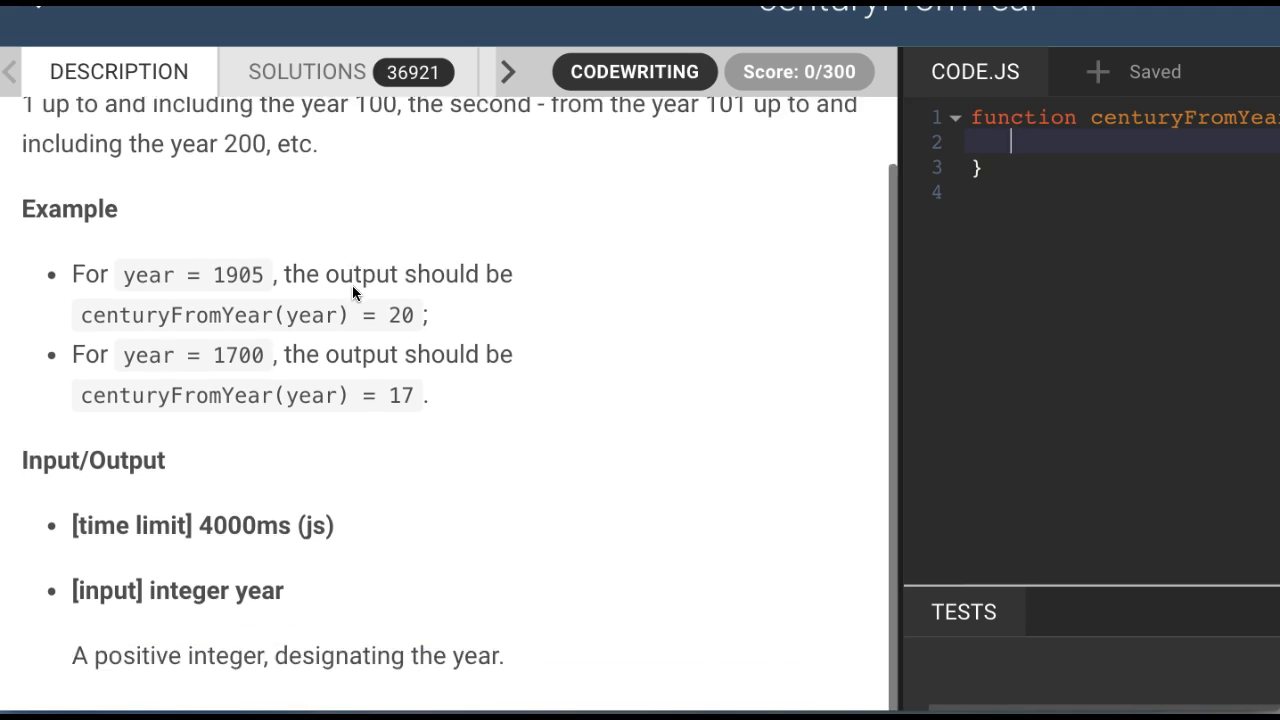
scroll("down", 3)
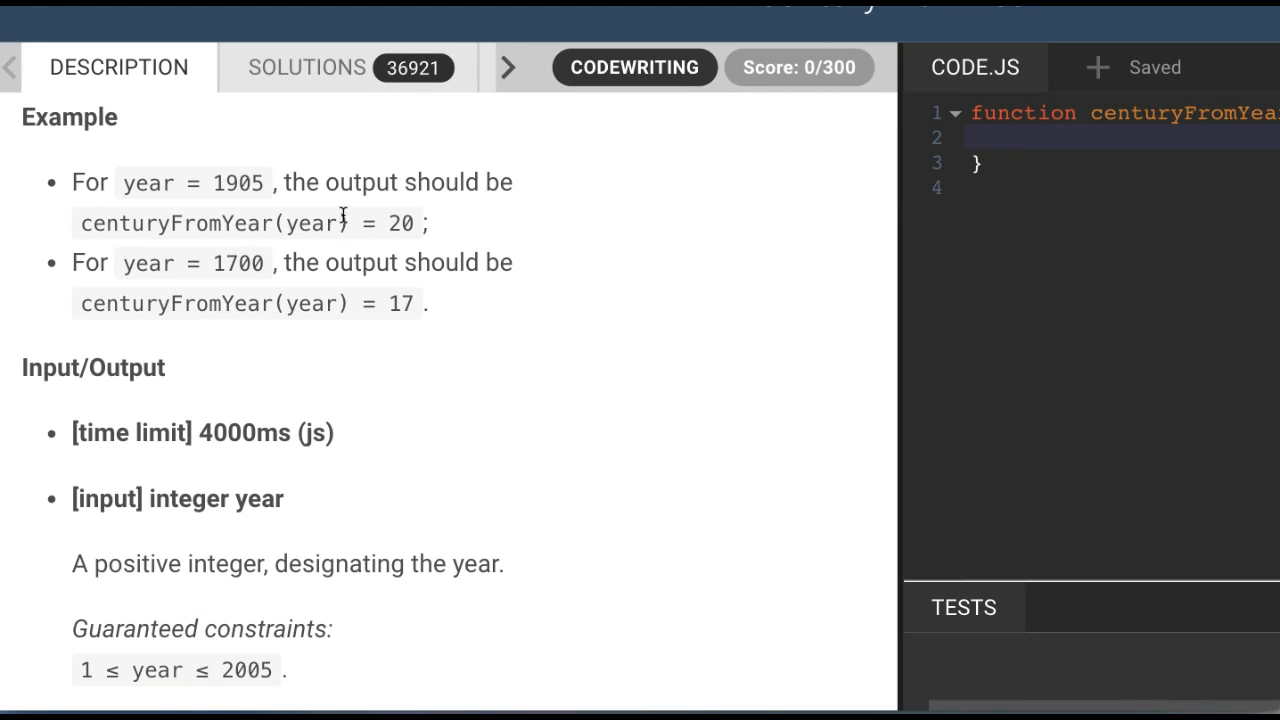
double_click(400, 222)
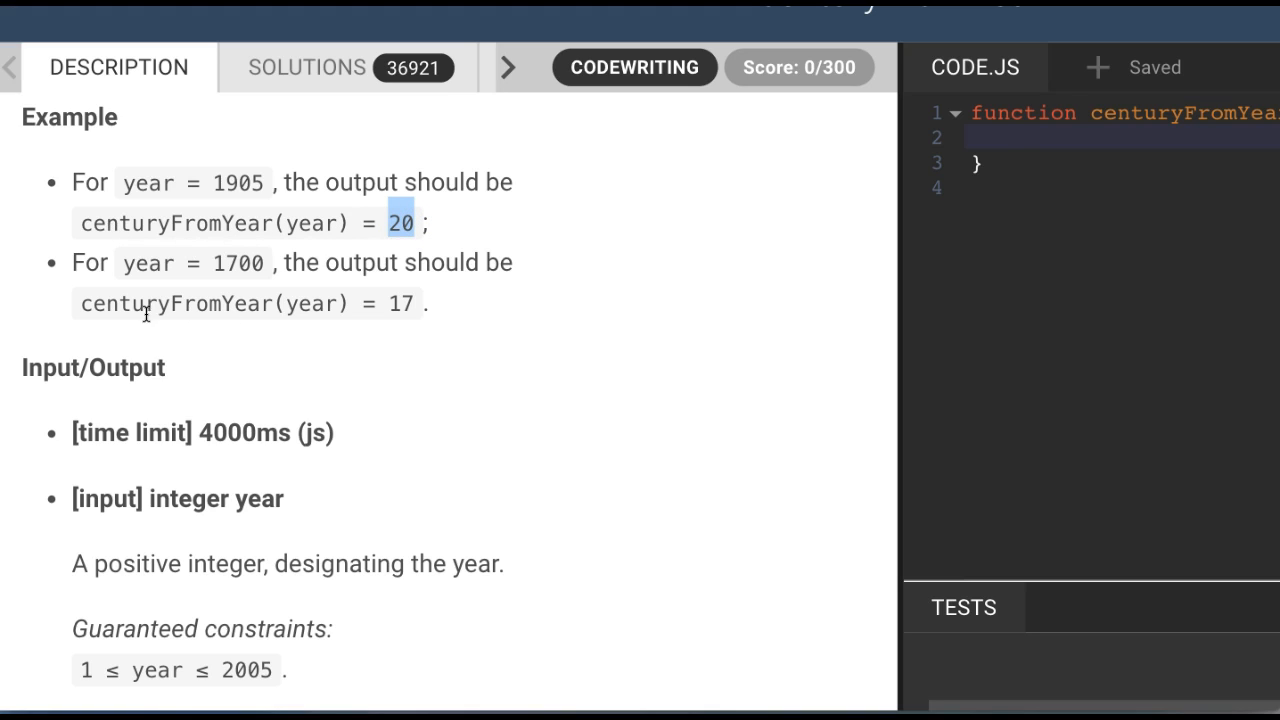
left_click(410, 304)
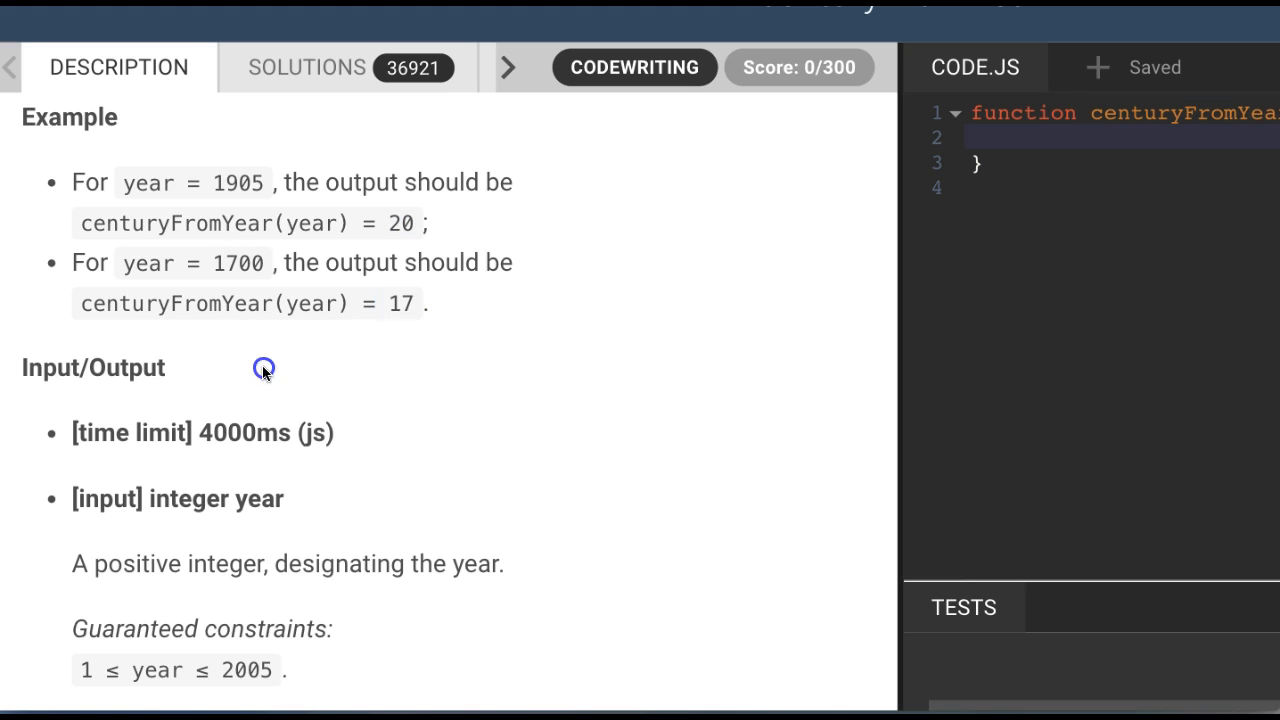
scroll("down", 3)
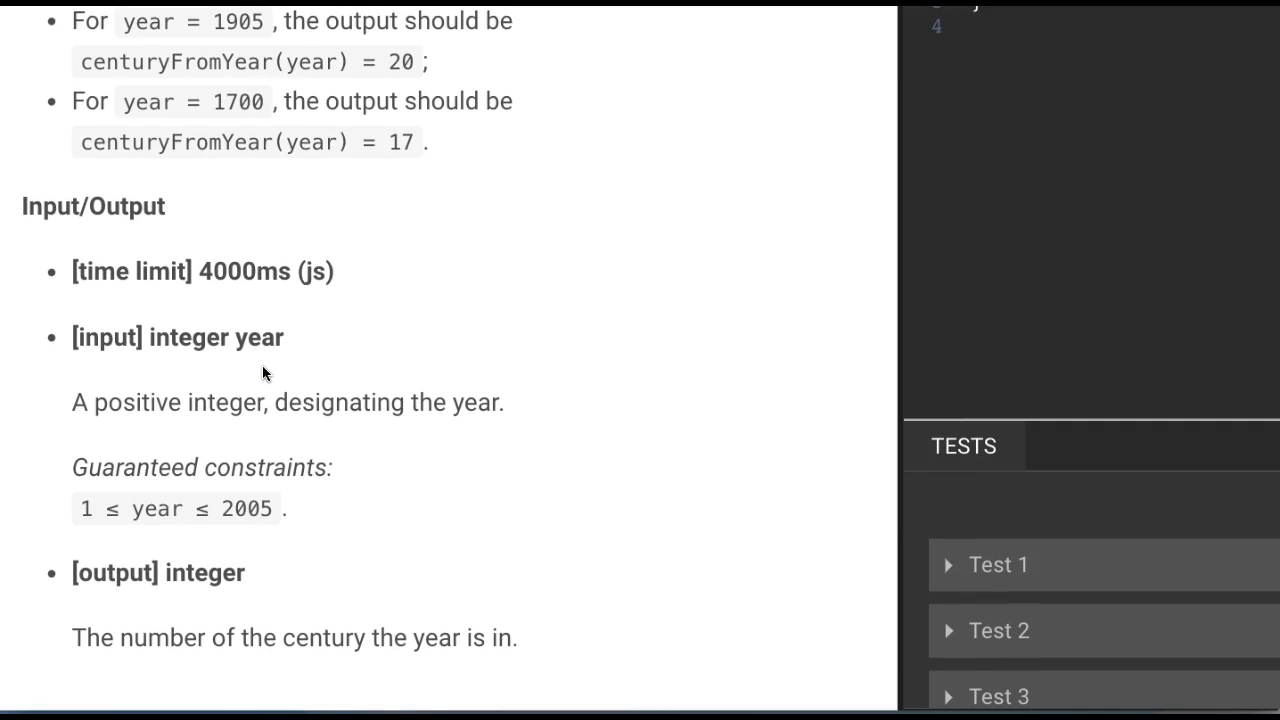
mouse_move(340, 356)
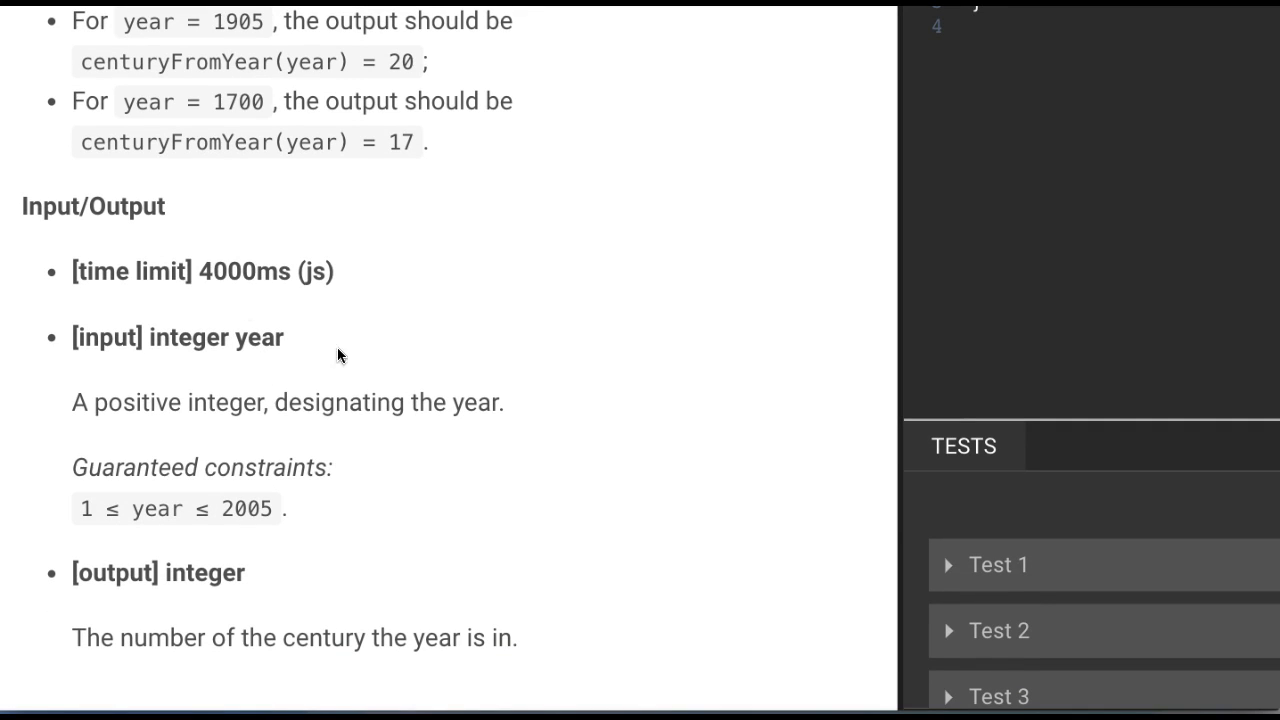
mouse_move(310, 280)
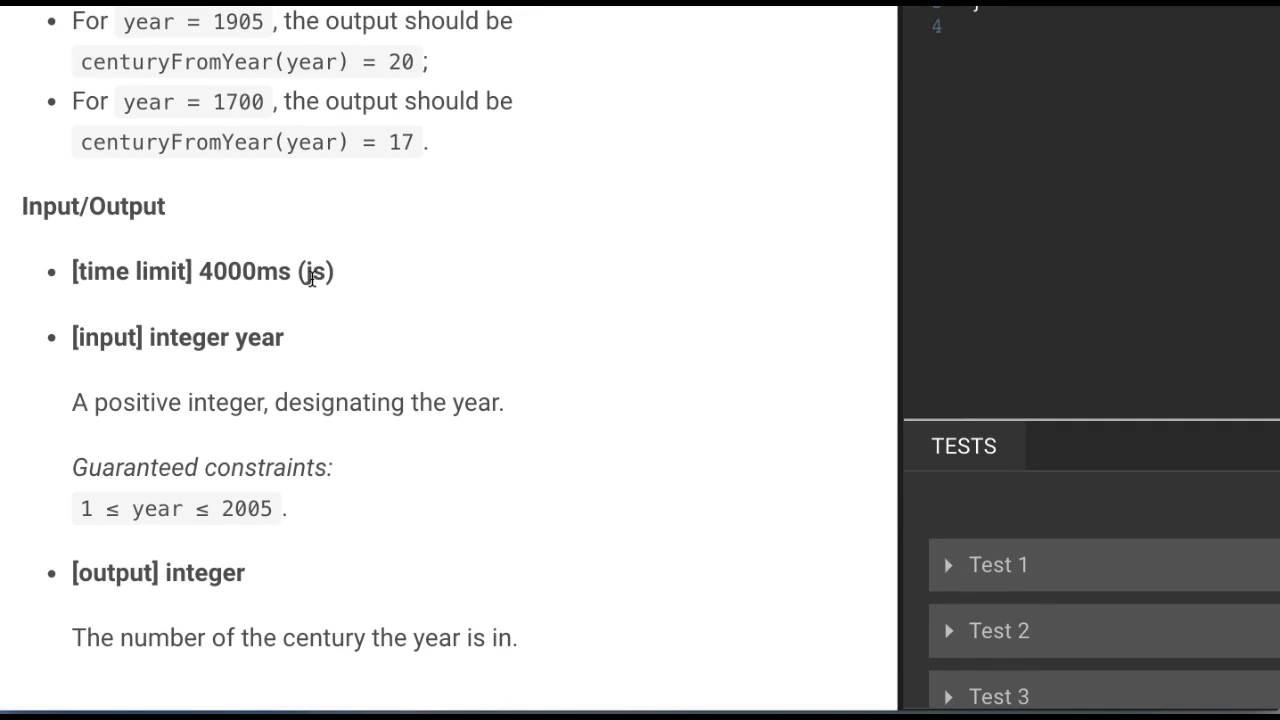
mouse_move(196, 332)
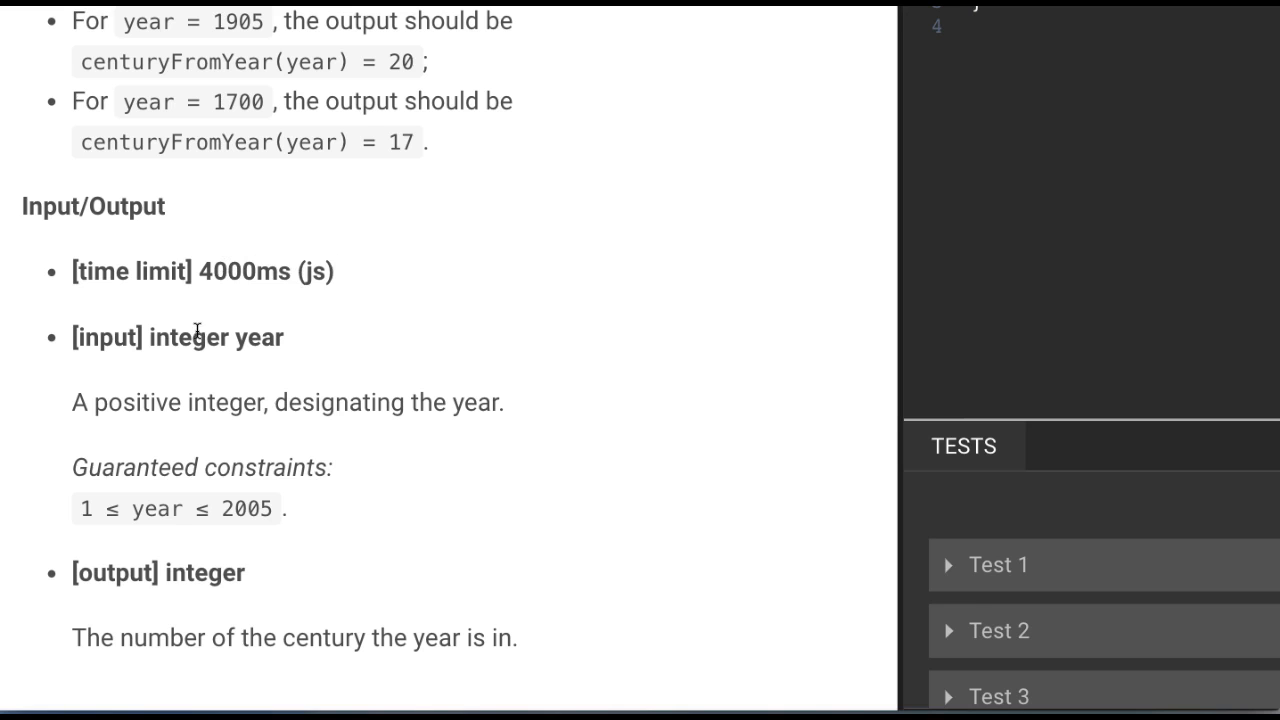
scroll("down", 3)
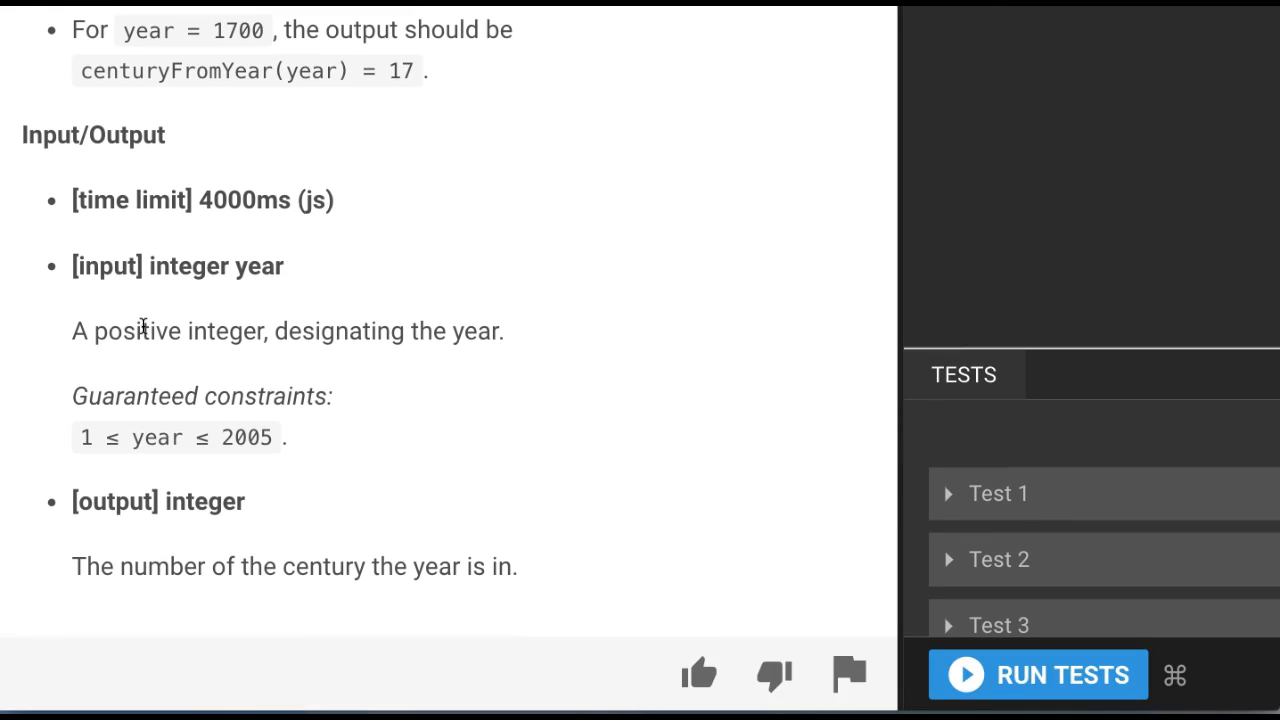
scroll("up", 3)
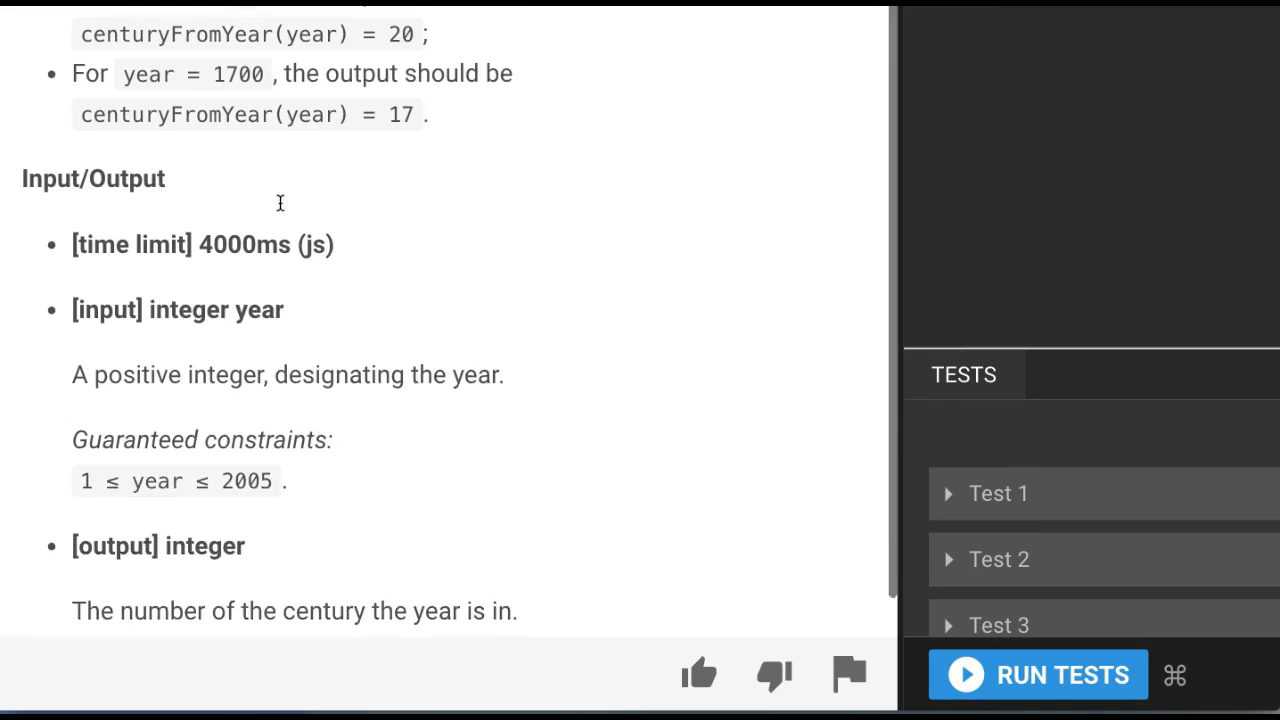
scroll("up", 3)
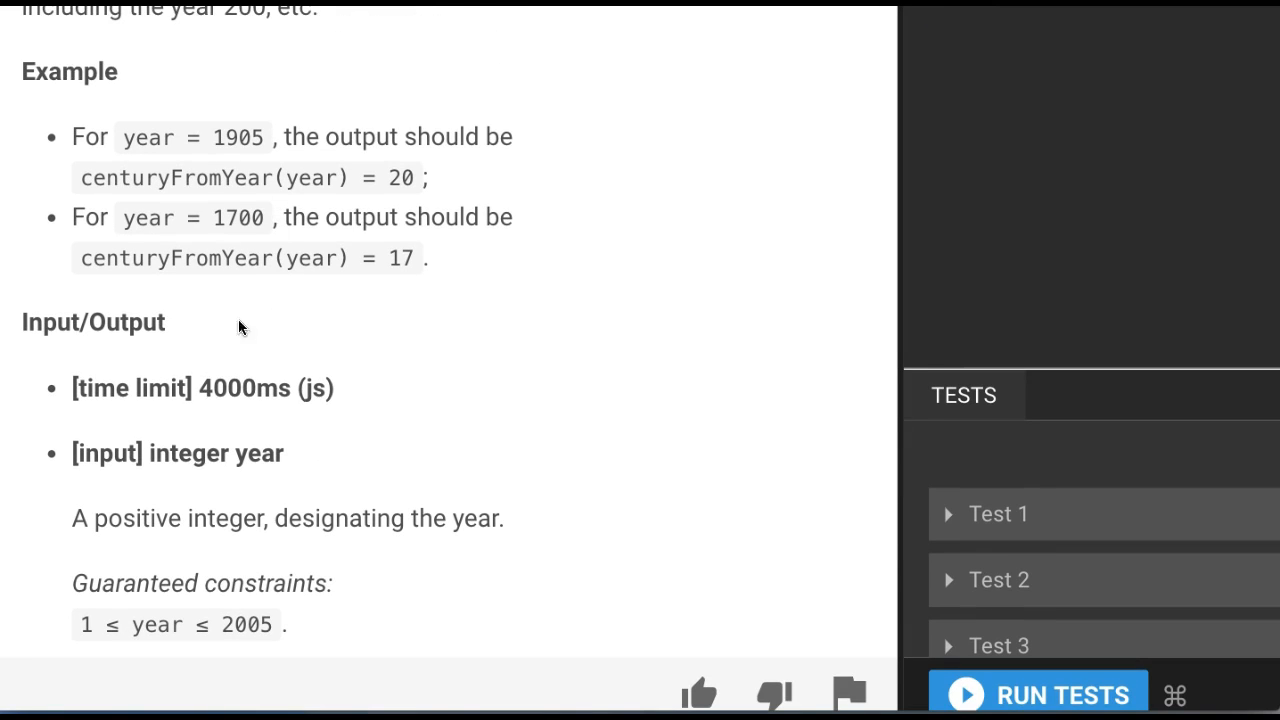
mouse_move(190, 456)
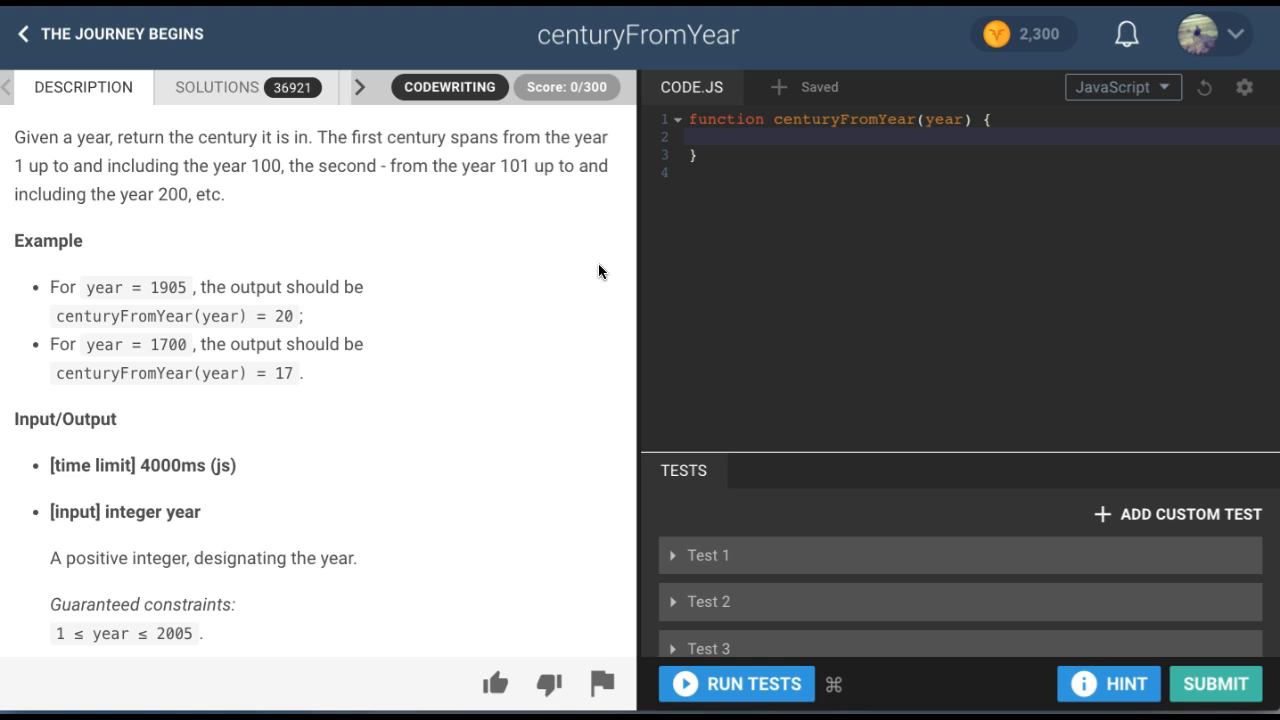
left_click(756, 136)
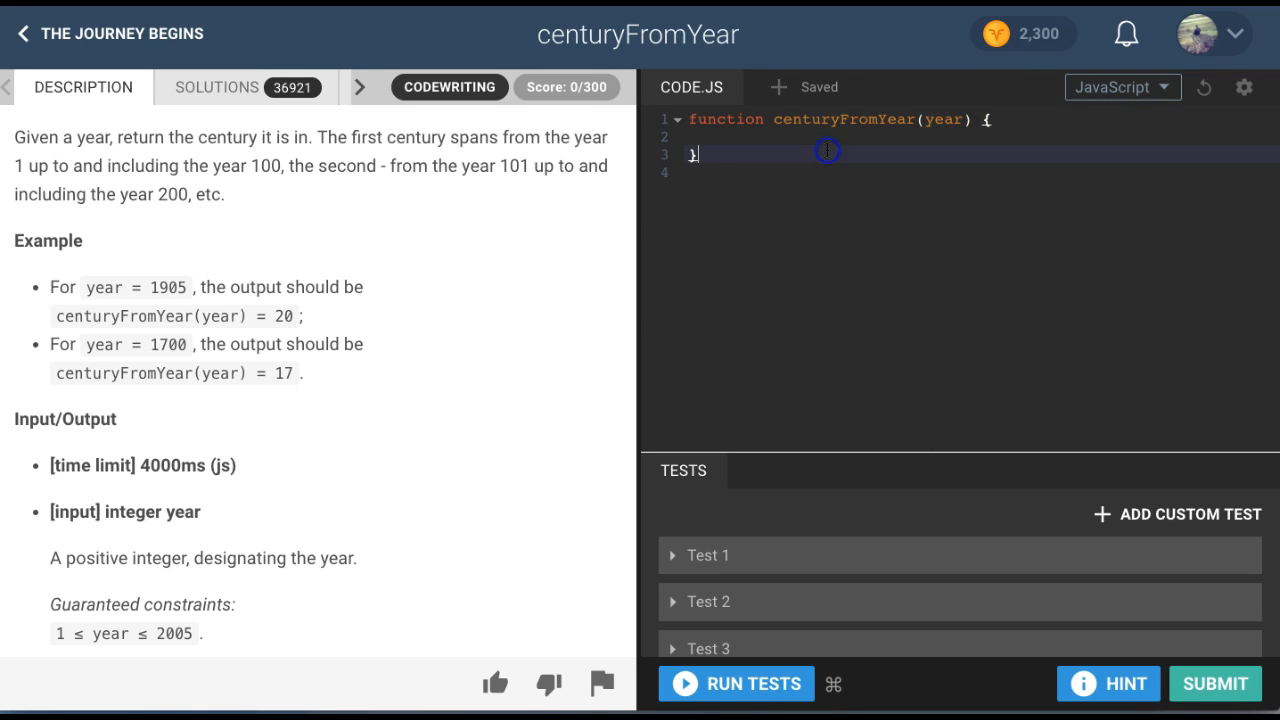
mouse_move(22, 164)
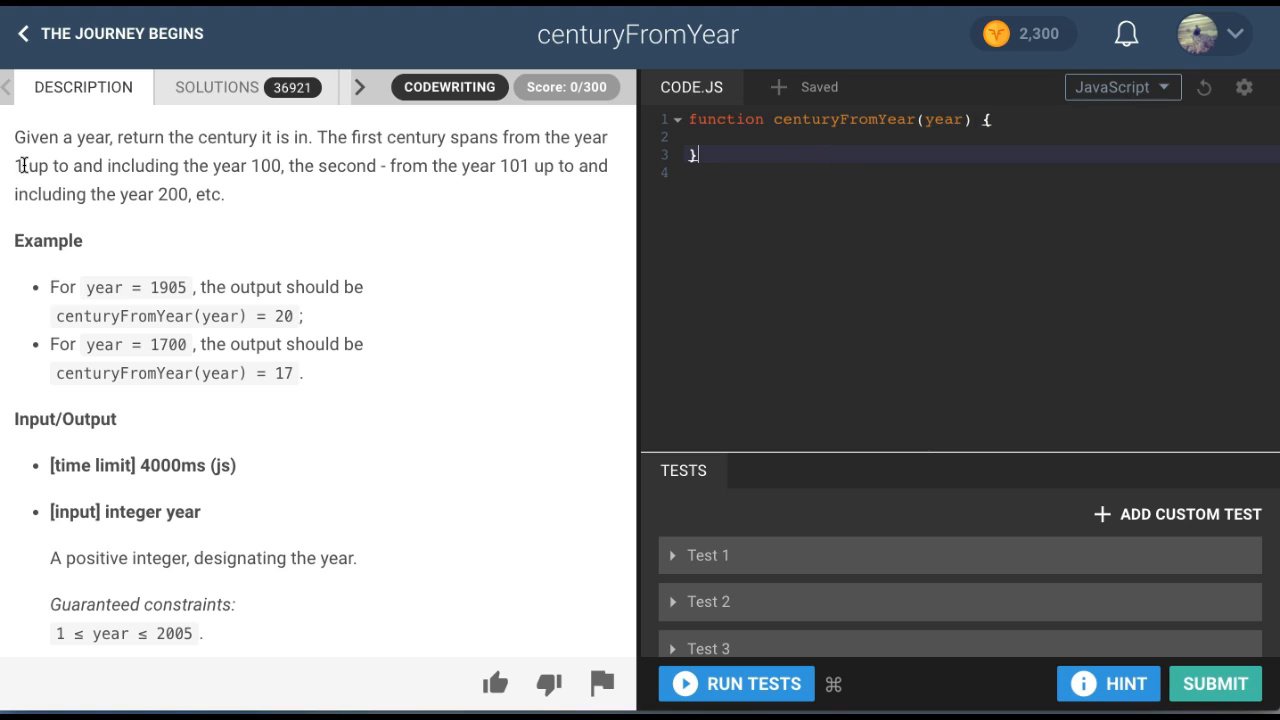
mouse_move(412, 164)
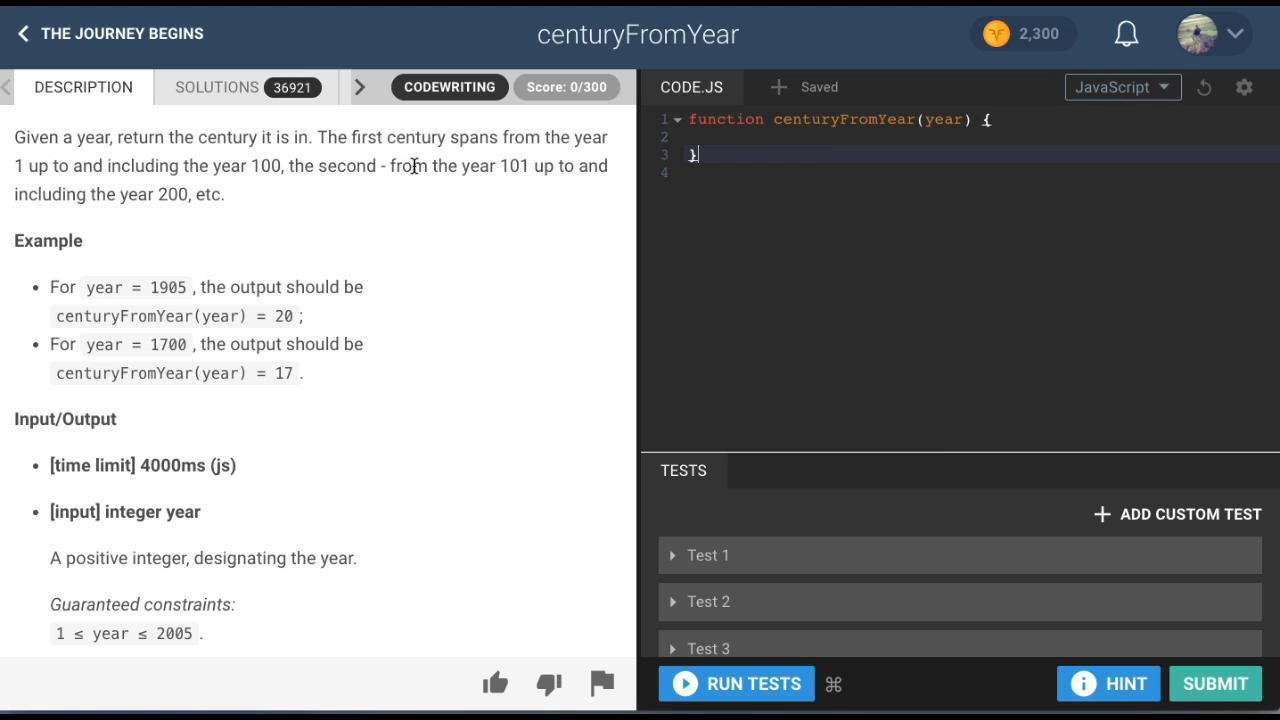
mouse_move(534, 154)
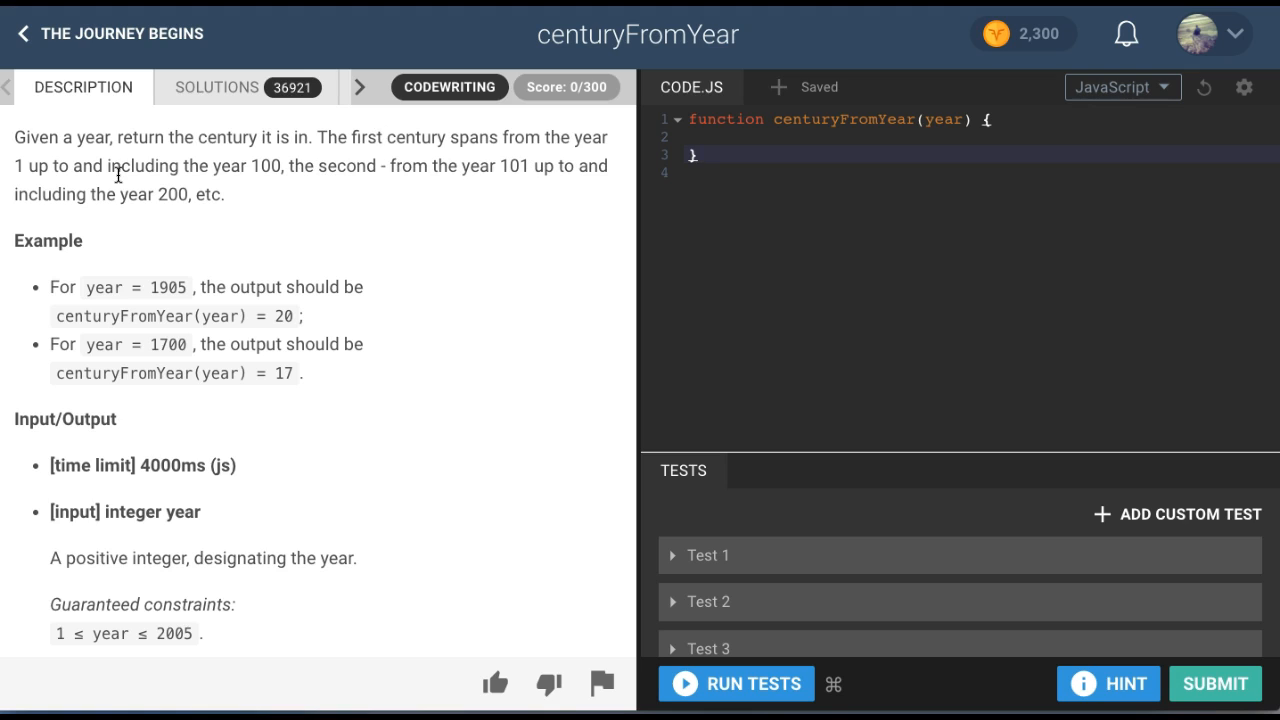
mouse_move(600, 216)
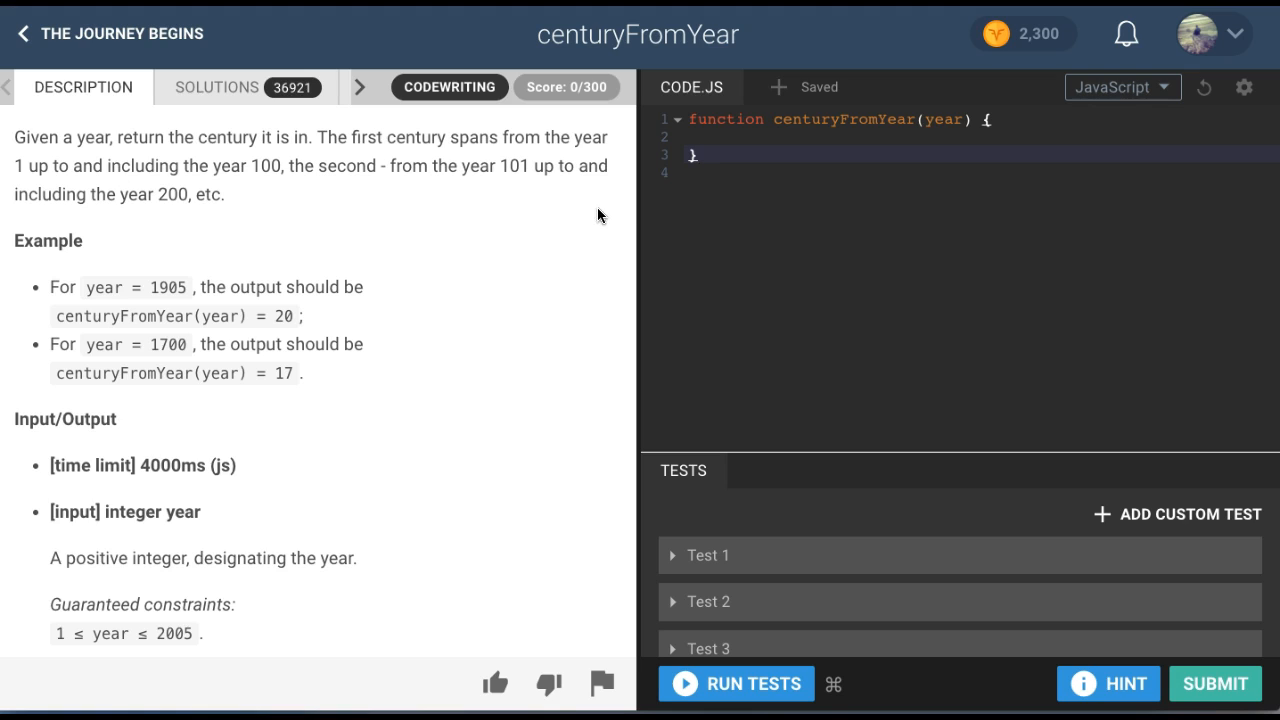
left_click(730, 136)
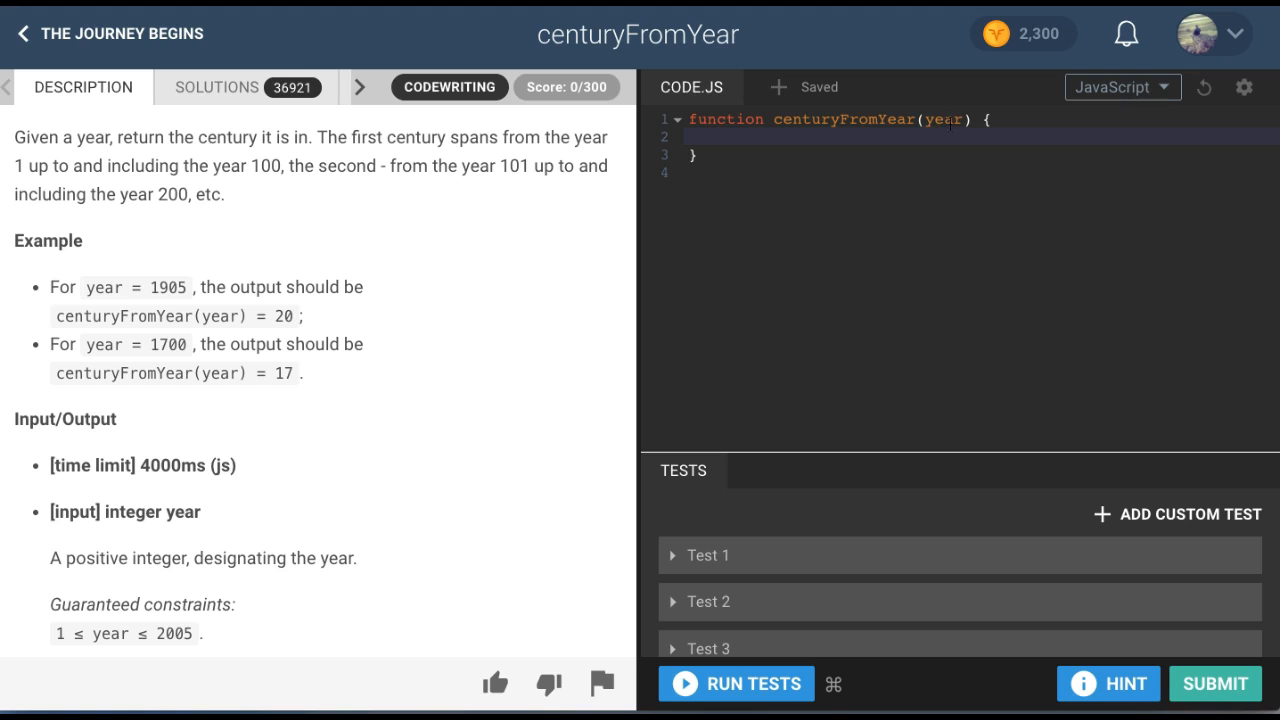
double_click(940, 120)
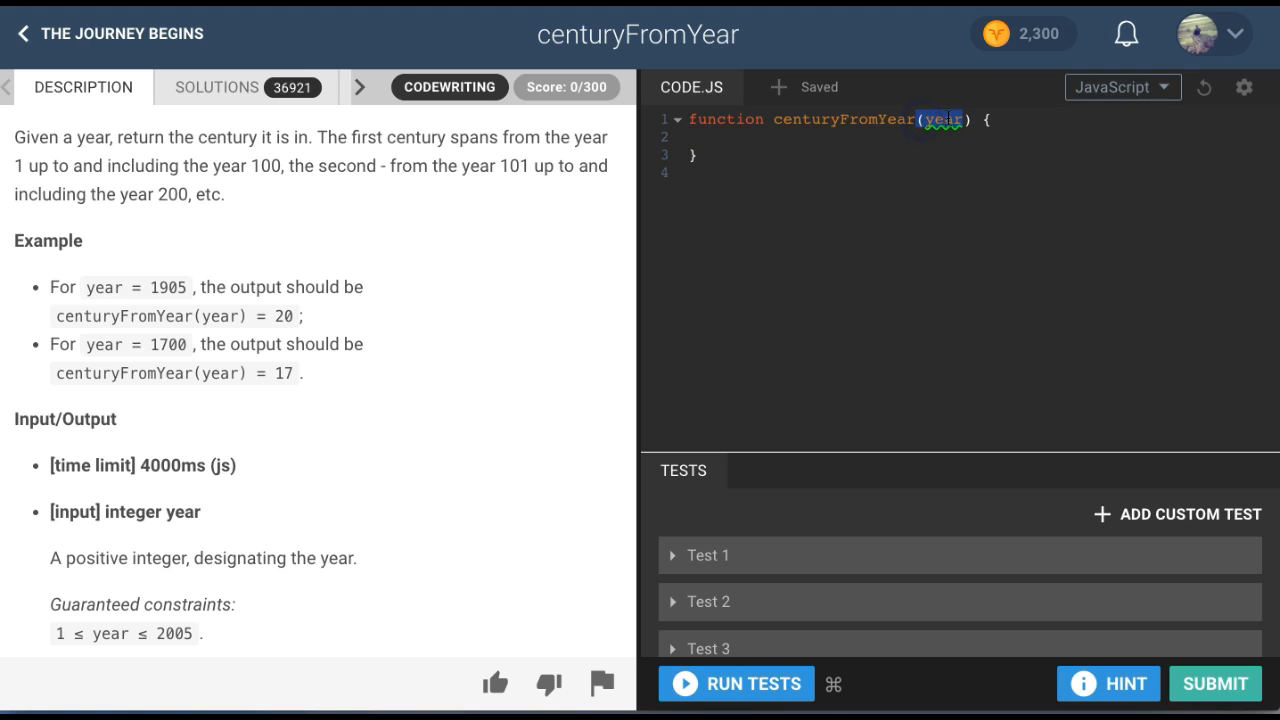
left_click(940, 120)
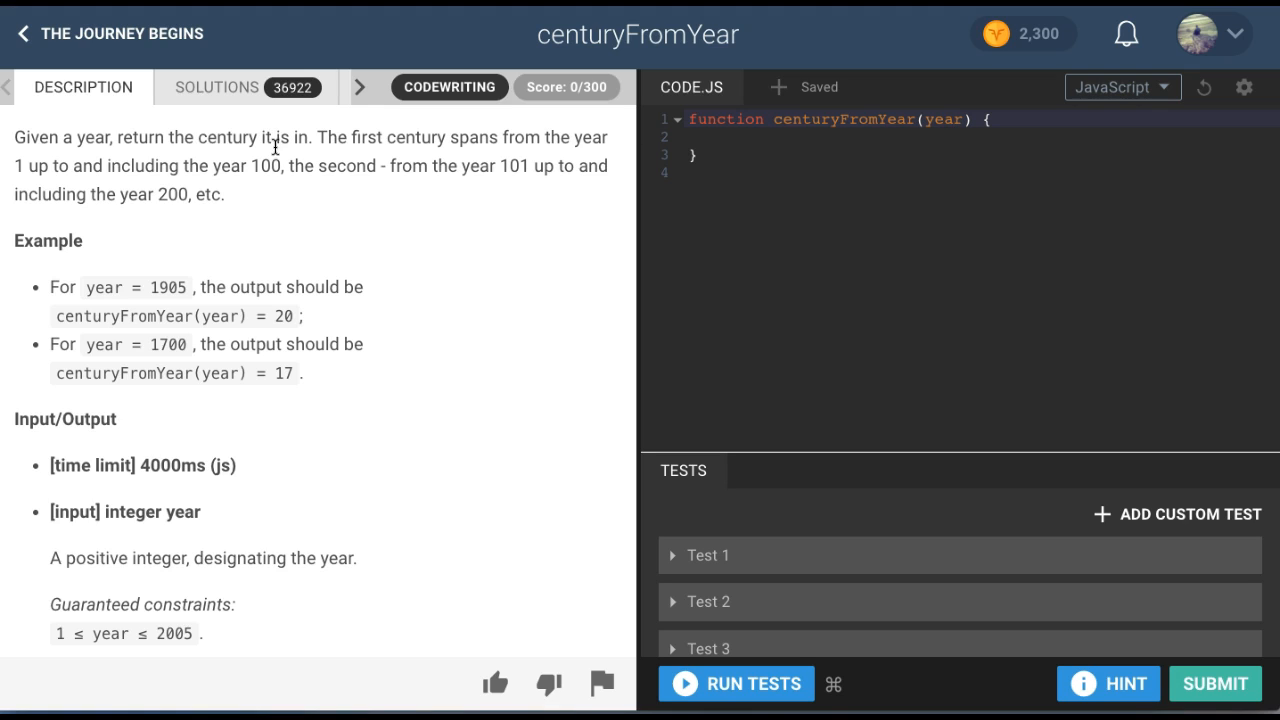
double_click(264, 164)
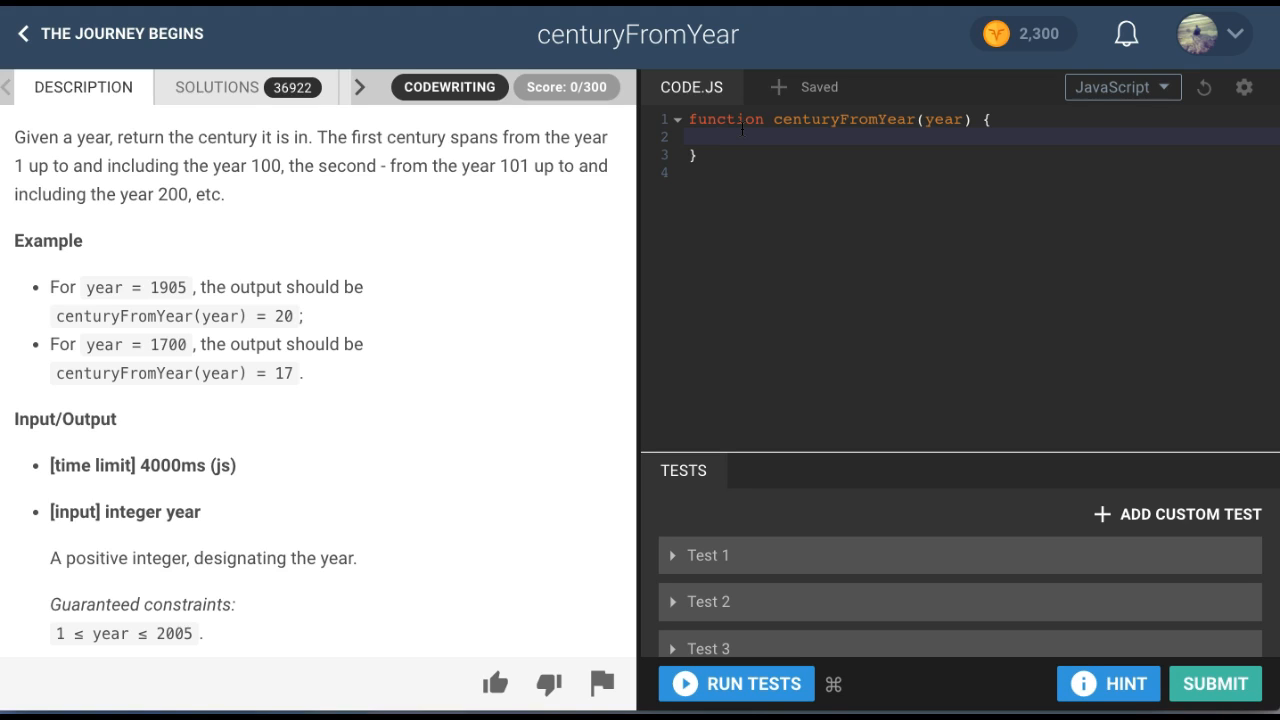
- Write return year/100; as the function body
type("return year/100")
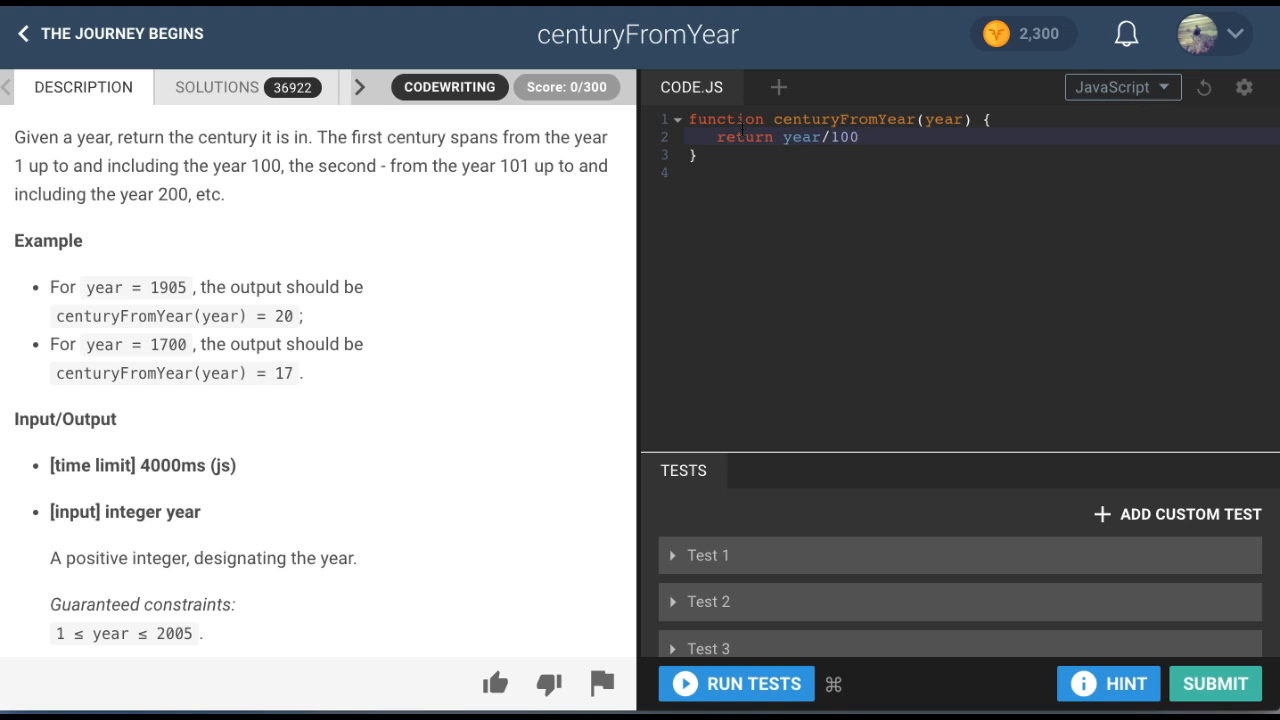
type(";")
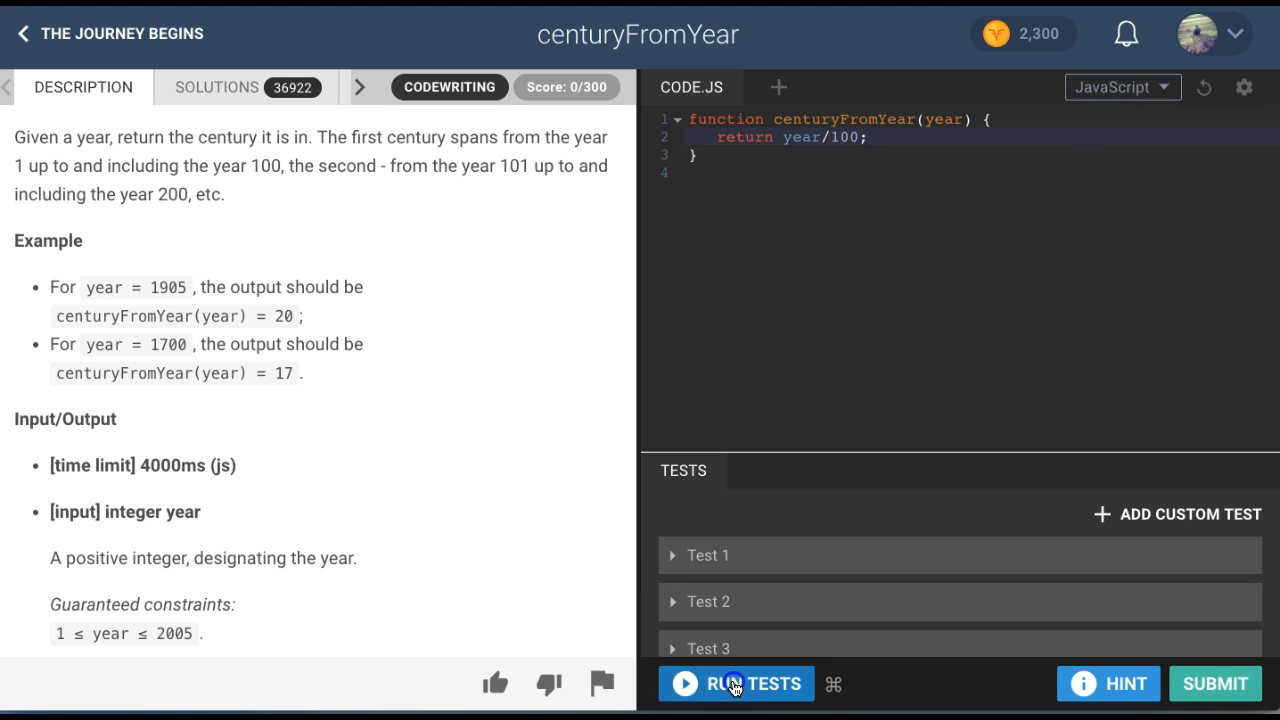
- Run the tests on year/100, getting 3/7 with Test 1 giving 19.05 instead of 20
left_click(736, 684)
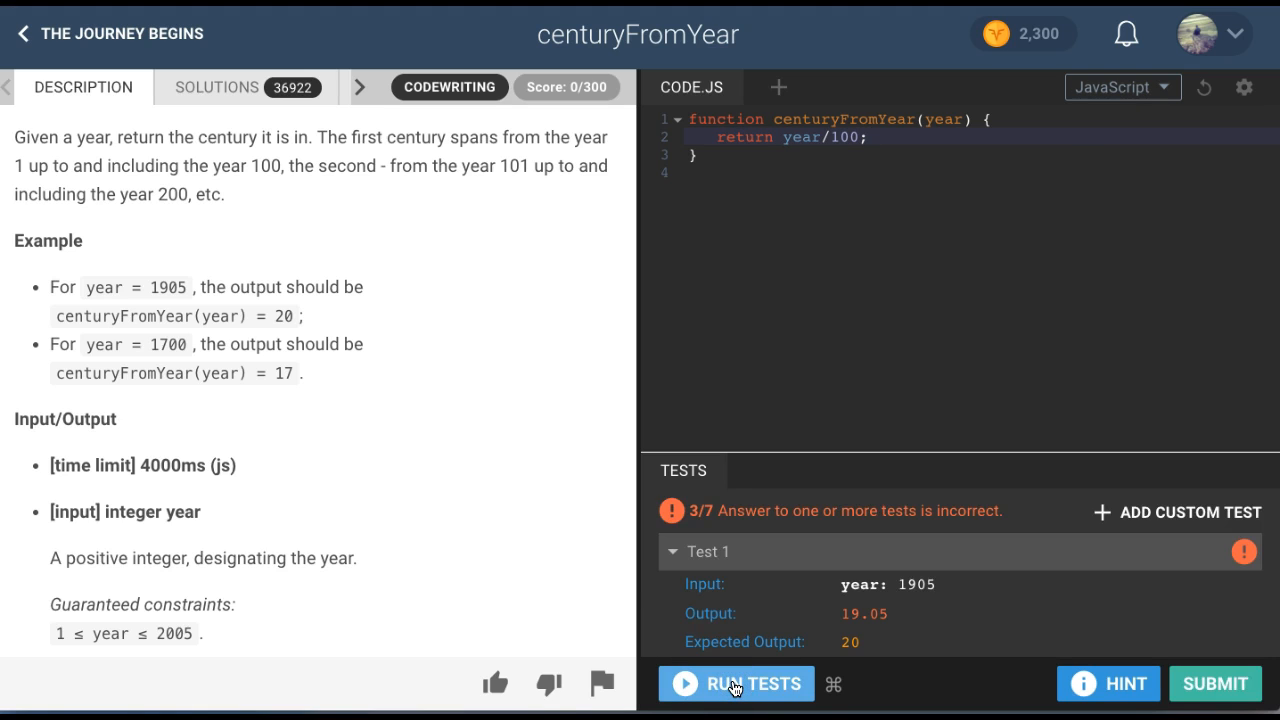
mouse_move(858, 524)
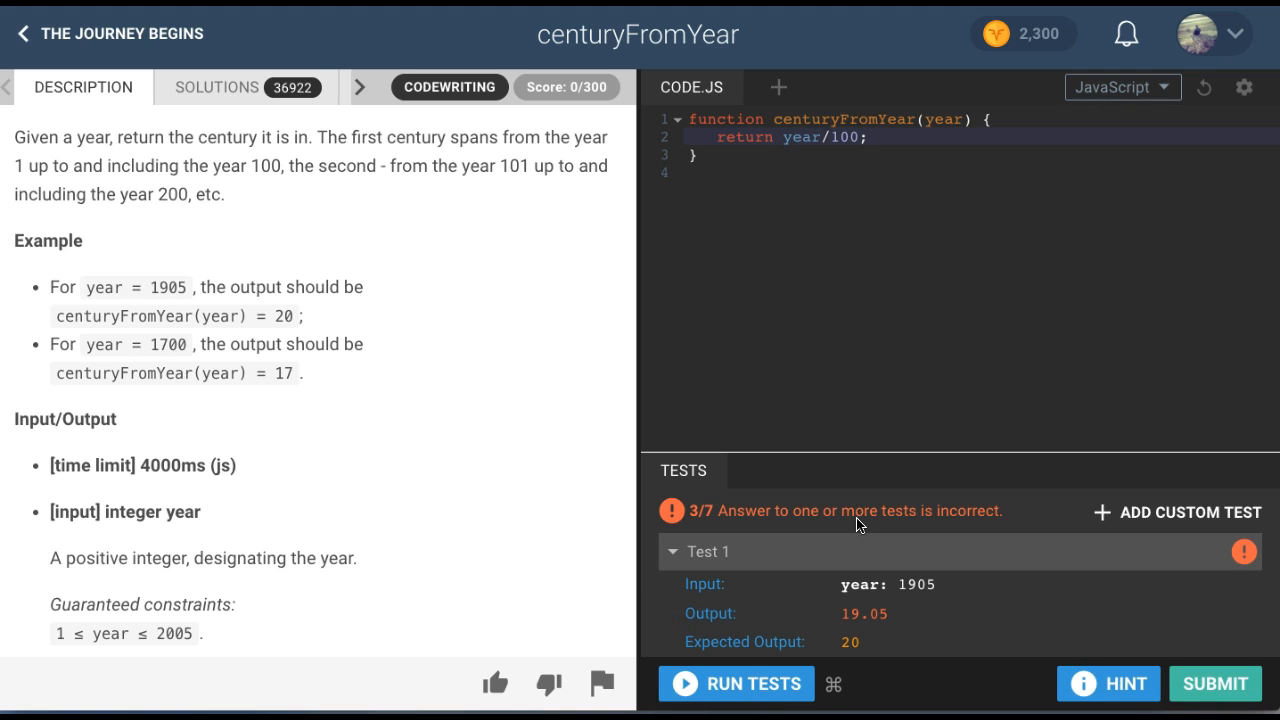
mouse_move(832, 402)
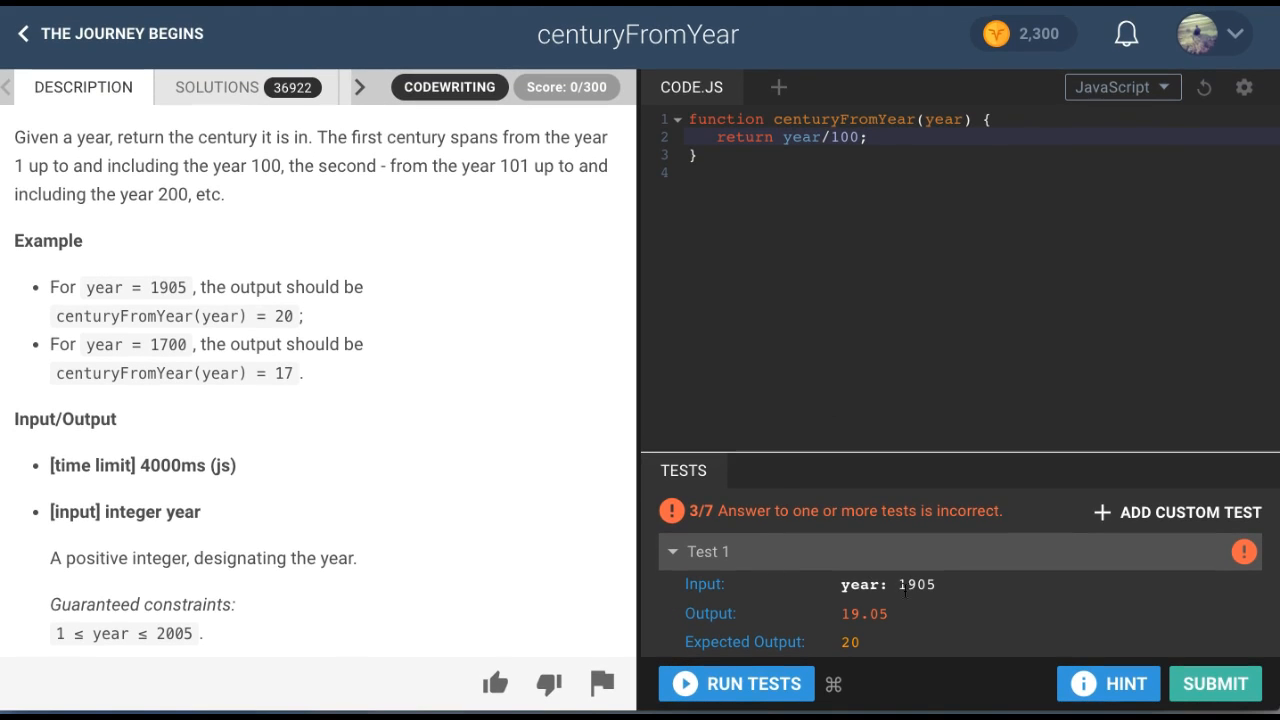
mouse_move(830, 620)
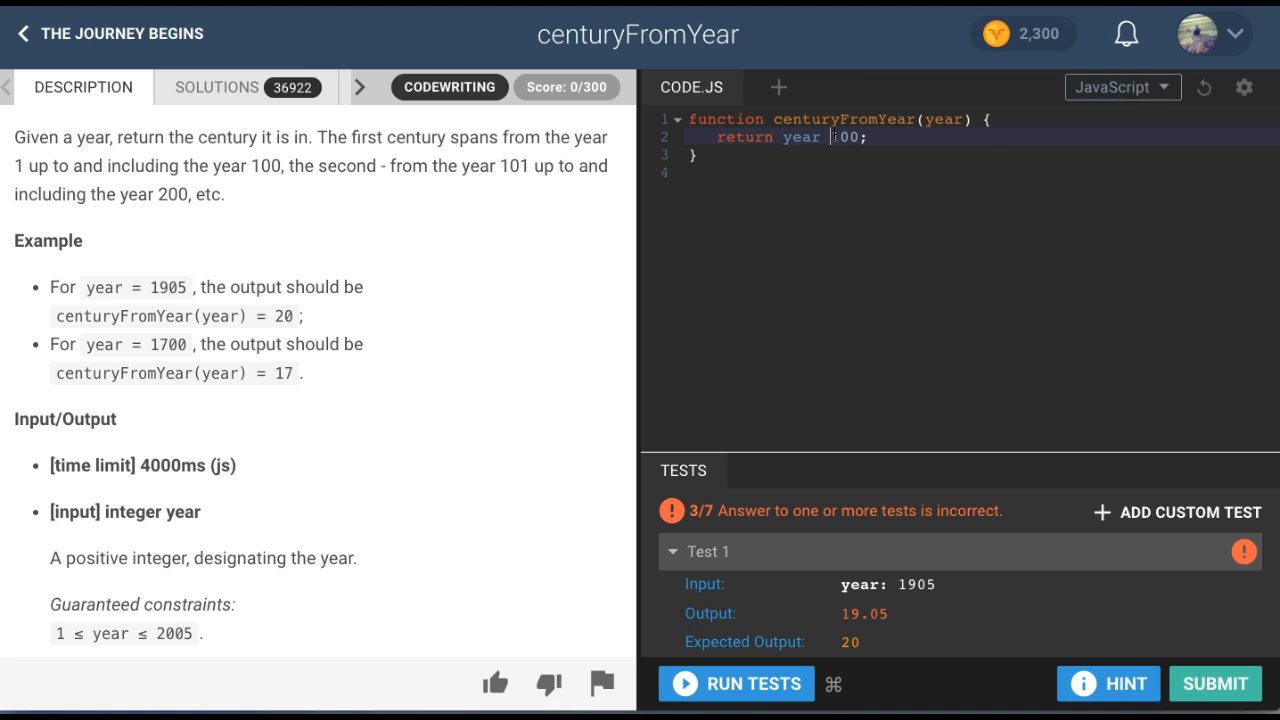
- Rewrite line 2 as if (year % 100 == 0) { with an empty body line below
type("/")
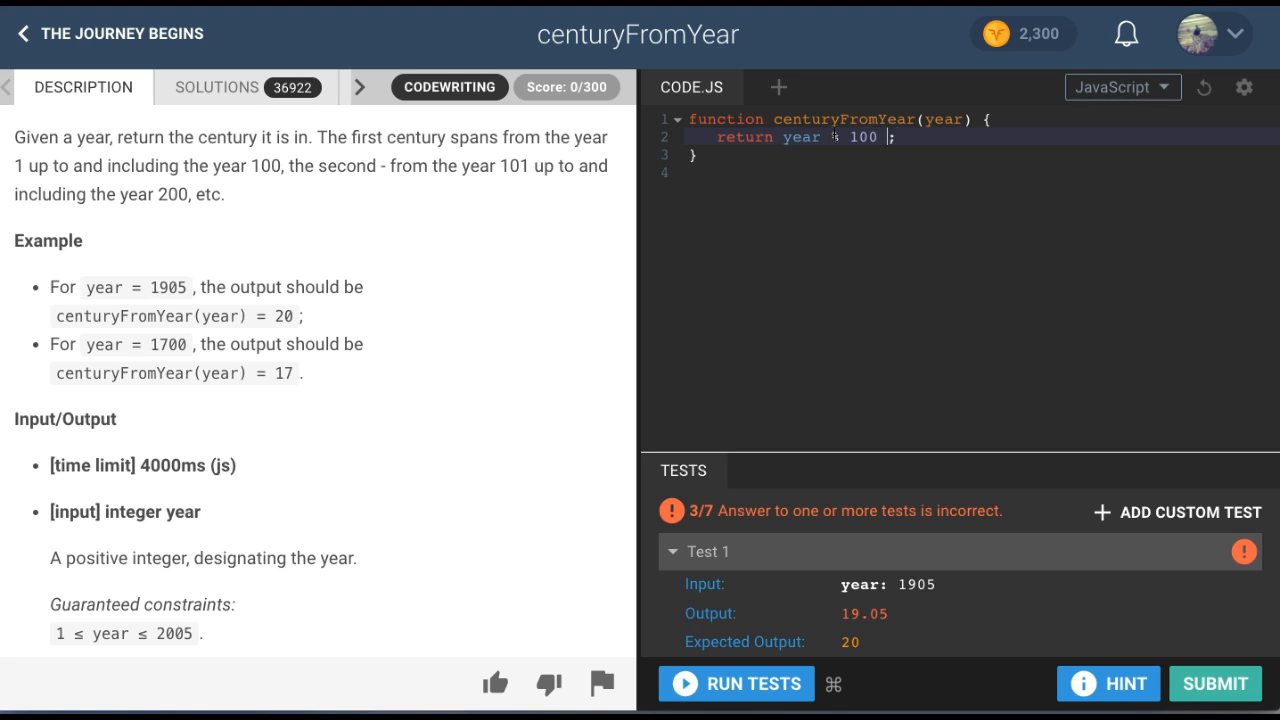
type("==")
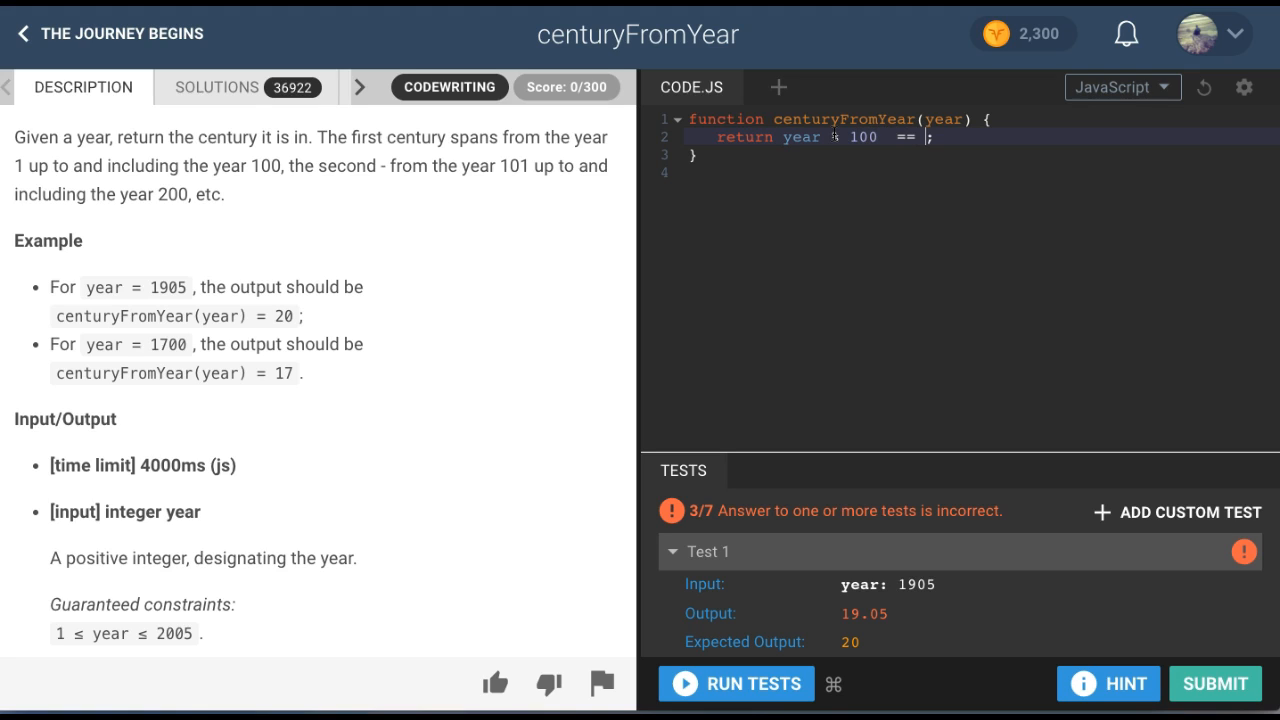
type("0")
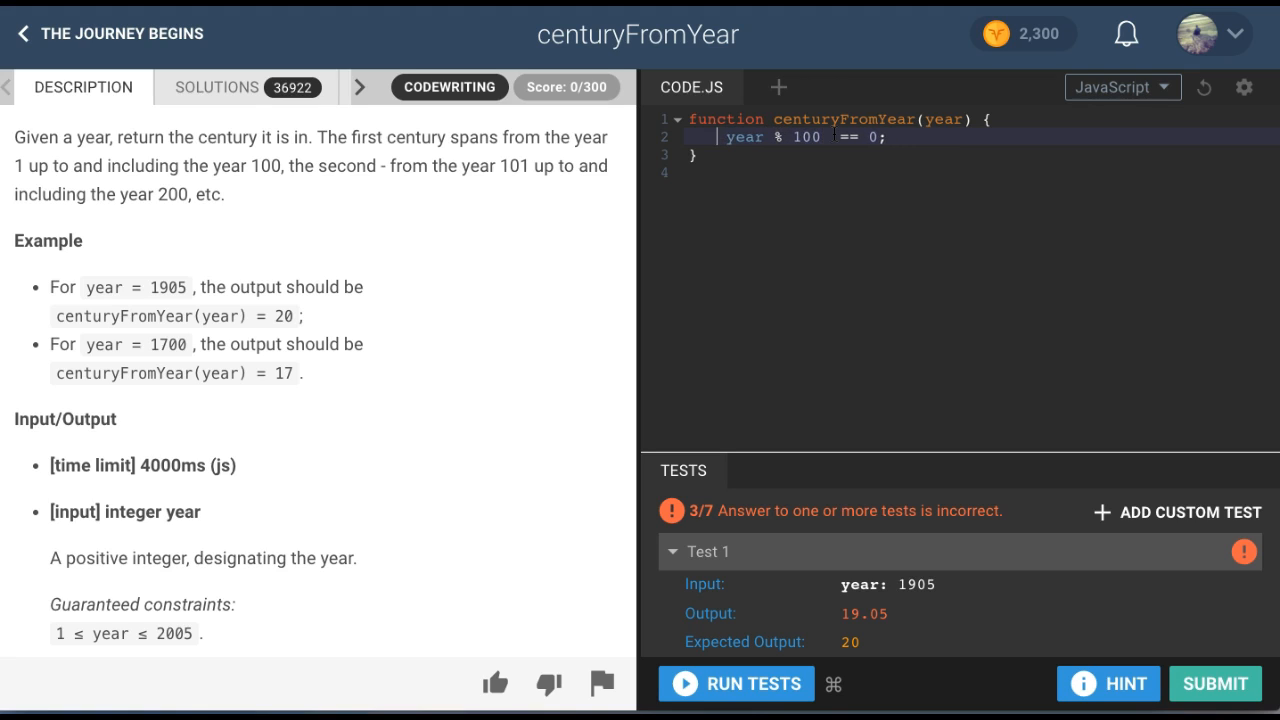
type("if (")
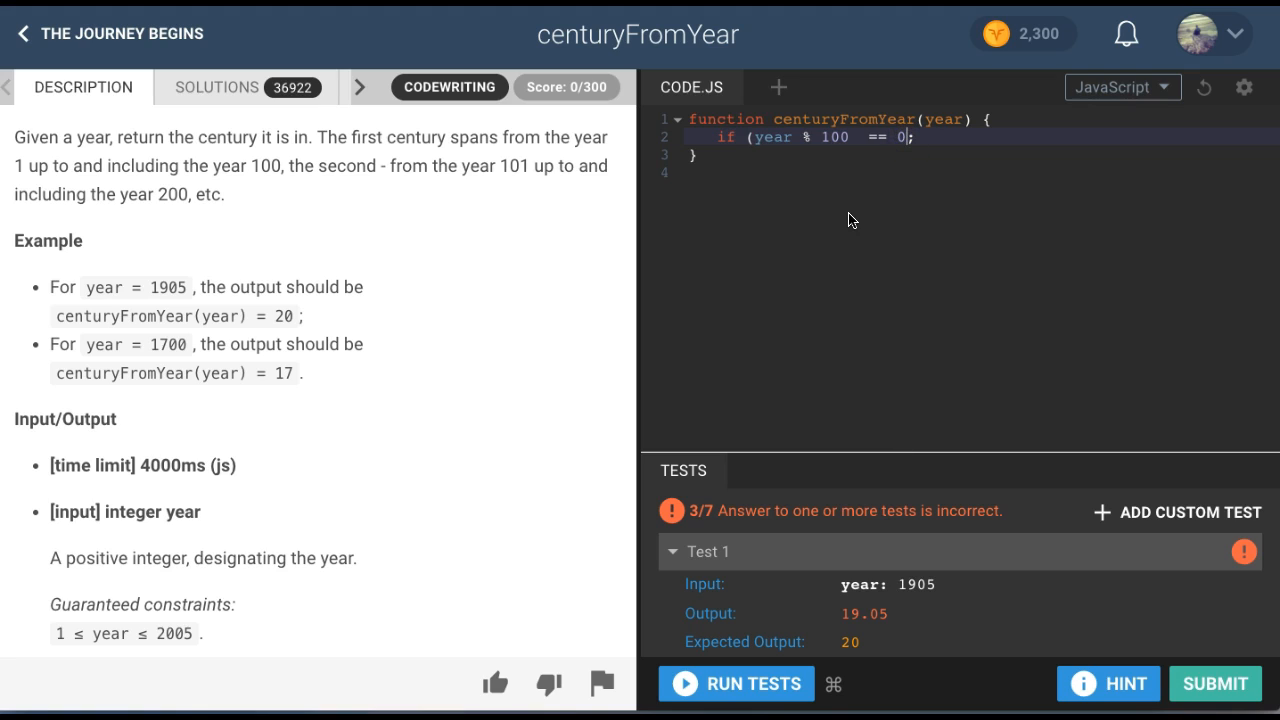
type(")")
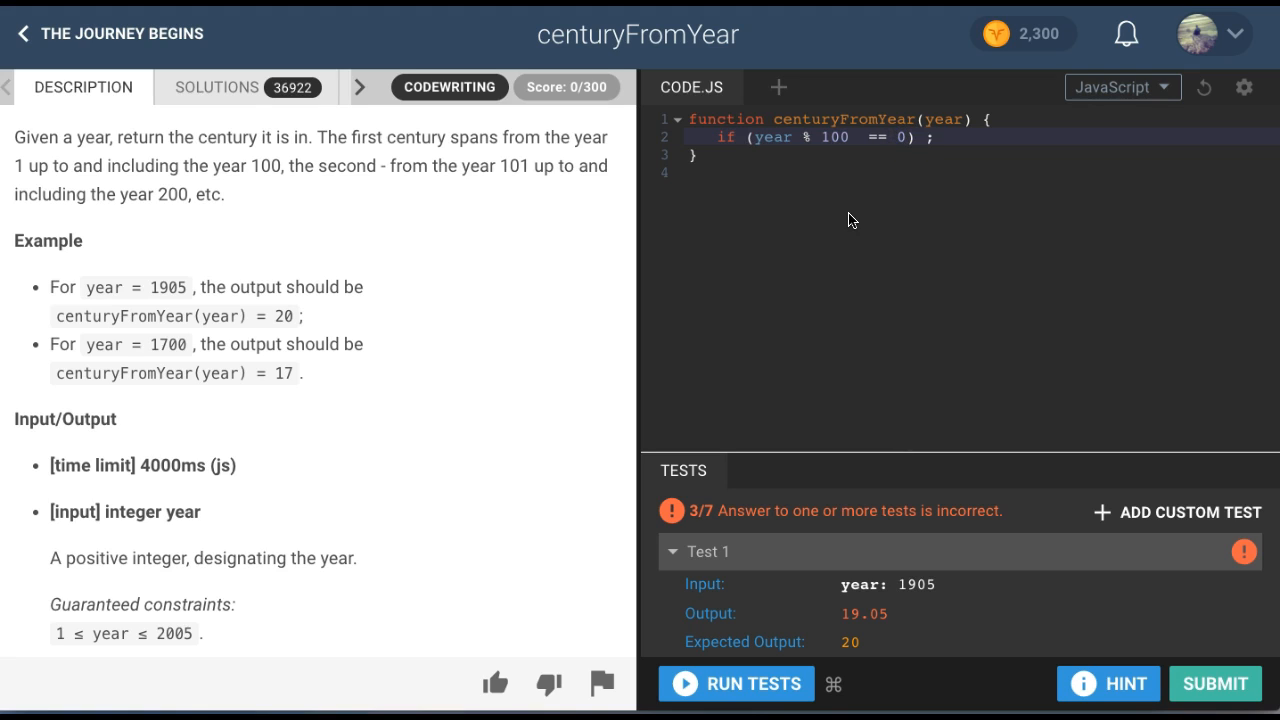
type("{;")
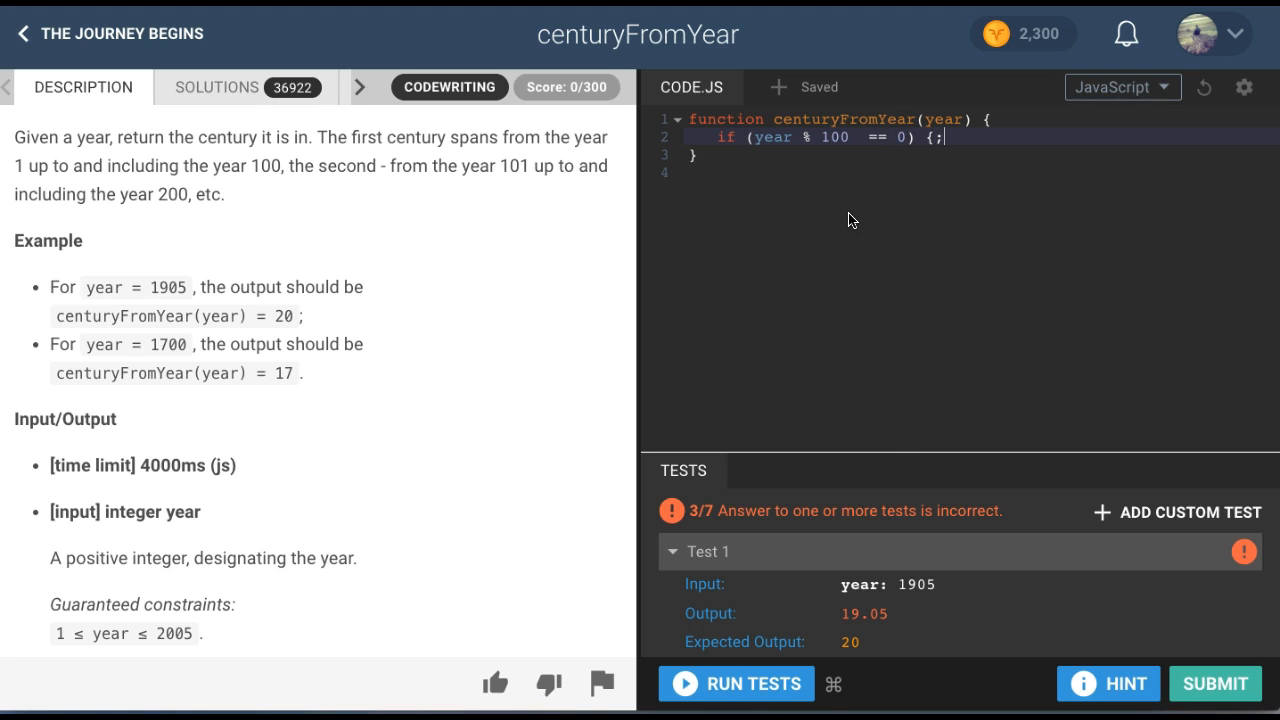
key("Enter")
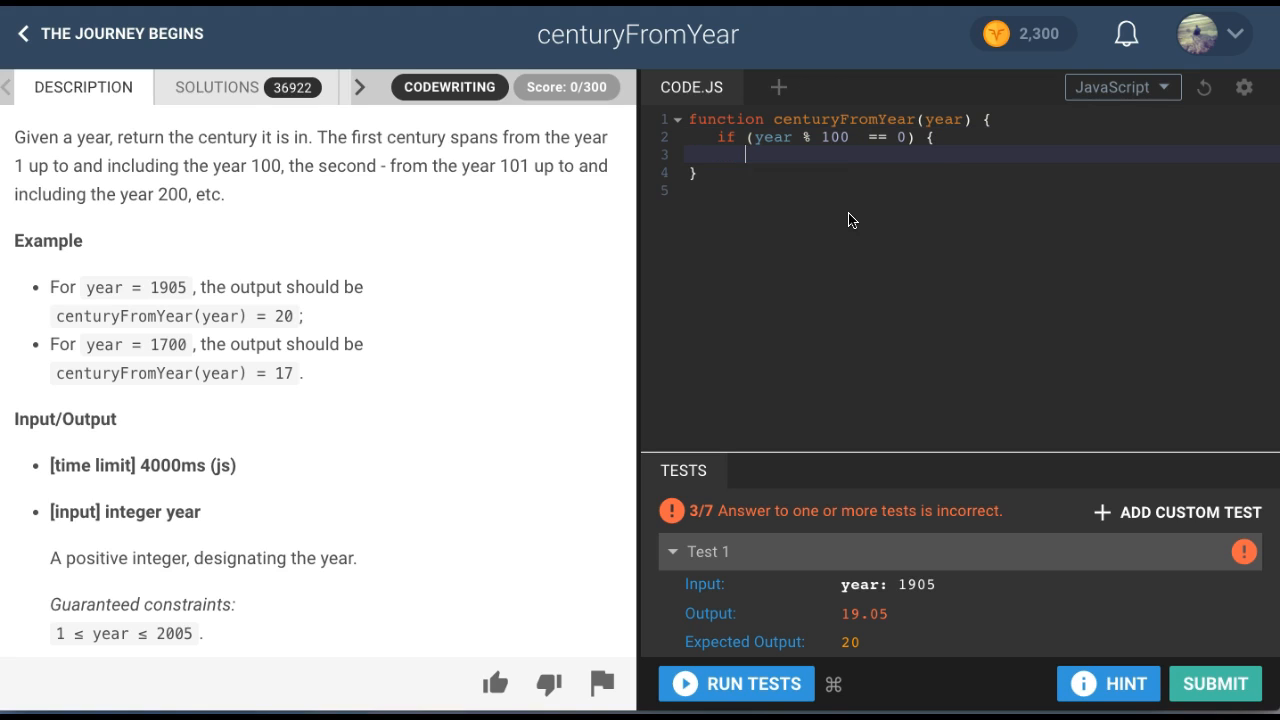
- Inside the if block return year/100; and close the block with a brace
type("return")
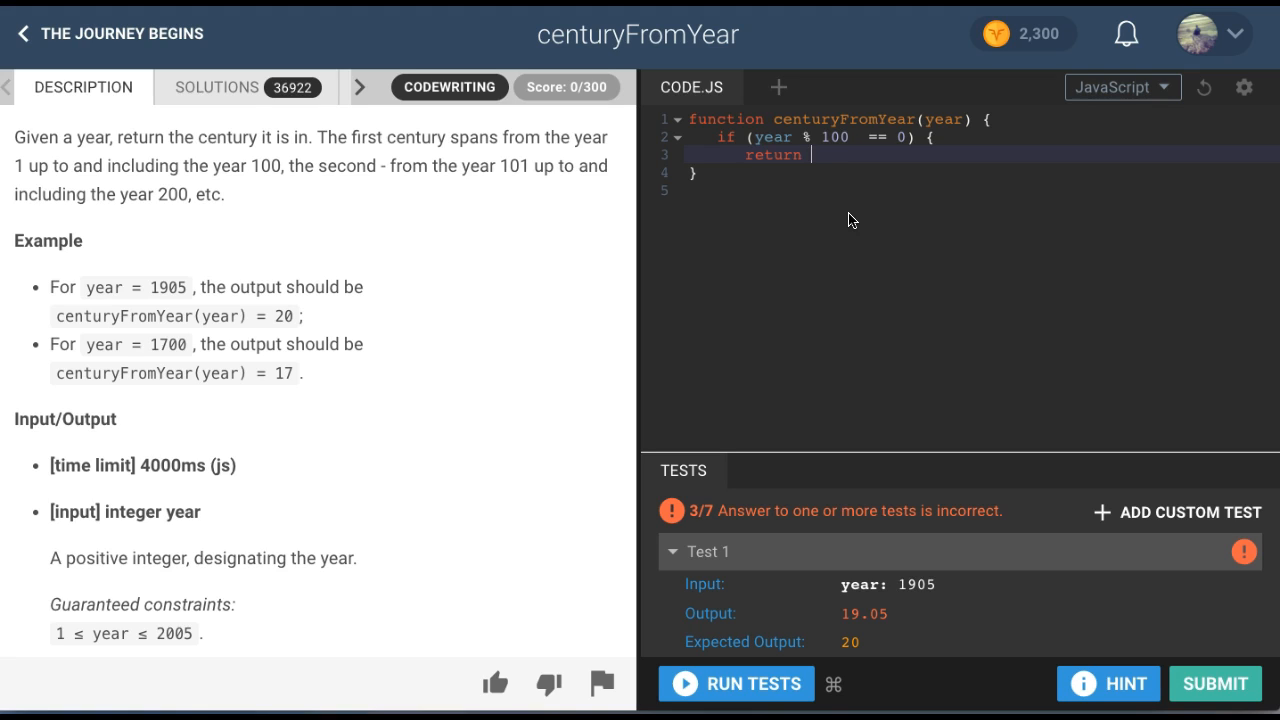
type("year")
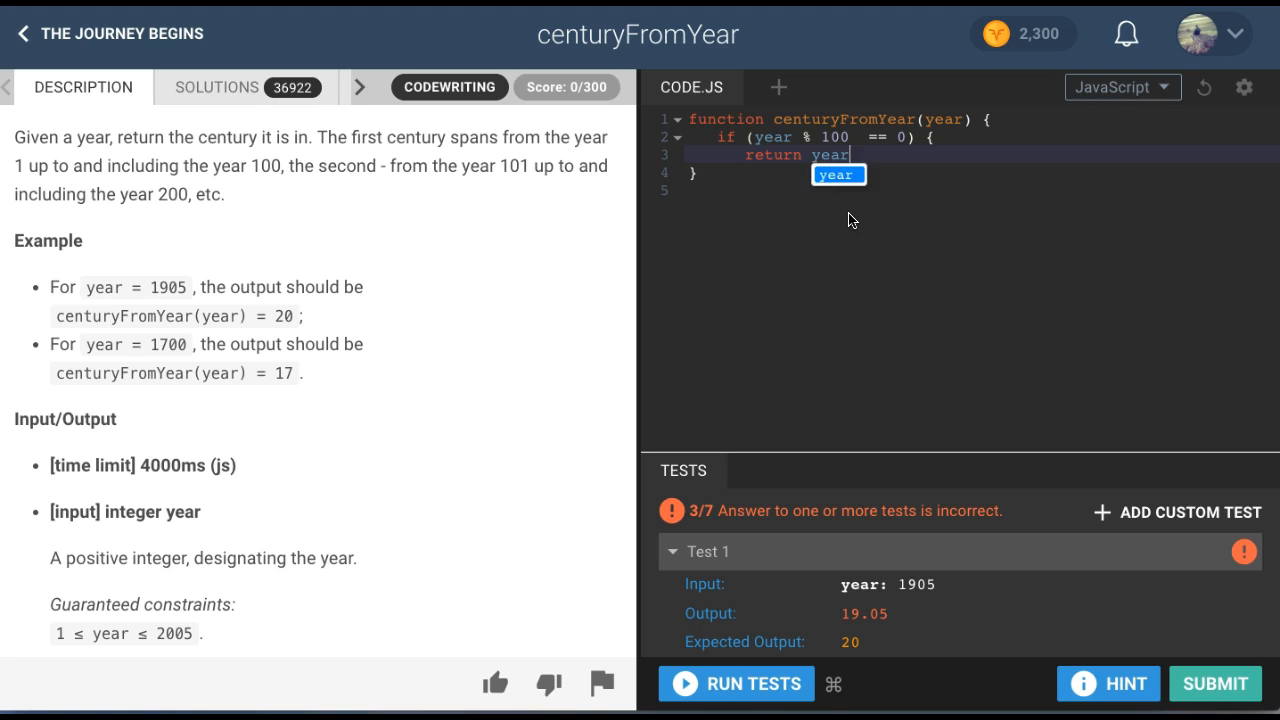
type("/100")
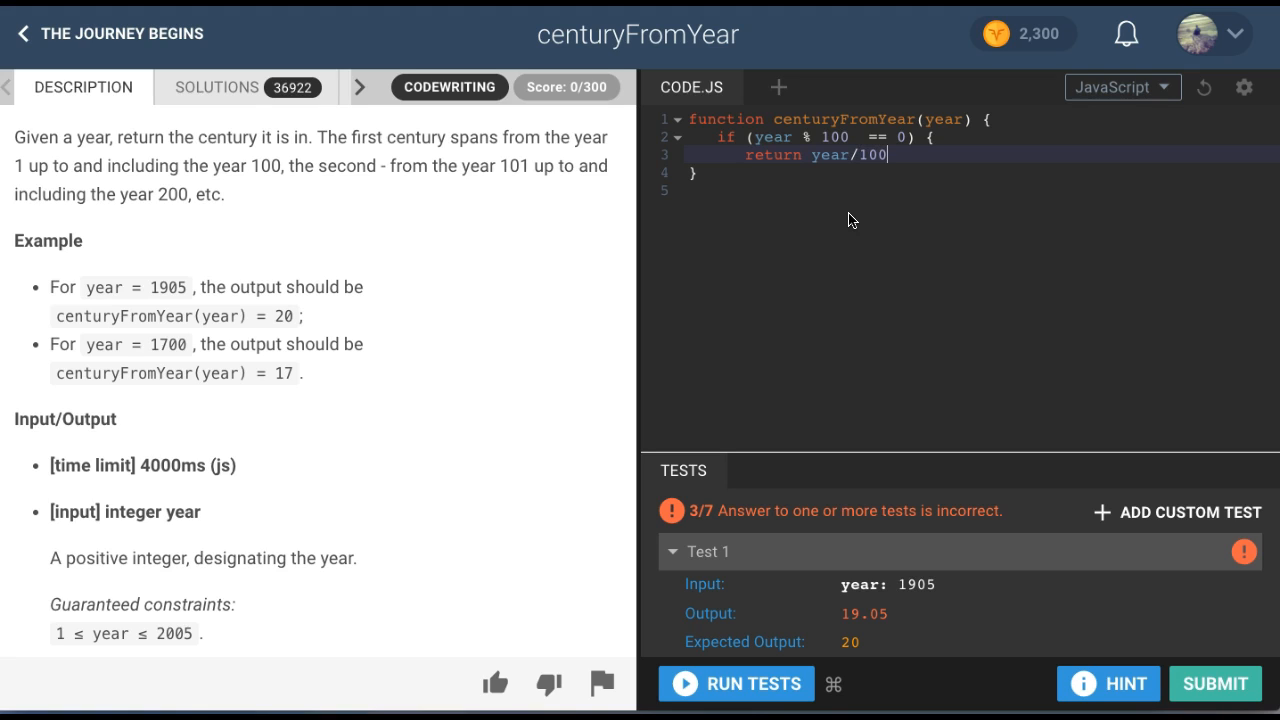
type(";")
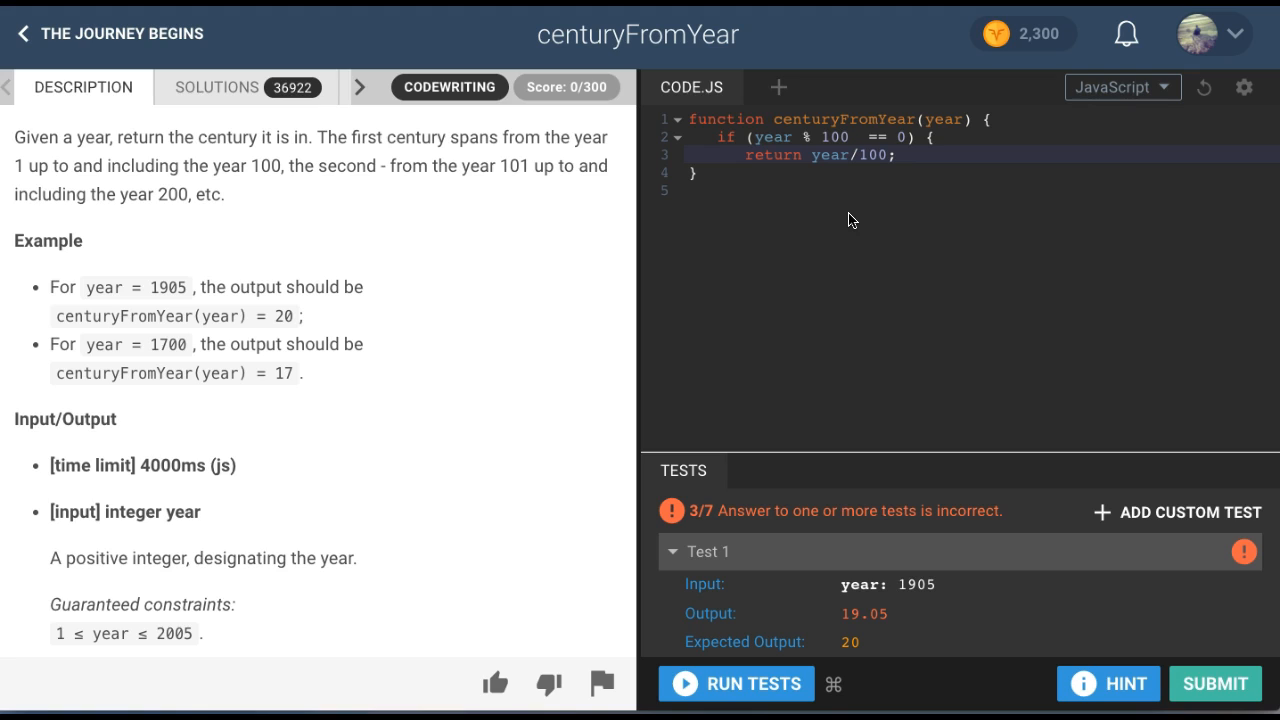
key("Enter")
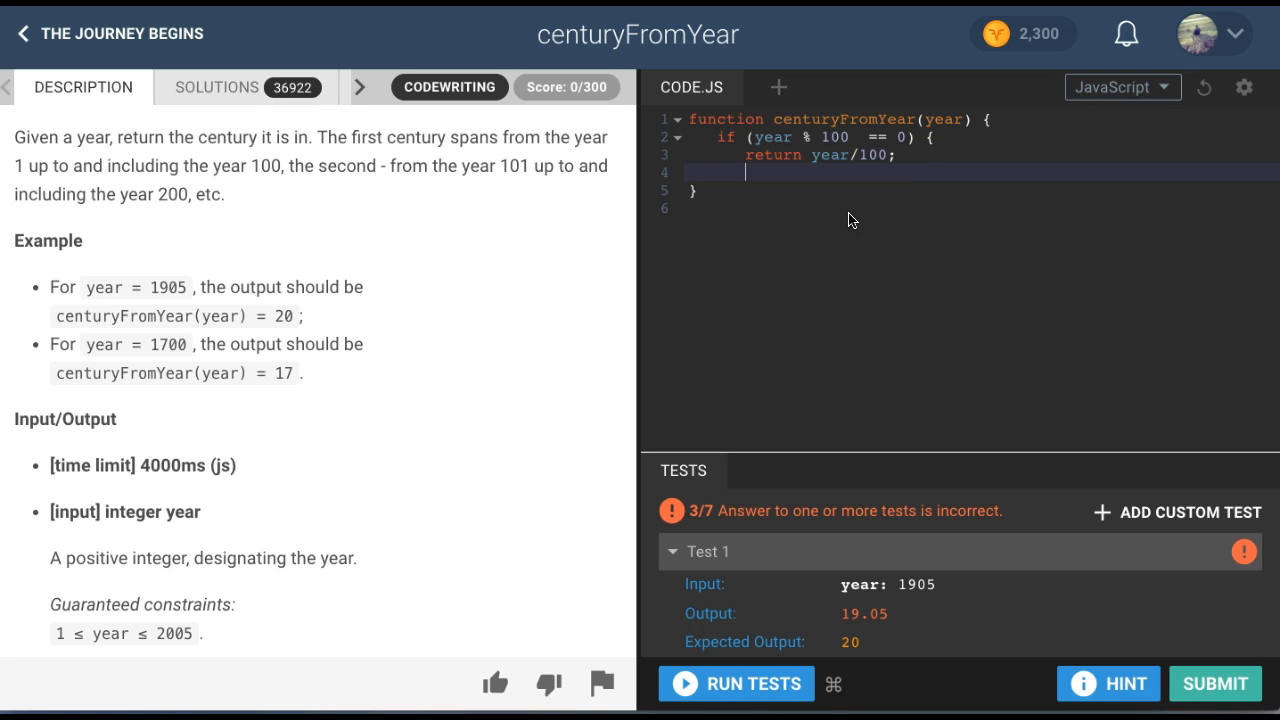
type("}")
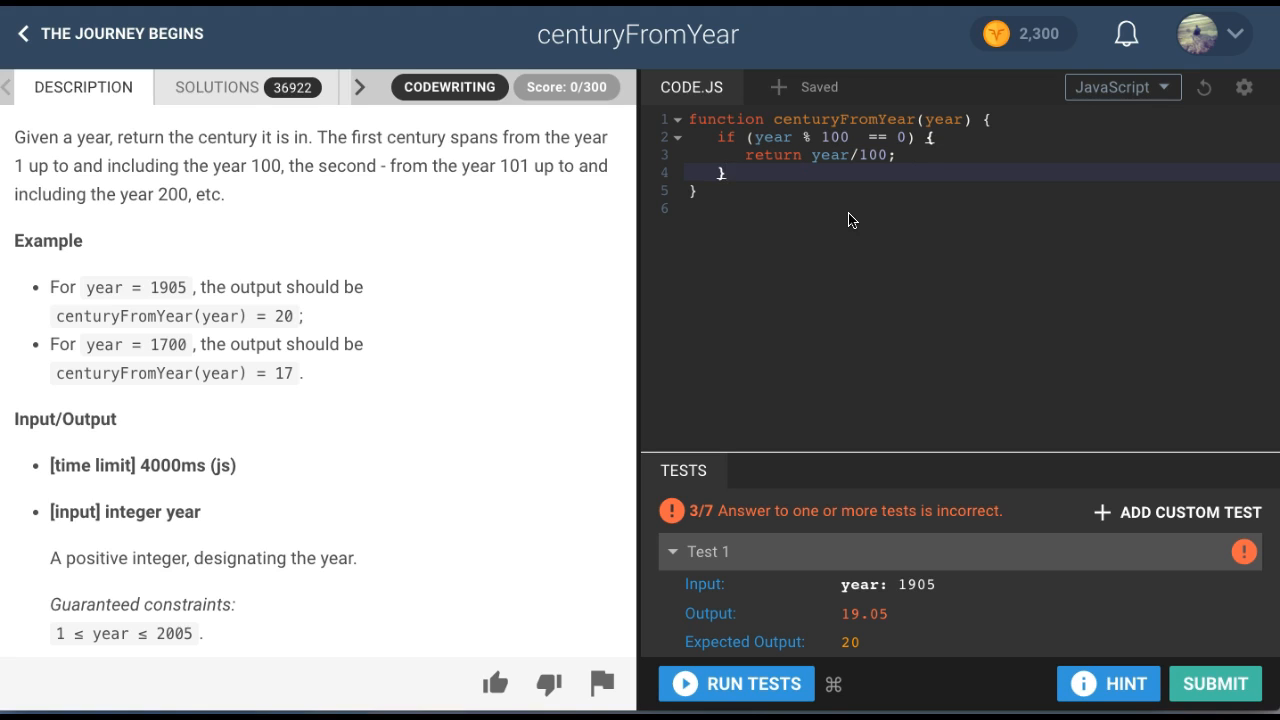
- Add an else block with braces and an empty line inside
type("else")
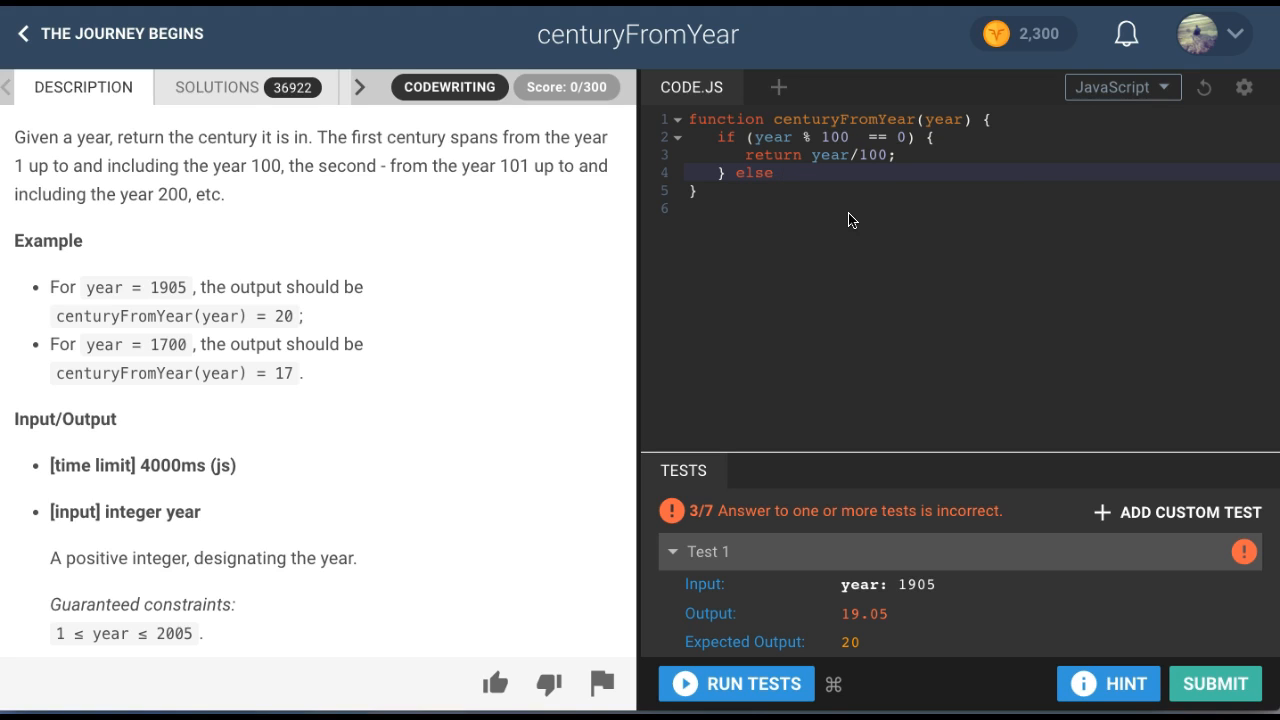
type("{}")
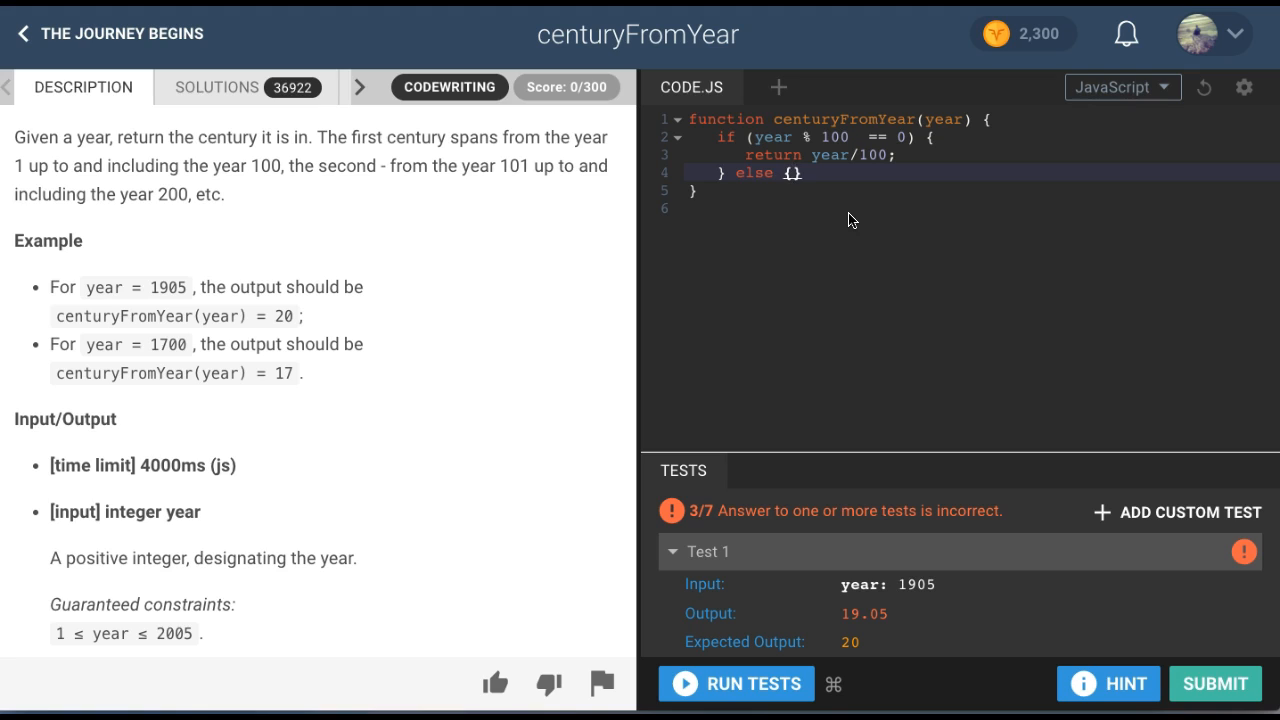
key("Enter")
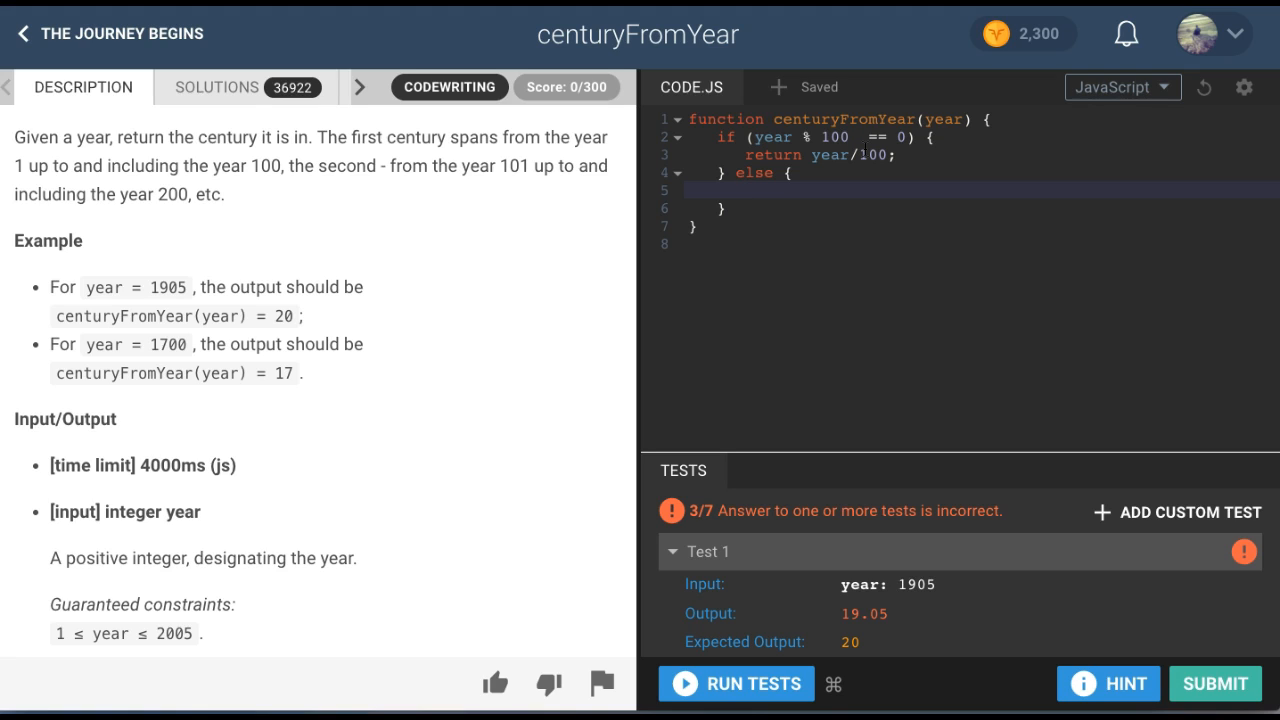
- Write Math.floor(year/100); inside the else block
type("M")
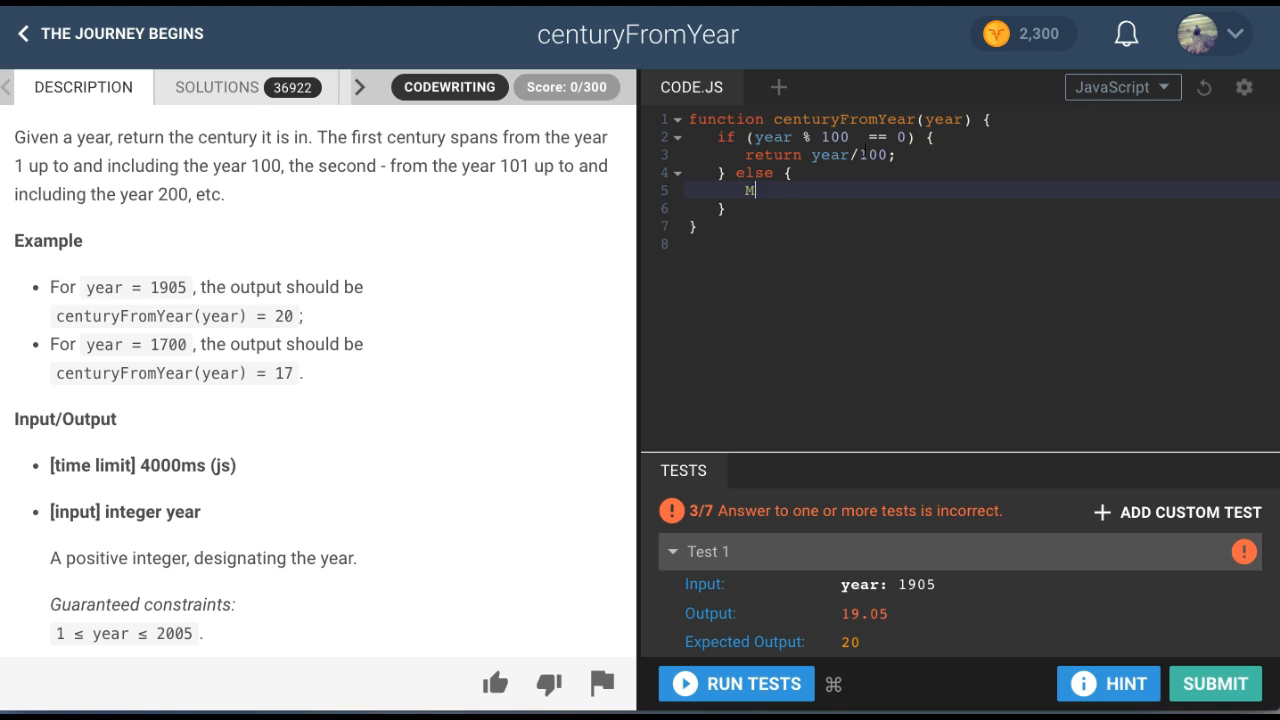
type("ath.floor")
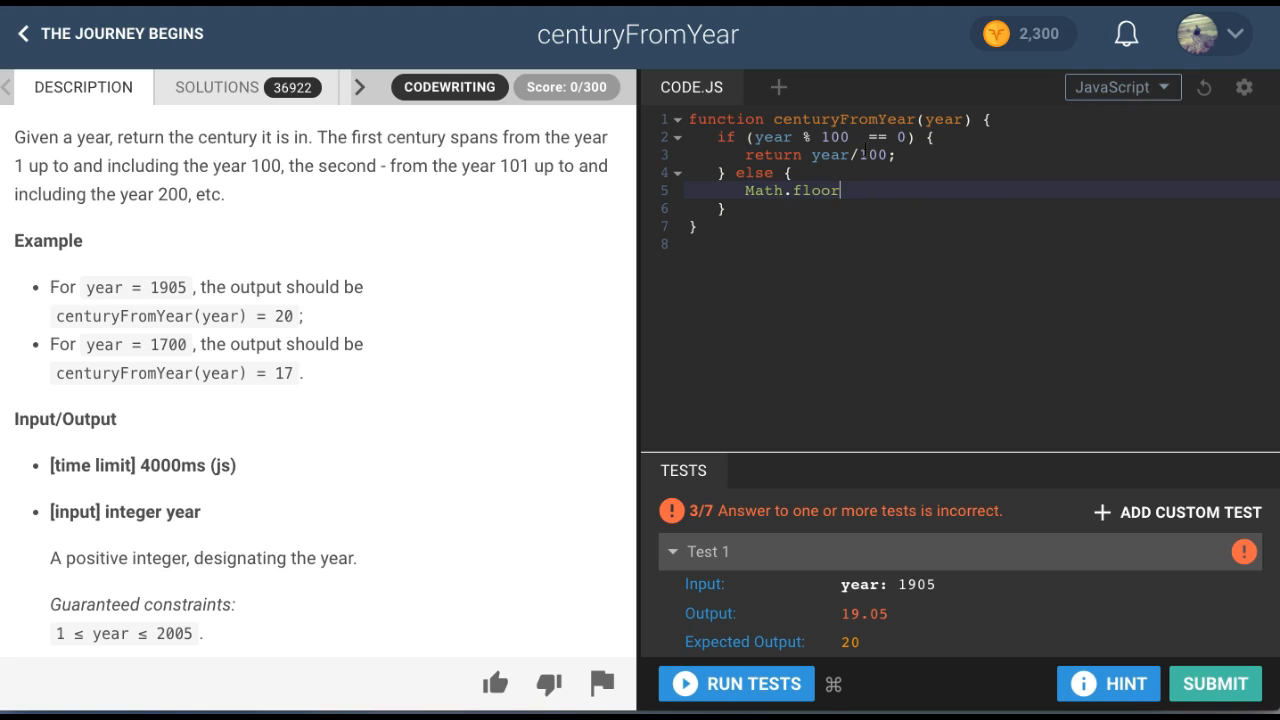
type("()")
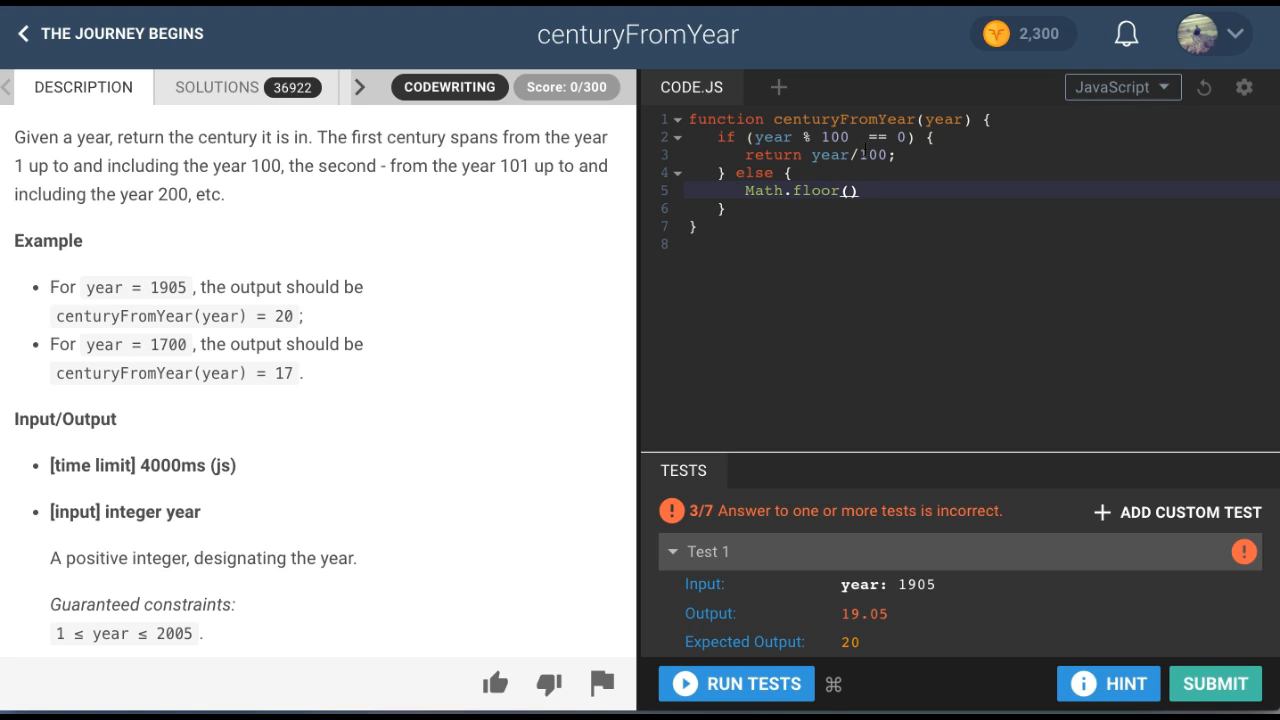
type("year")
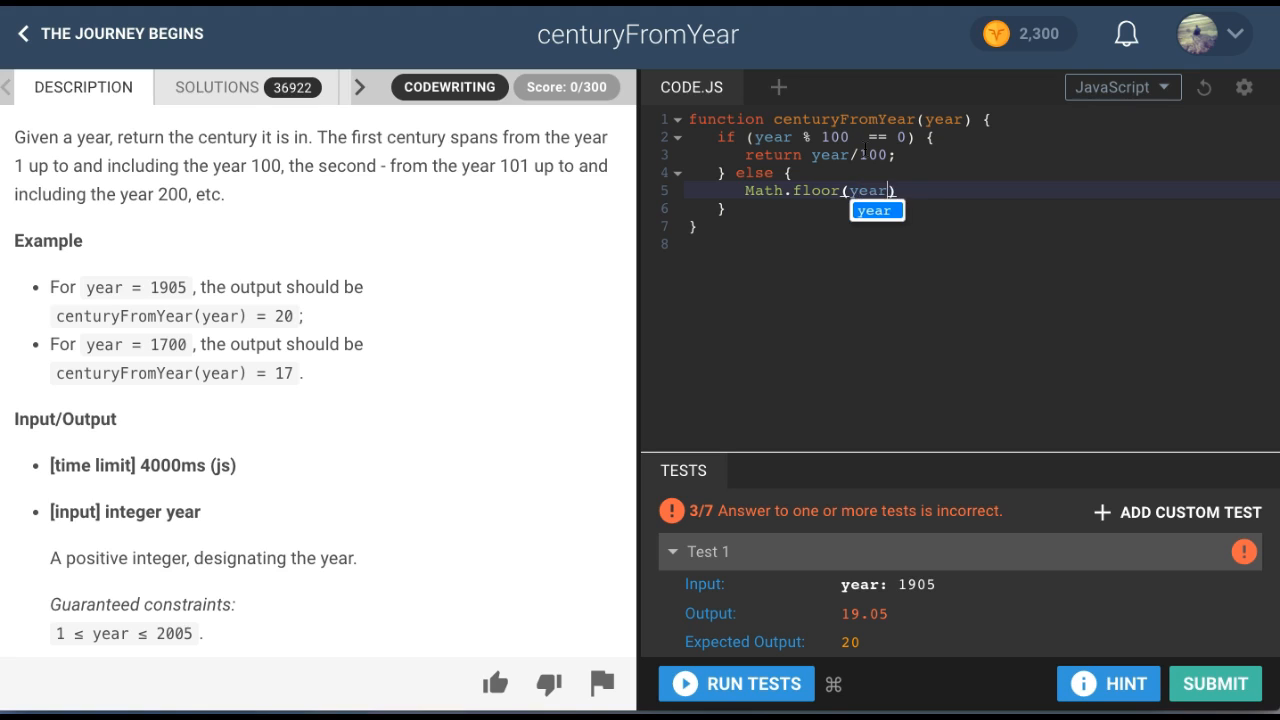
type("/100")
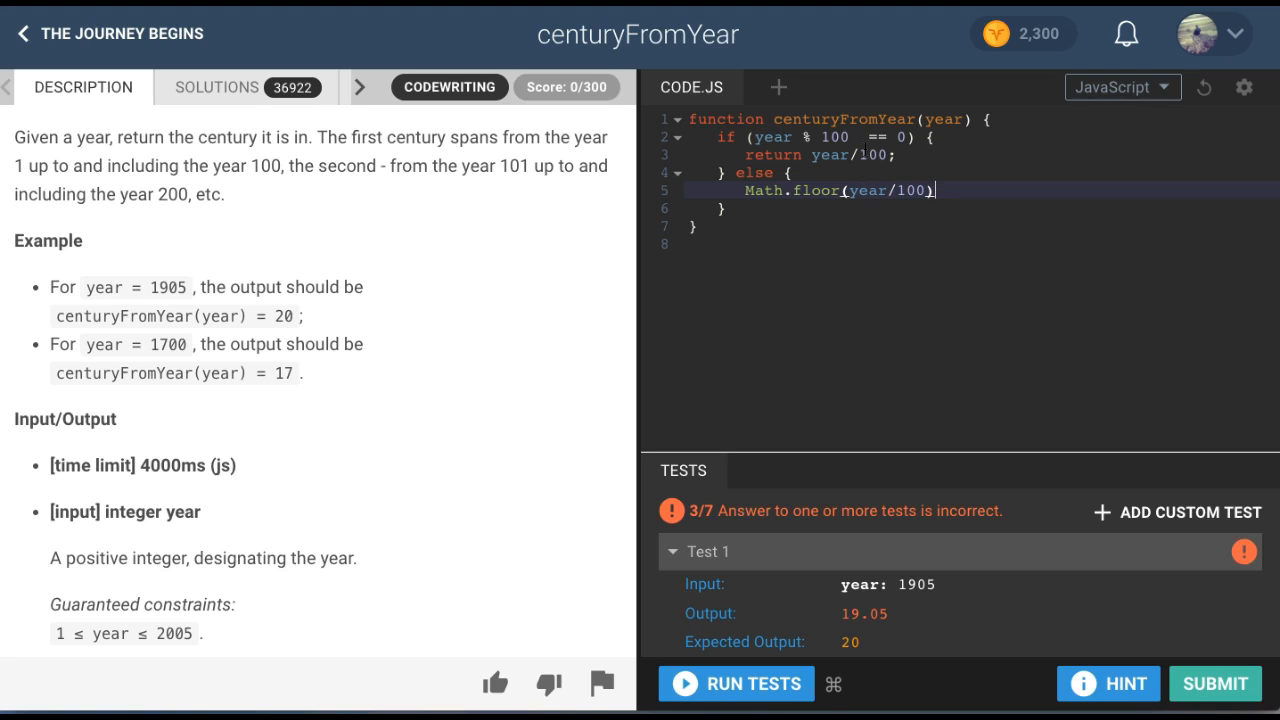
type(";")
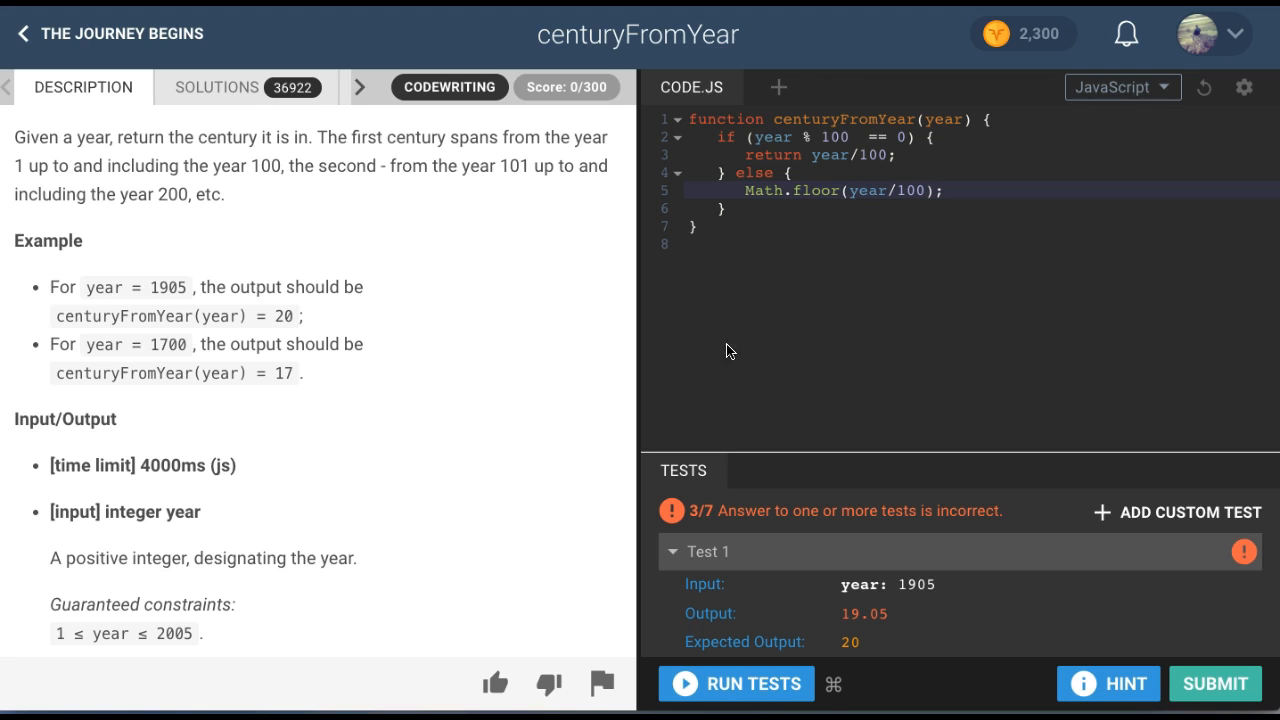
- Add return before Math.floor(year/100) and rerun tests, still 3/7 with output 19
left_click(736, 684)
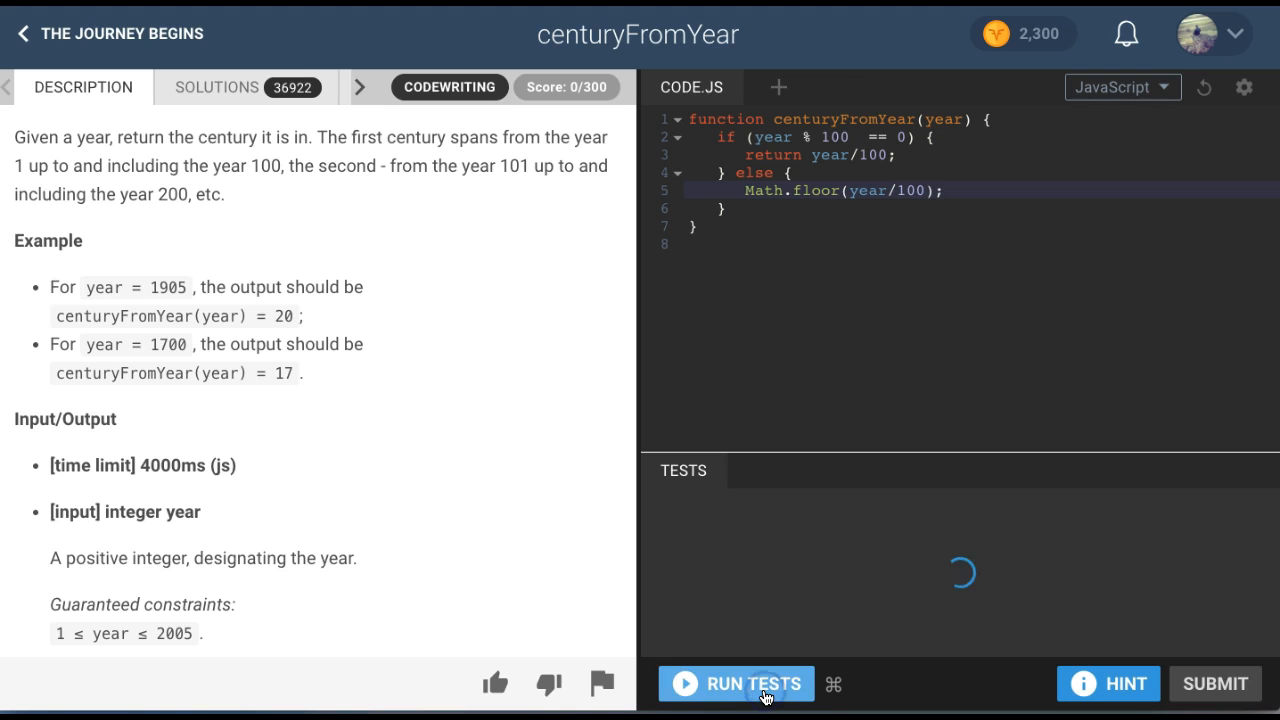
left_click(736, 684)
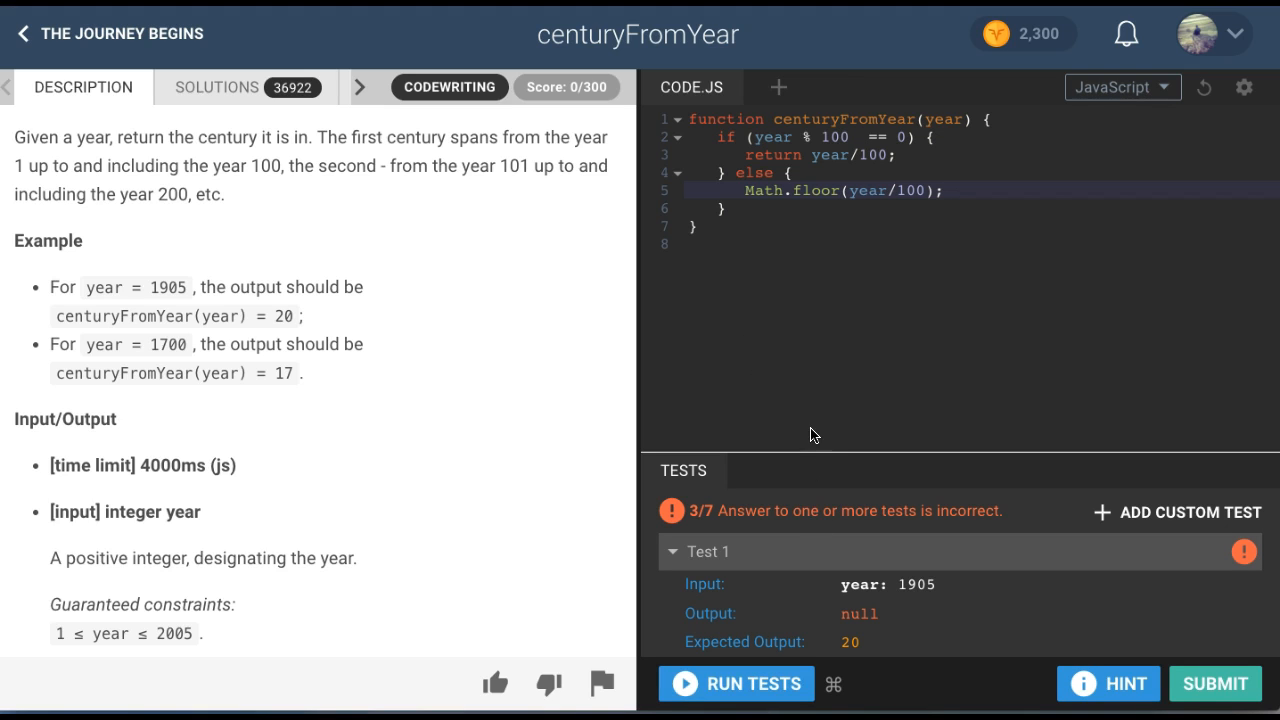
mouse_move(876, 608)
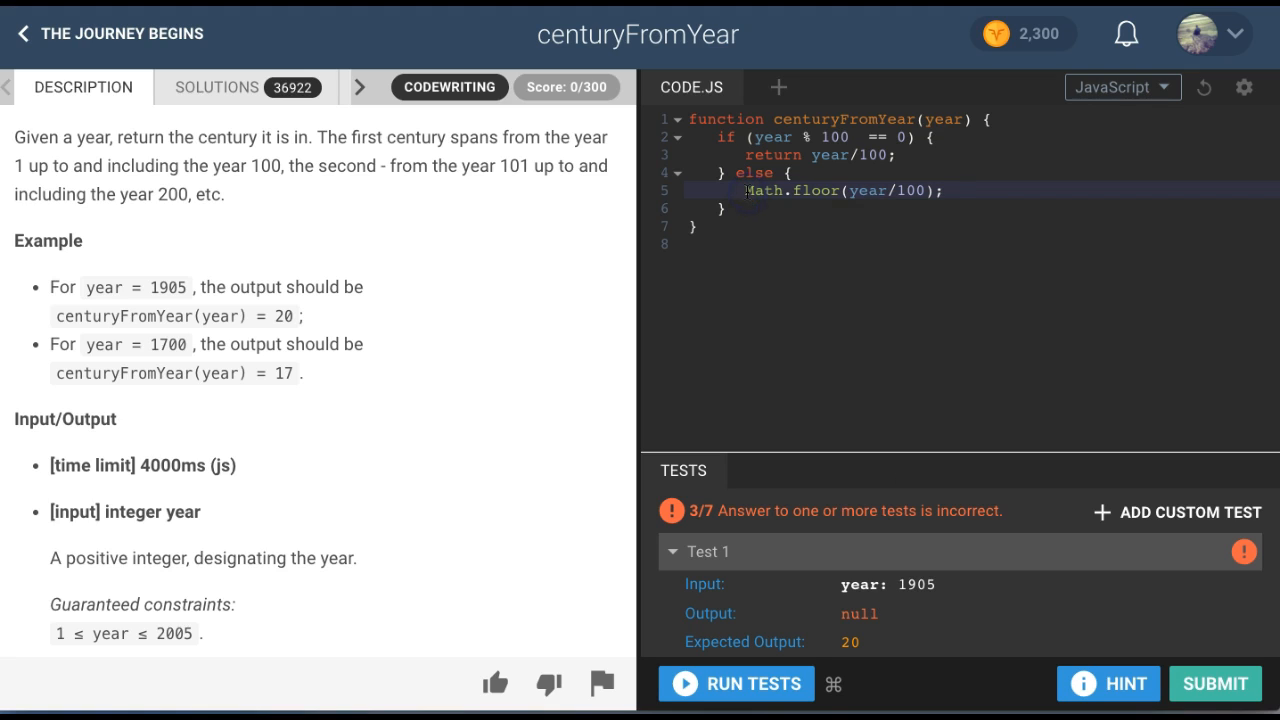
type("return")
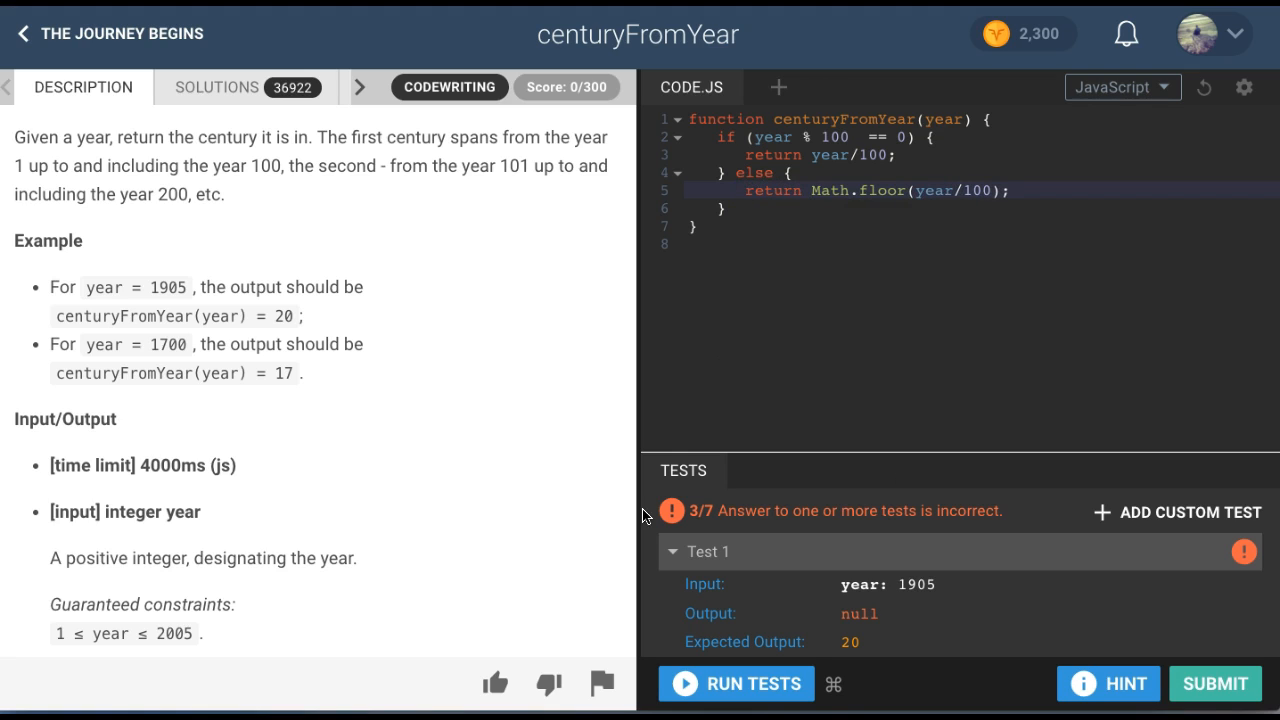
left_click(736, 684)
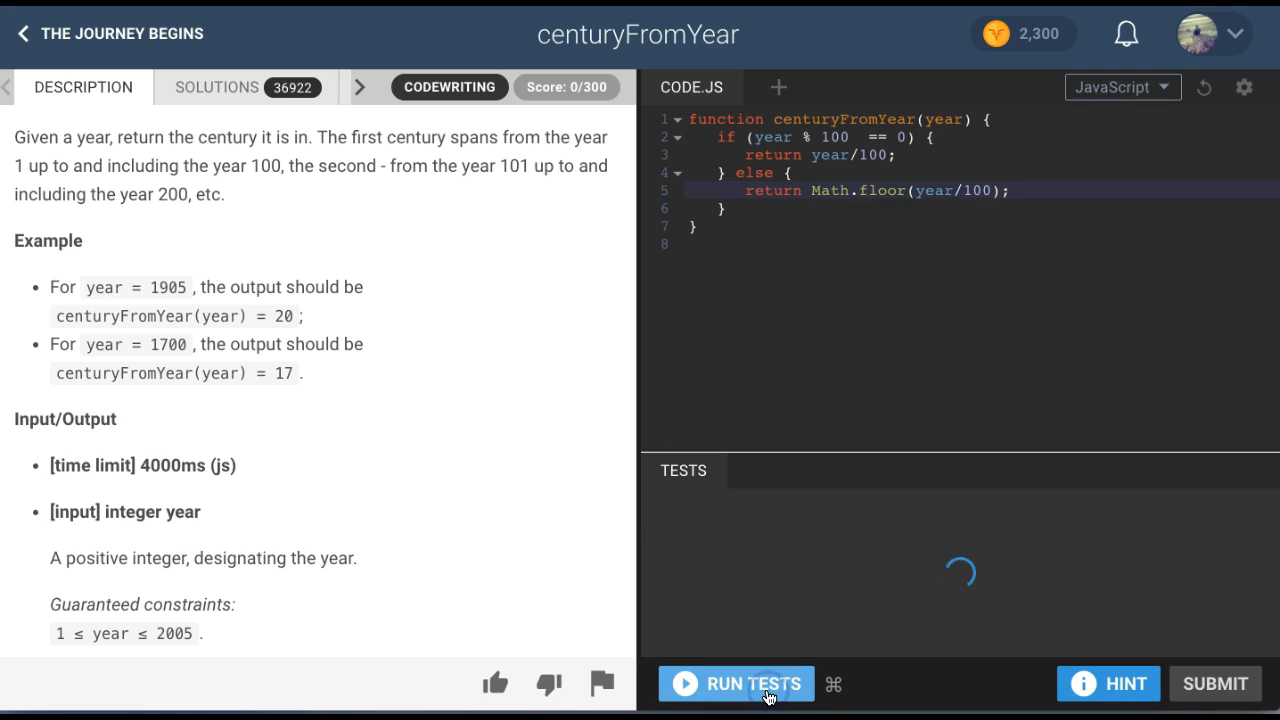
left_click(736, 684)
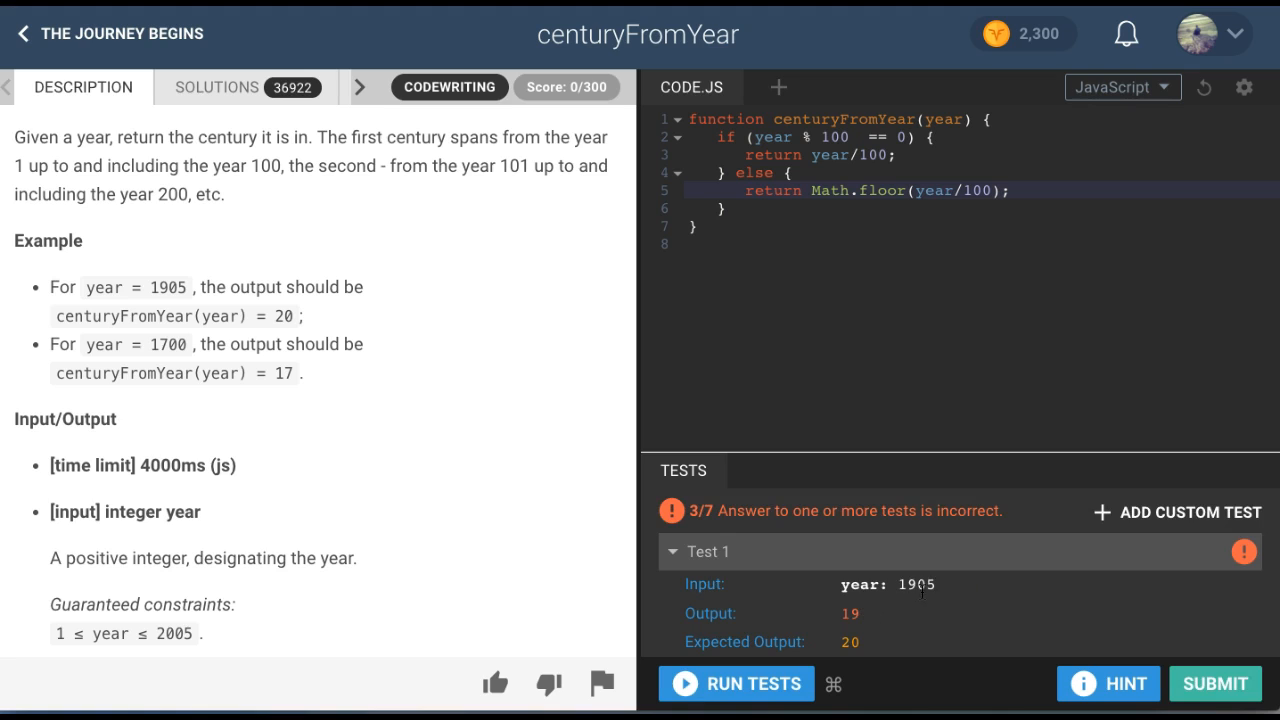
mouse_move(844, 500)
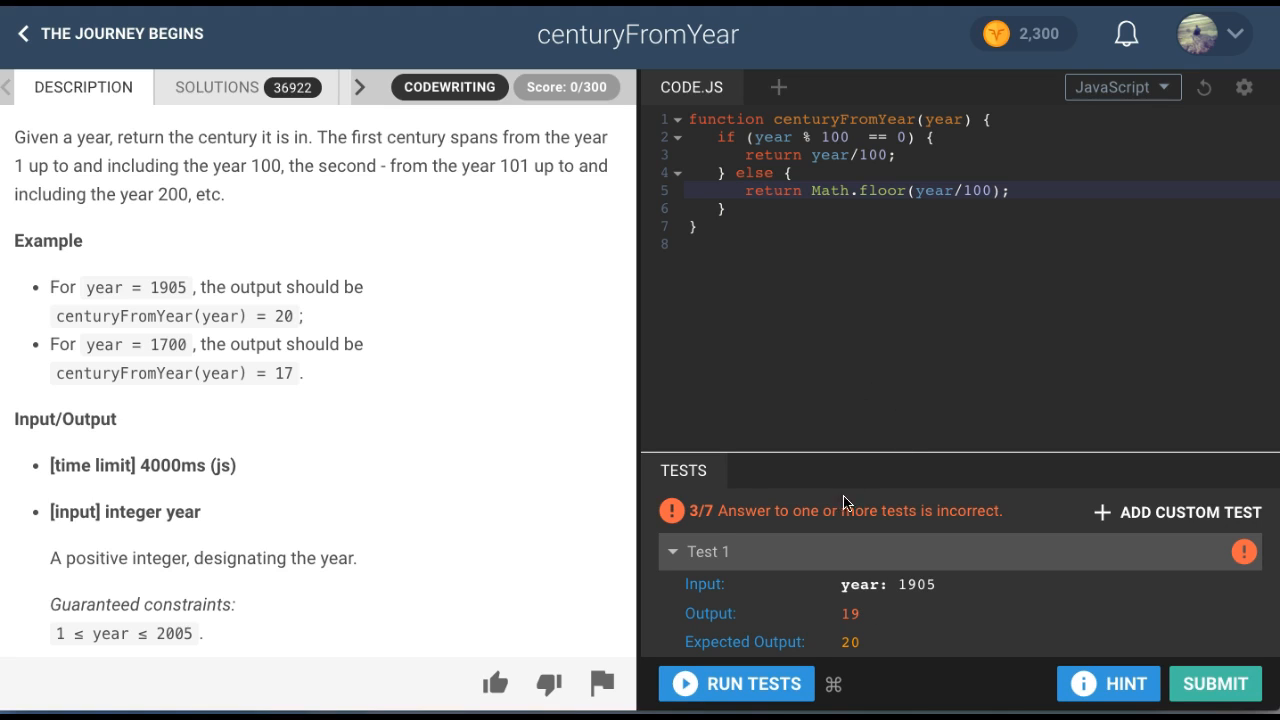
mouse_move(864, 640)
type(" +")
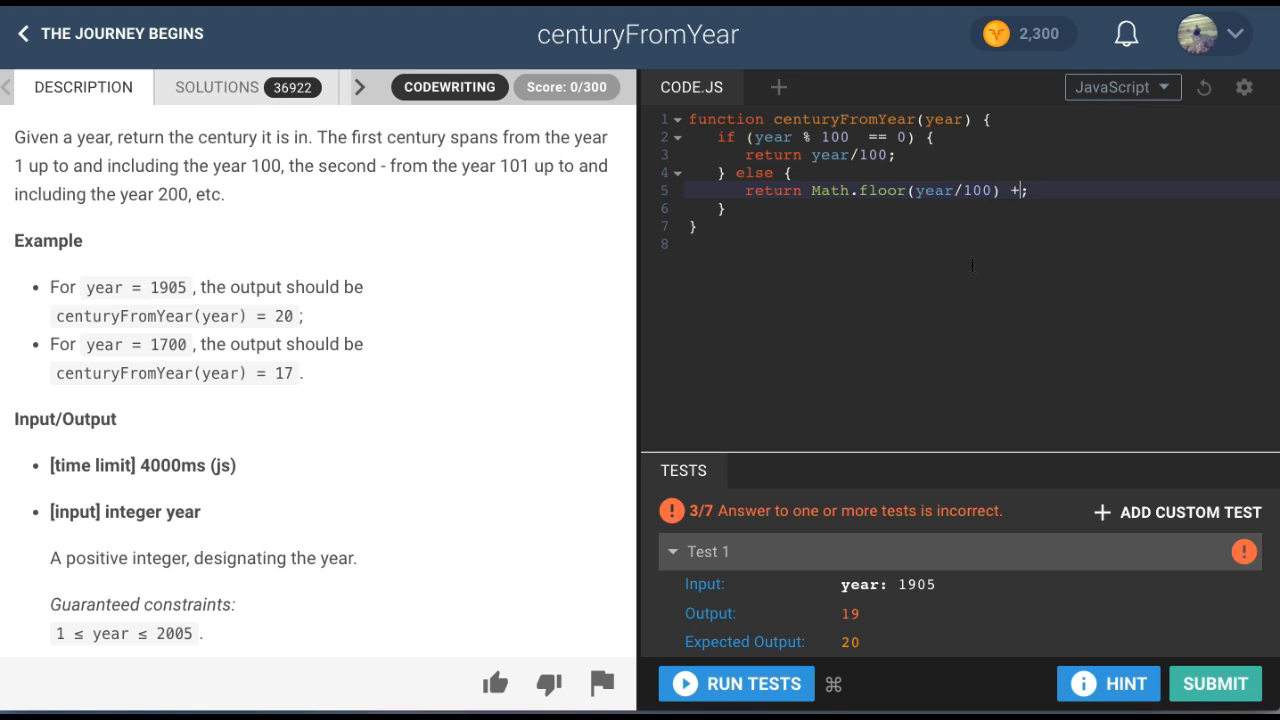
- Finish the else return with + 1, pass all 7 sample tests, and submit the solution
type("1")
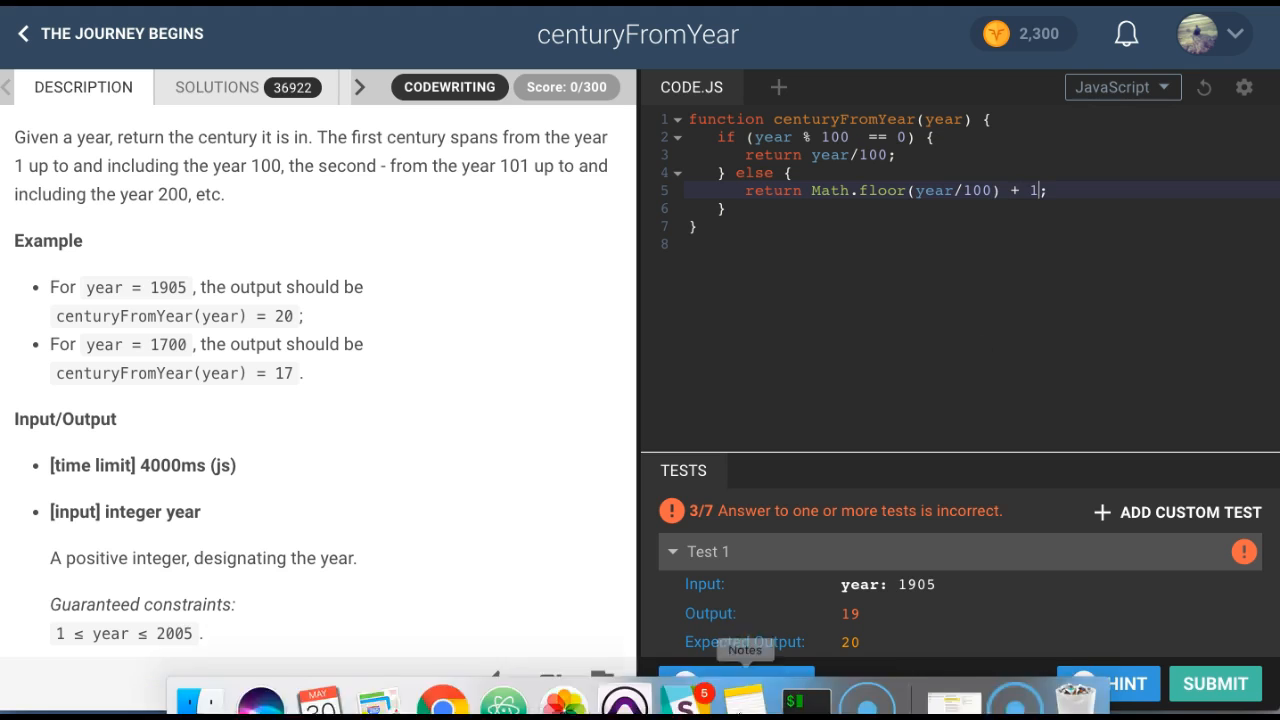
left_click(736, 684)
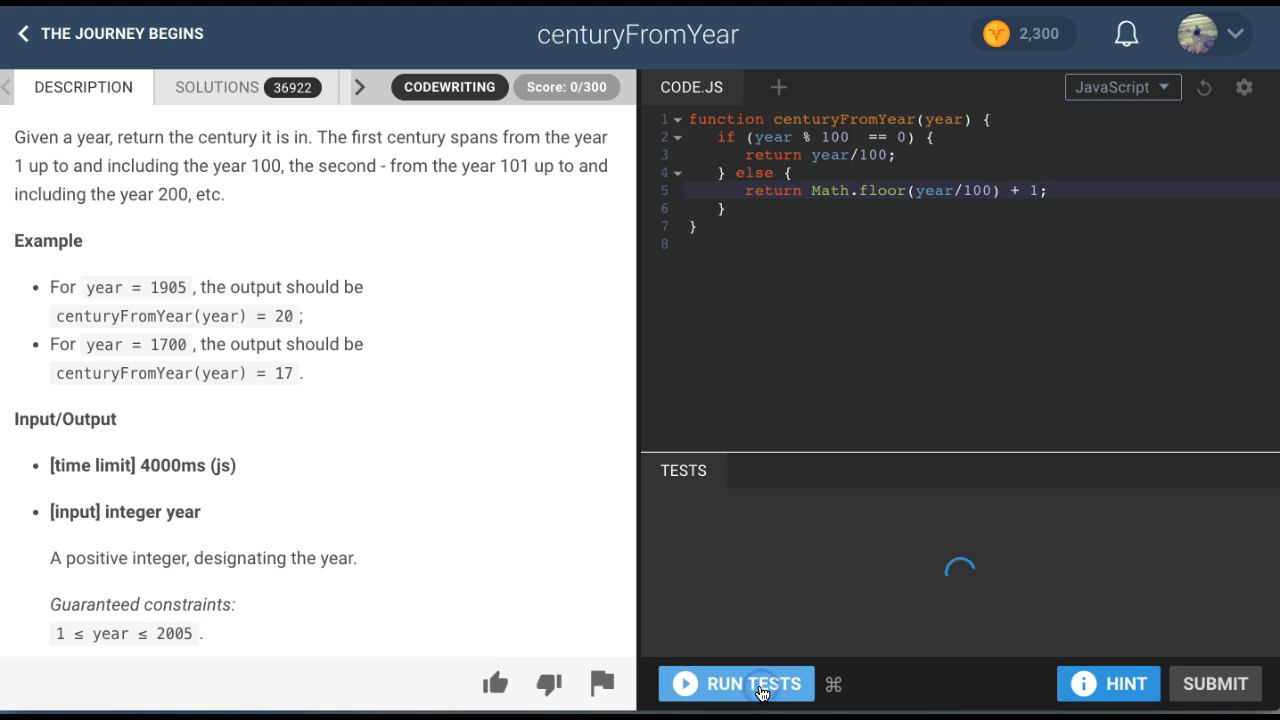
left_click(760, 684)
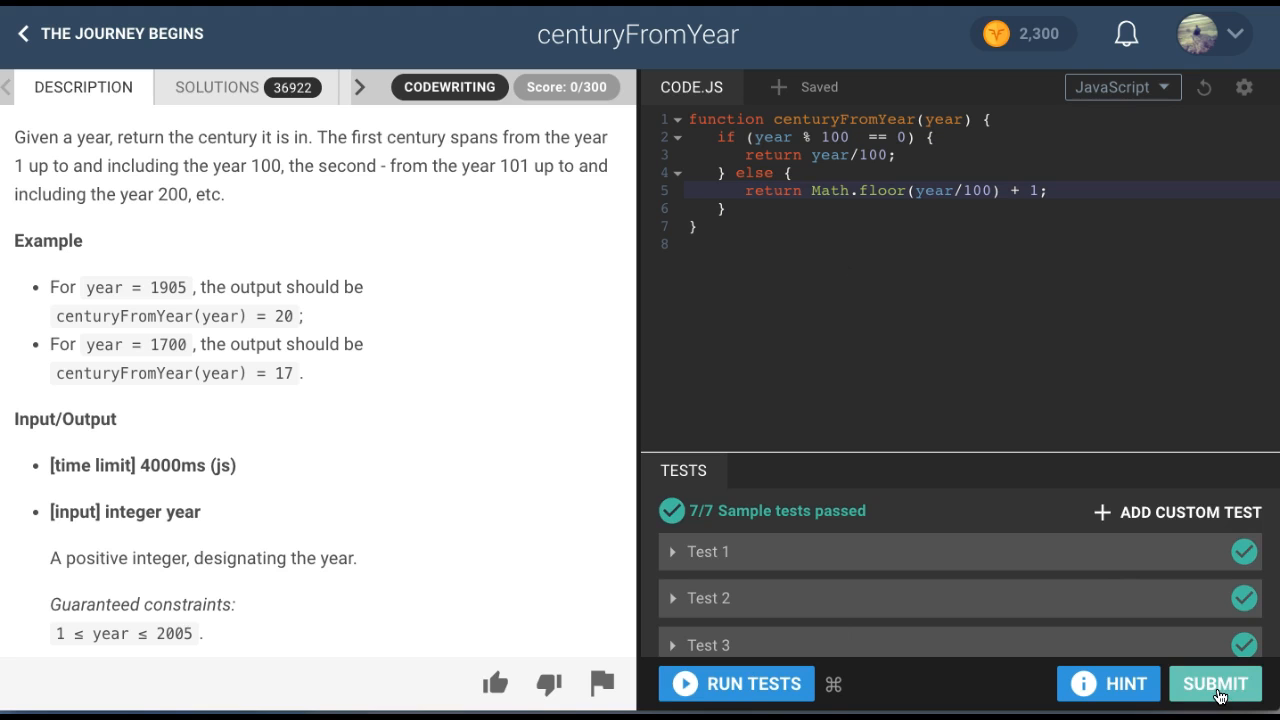
left_click(1214, 684)
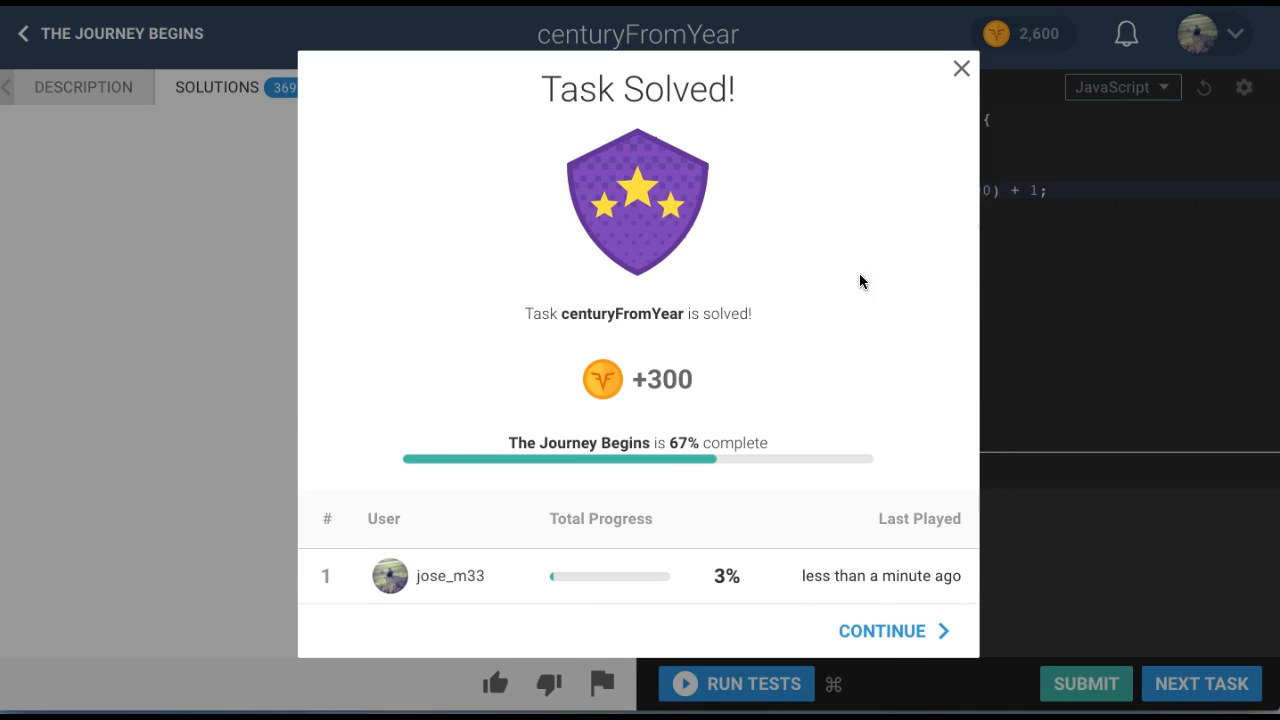
mouse_move(960, 68)
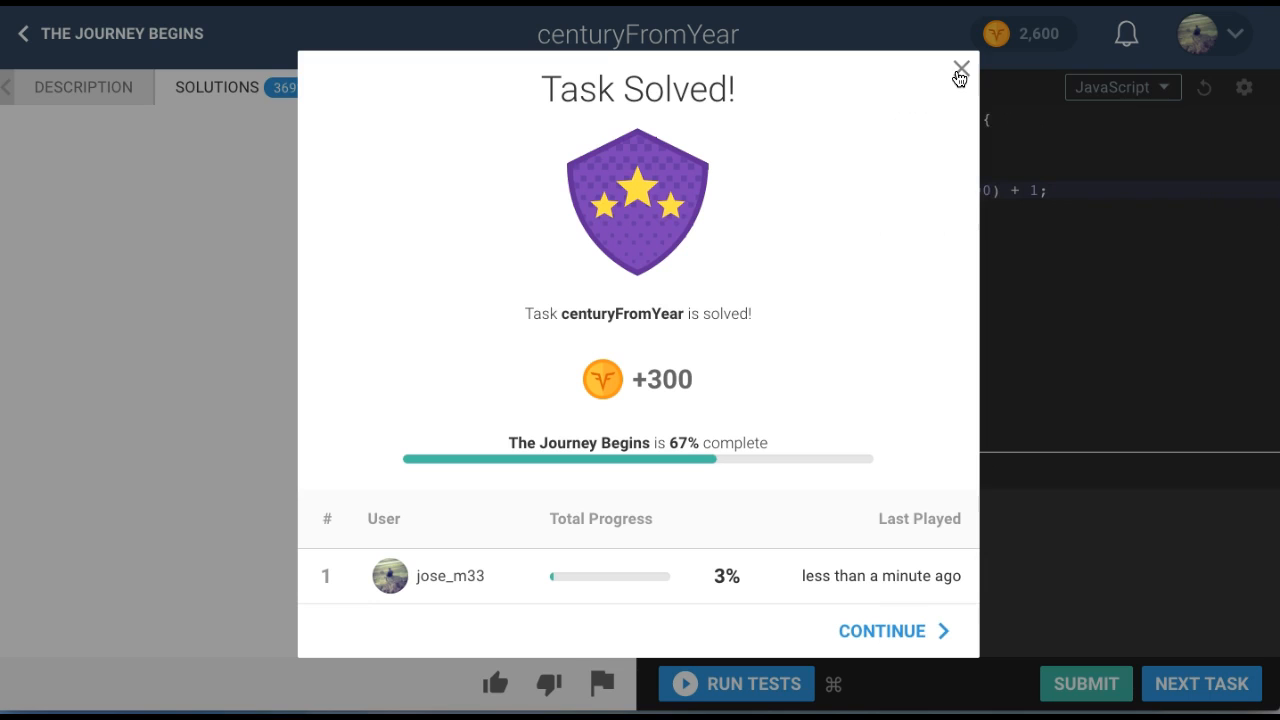
- Dismiss the Task Solved dialog and select the solution code, showing 14/14 tests and 300/300
left_click(960, 68)
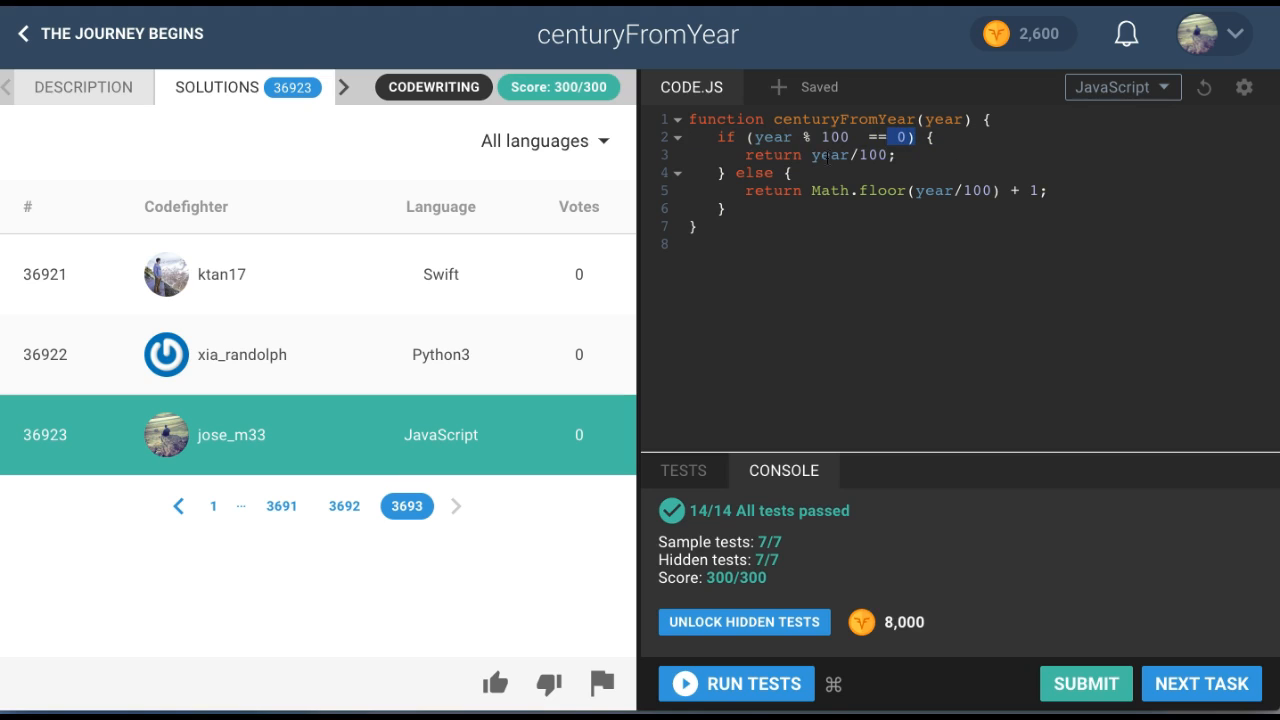
double_click(848, 156)
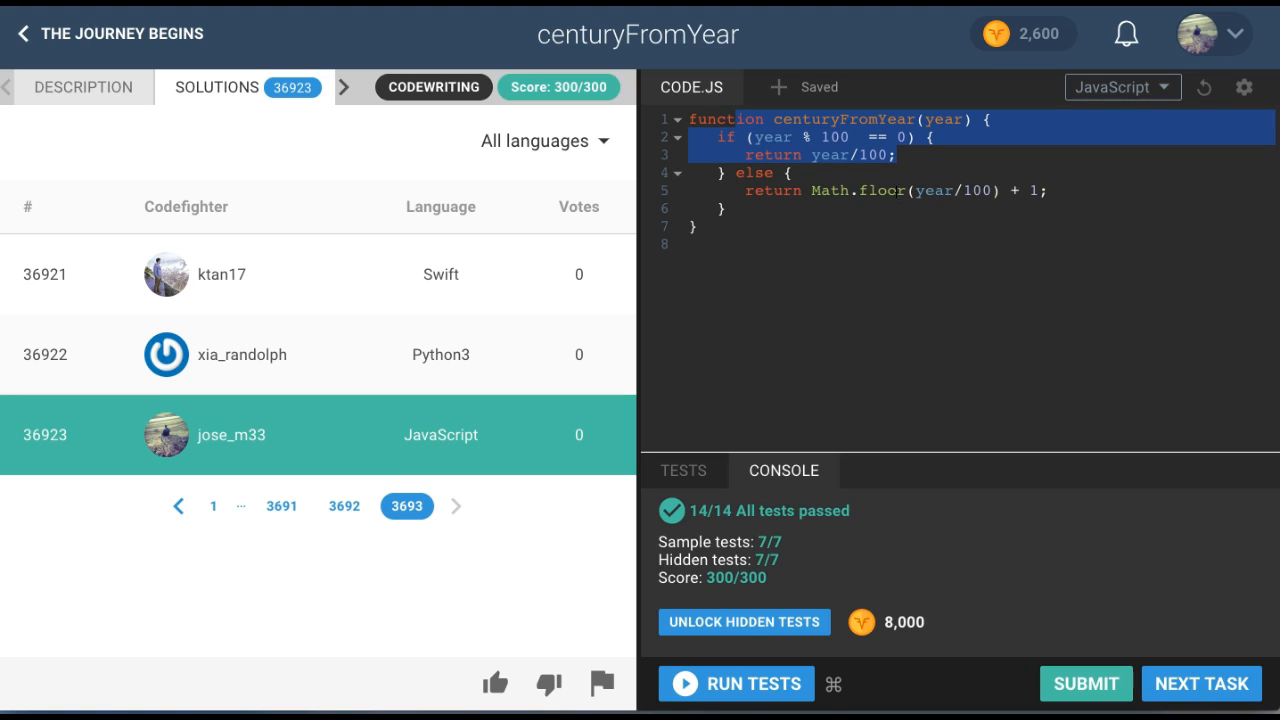
mouse_move(884, 320)
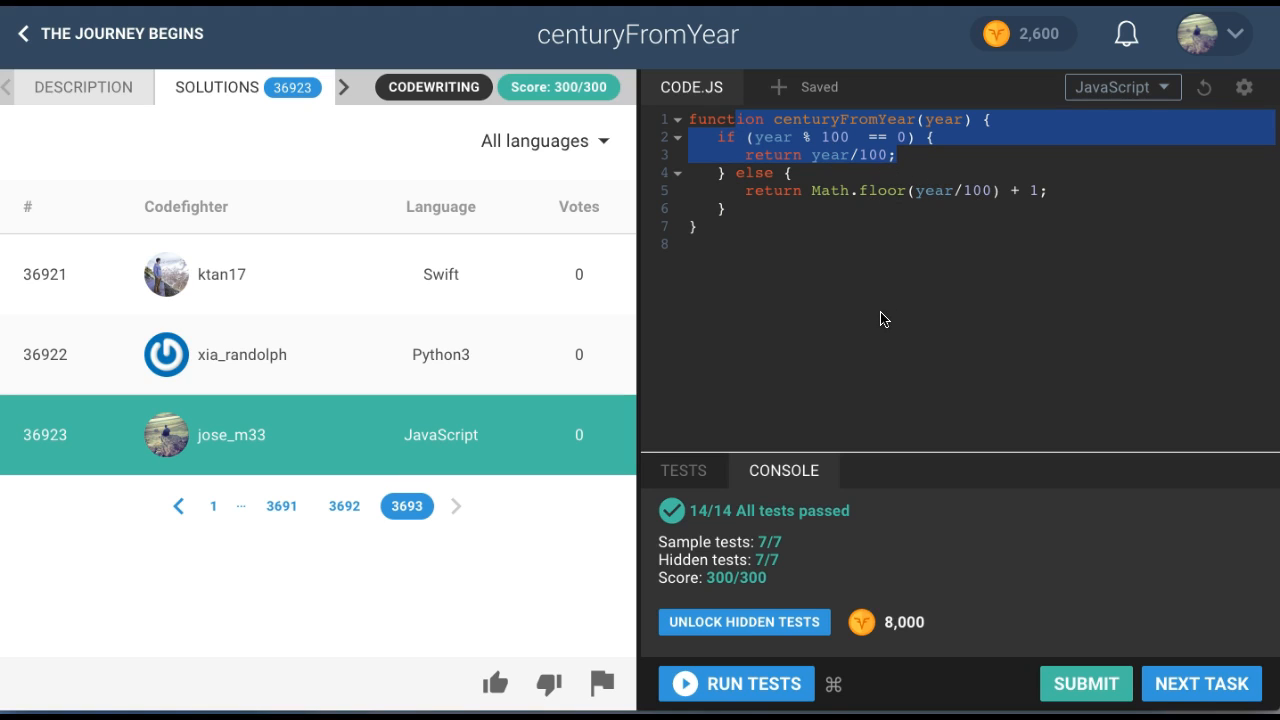